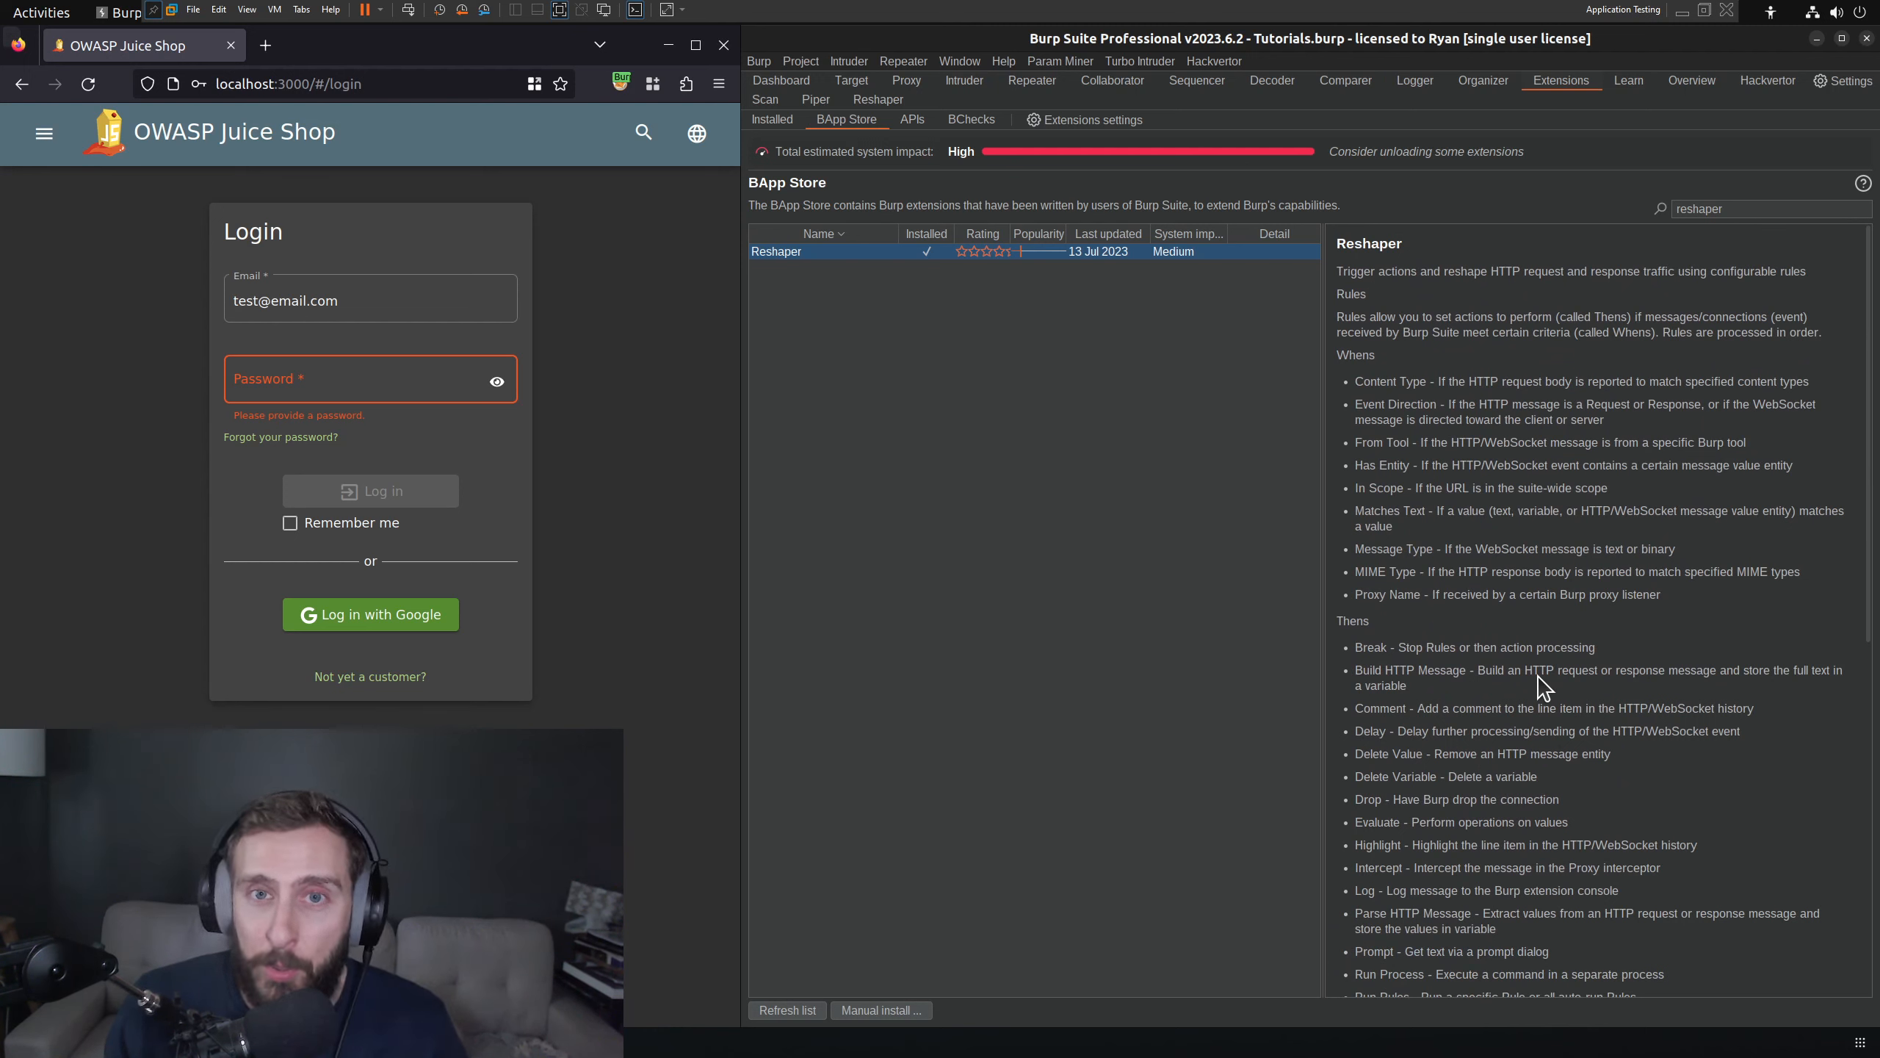
{"action": "mouse_move", "coordinate": [1503, 598]}
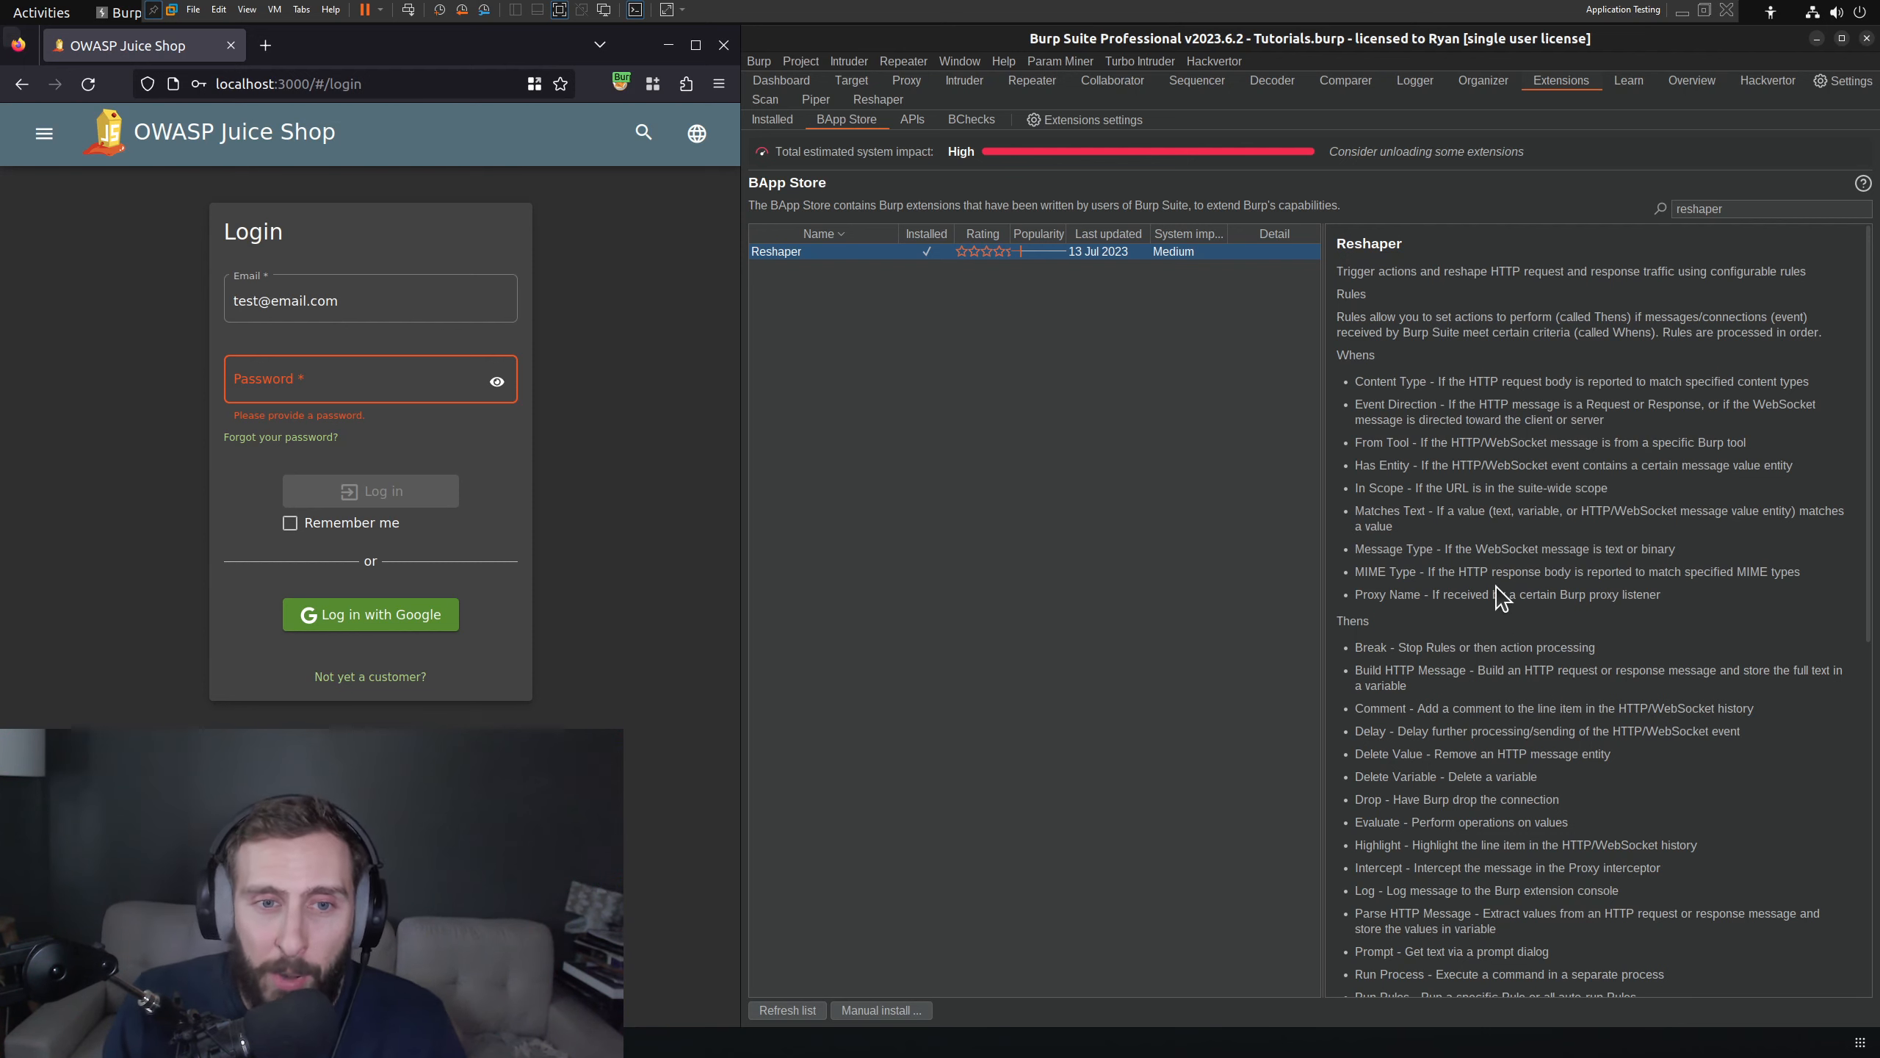
{"action": "mouse_move", "coordinate": [1011, 262]}
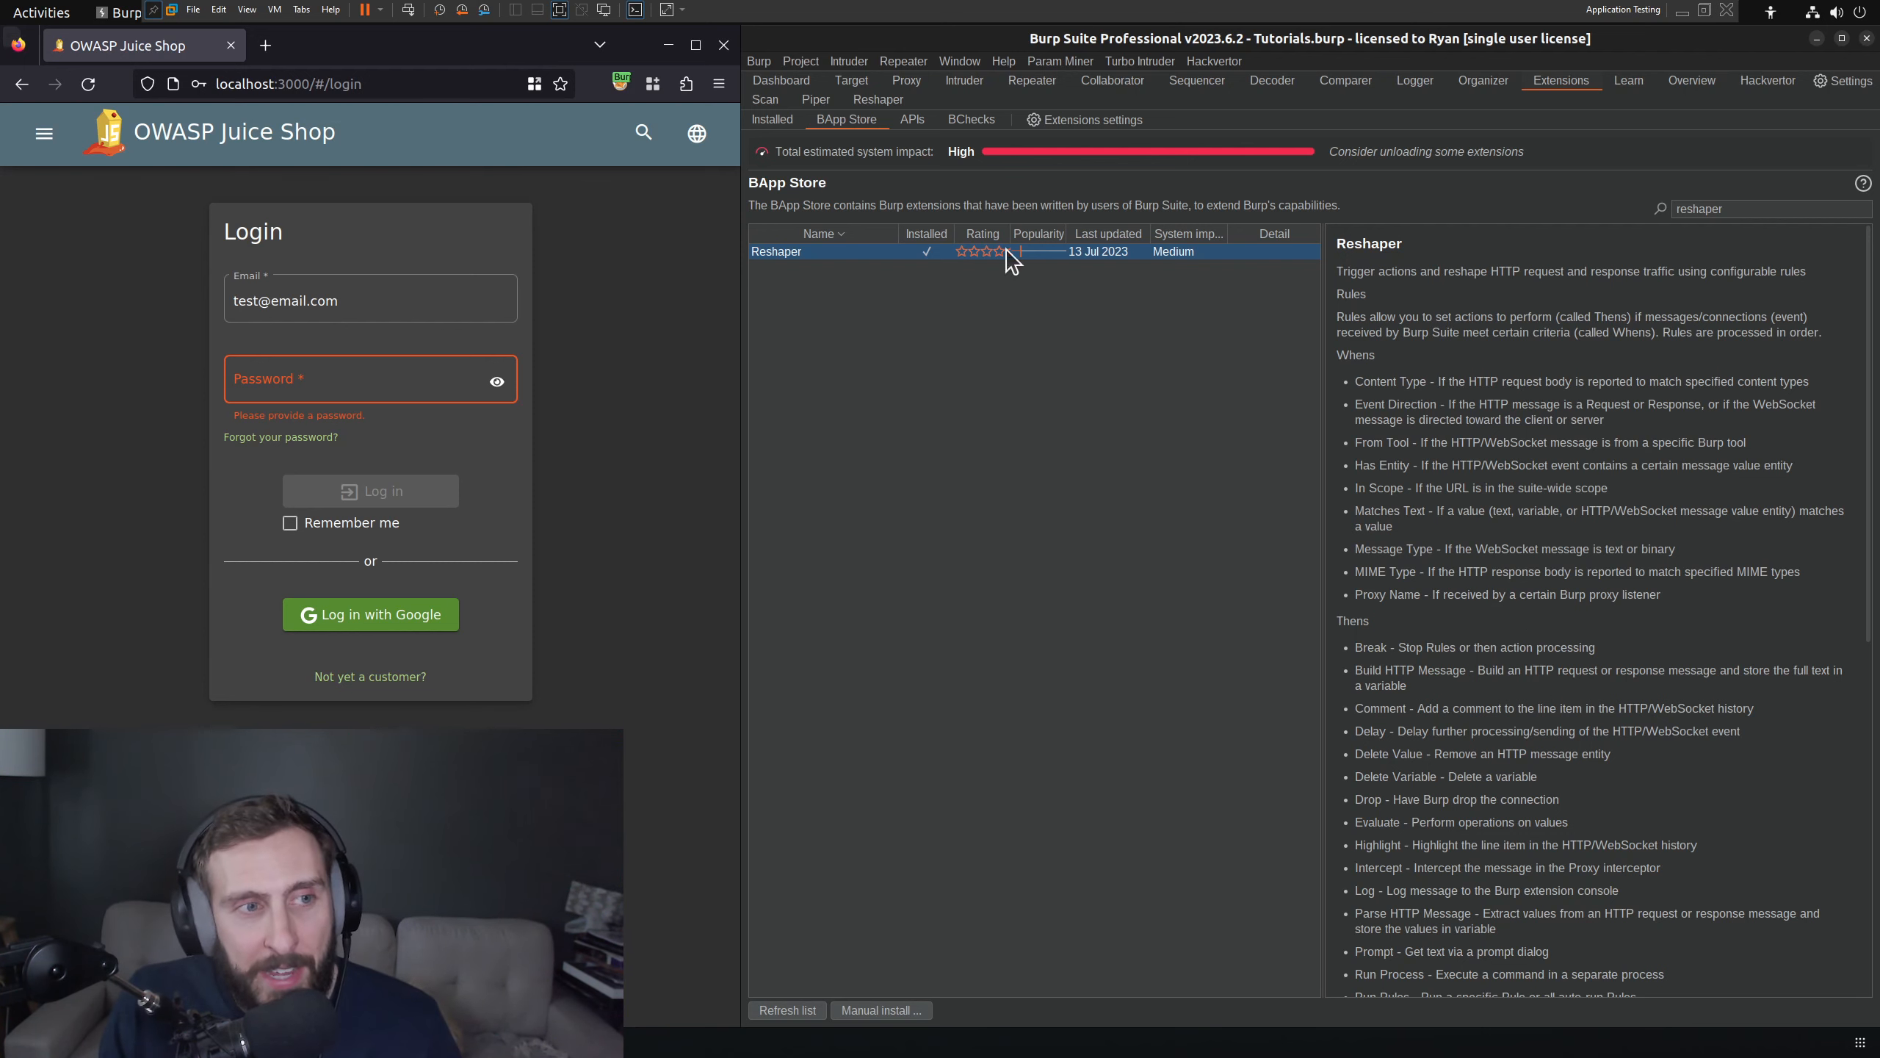
Create a new untitled Reshaper HTTP rule with the default Event Direction: Request condition.
{"action": "left_click", "coordinate": [879, 99]}
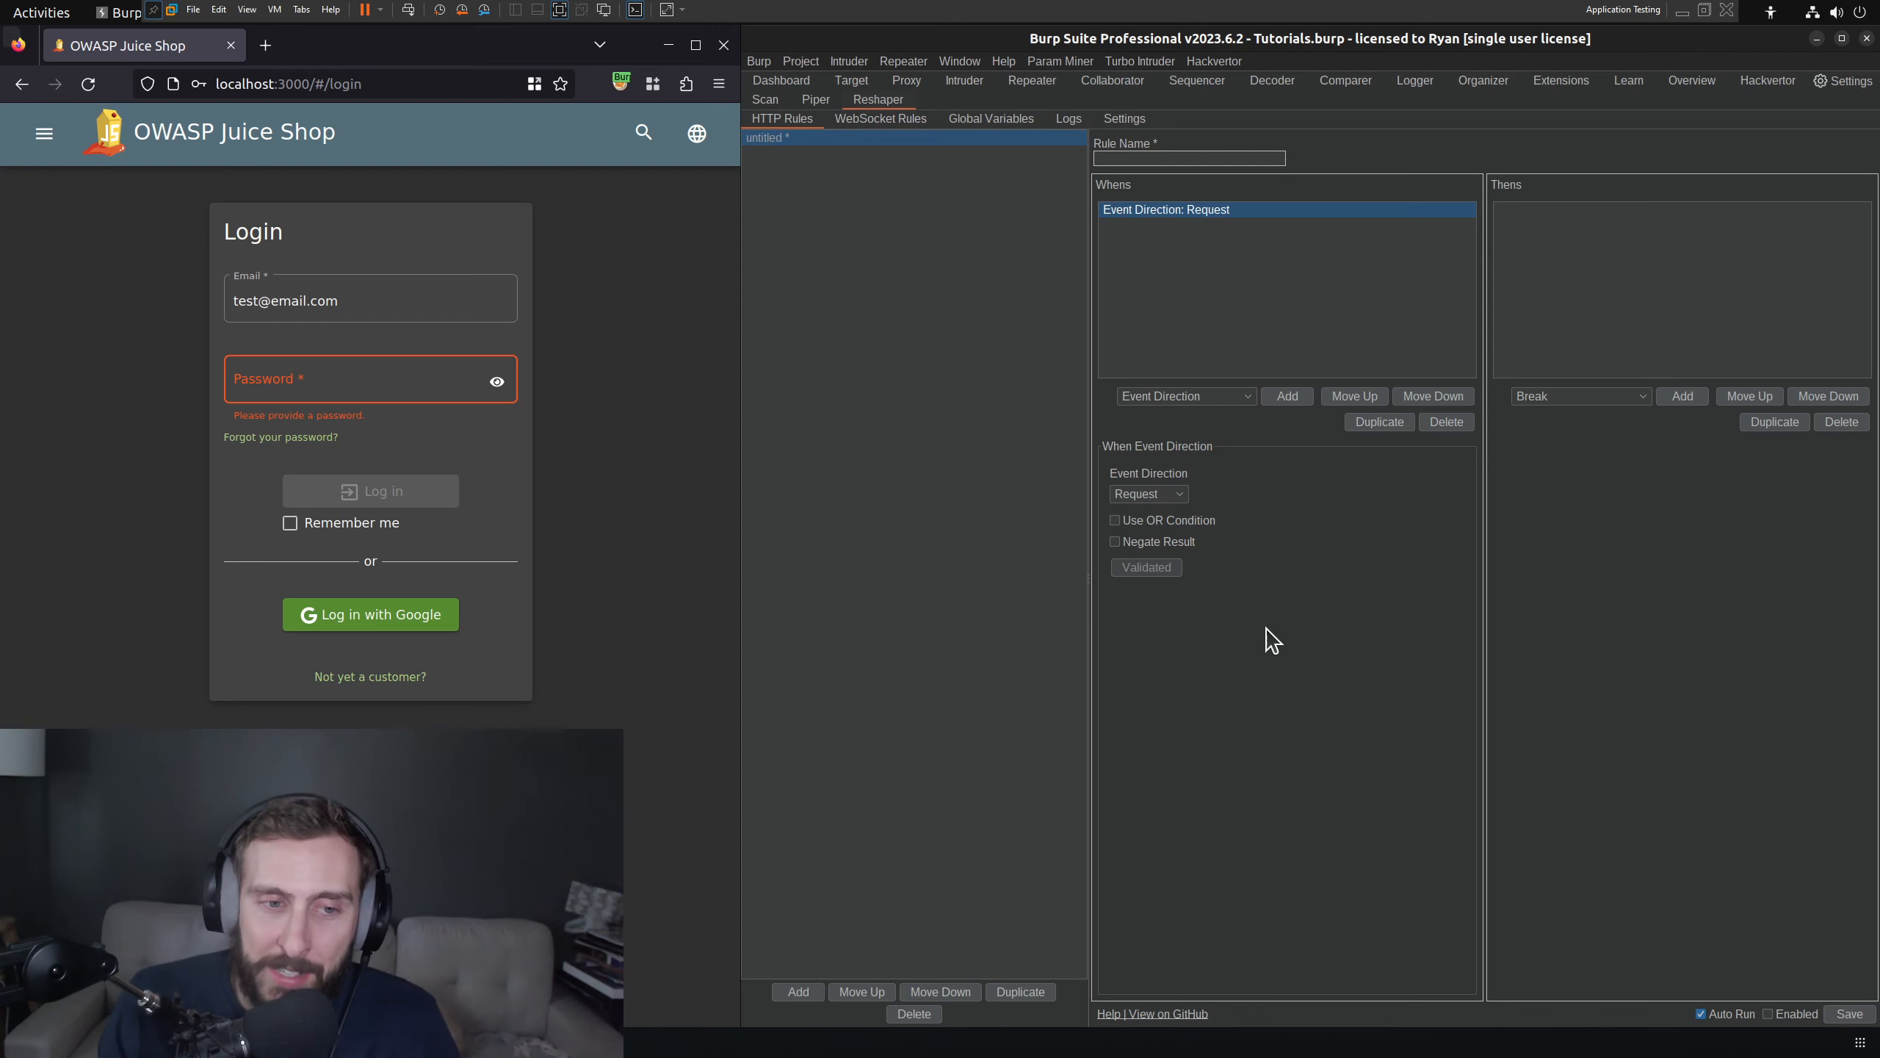
{"action": "mouse_move", "coordinate": [1395, 564]}
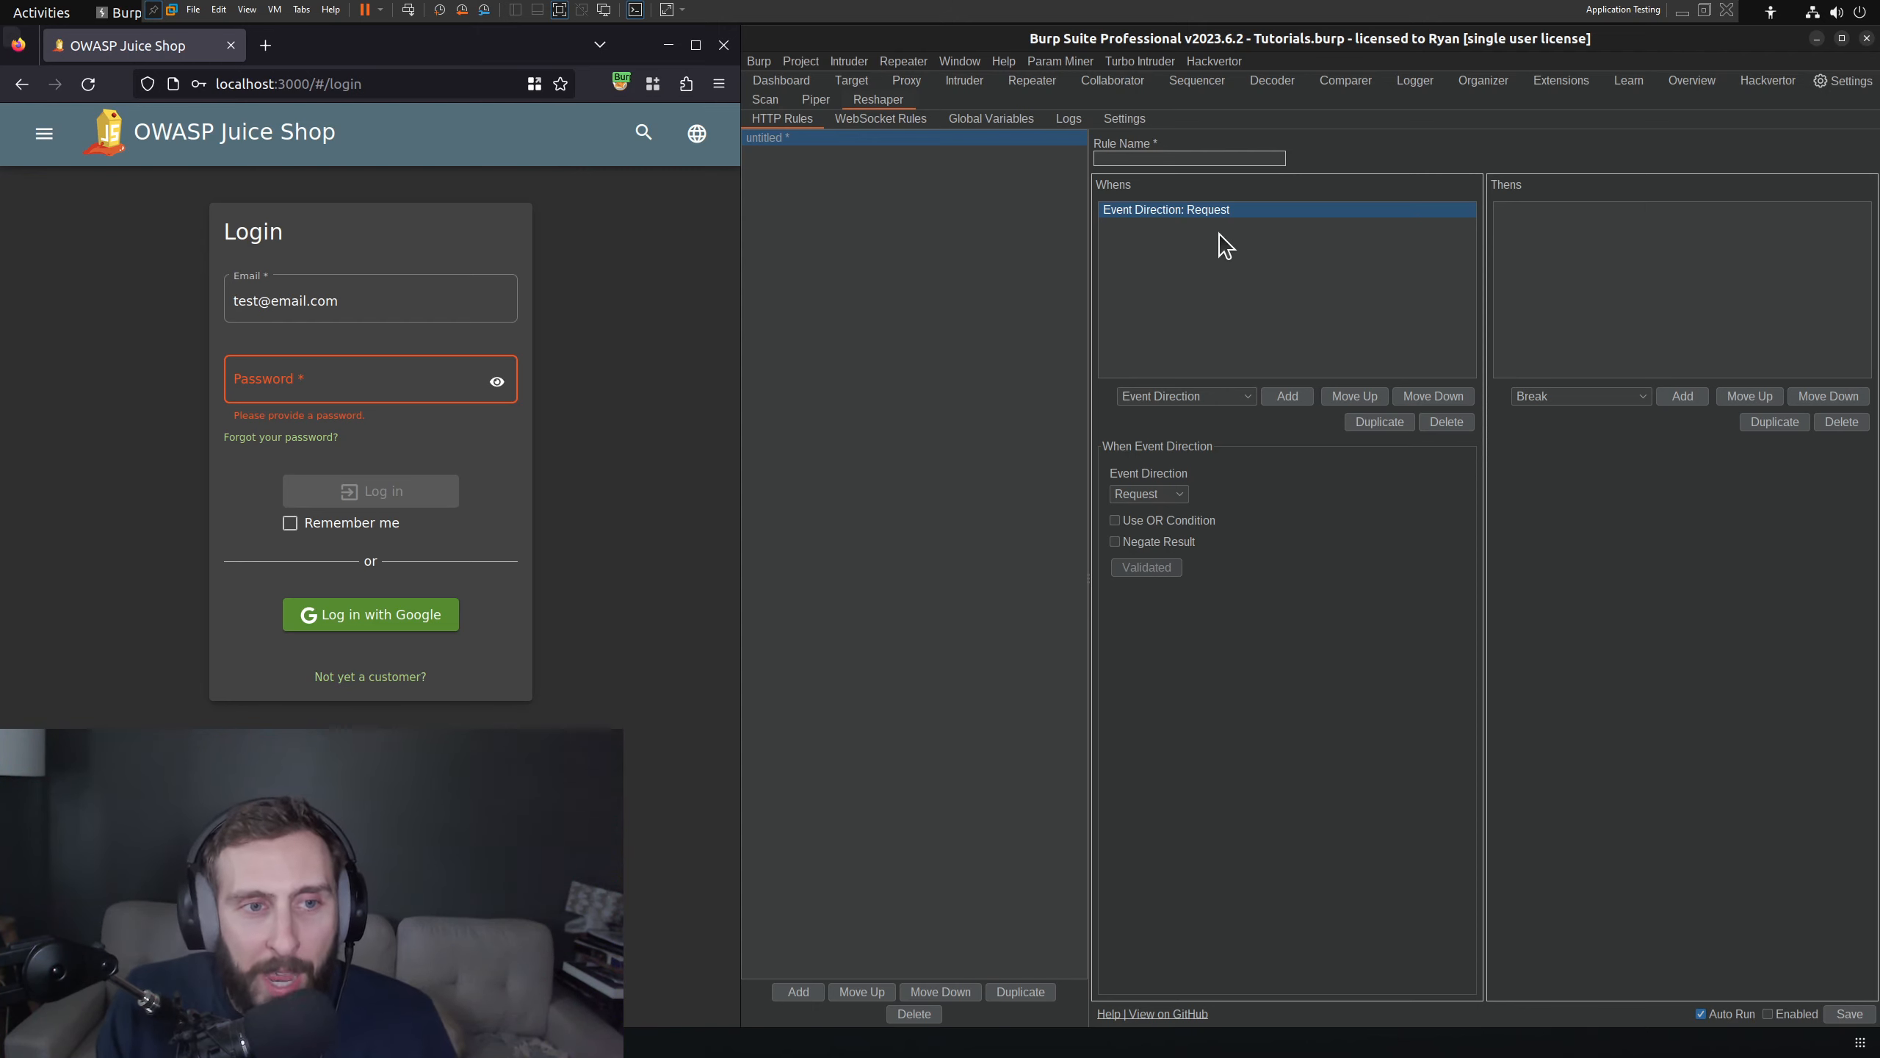
{"action": "mouse_move", "coordinate": [1002, 719]}
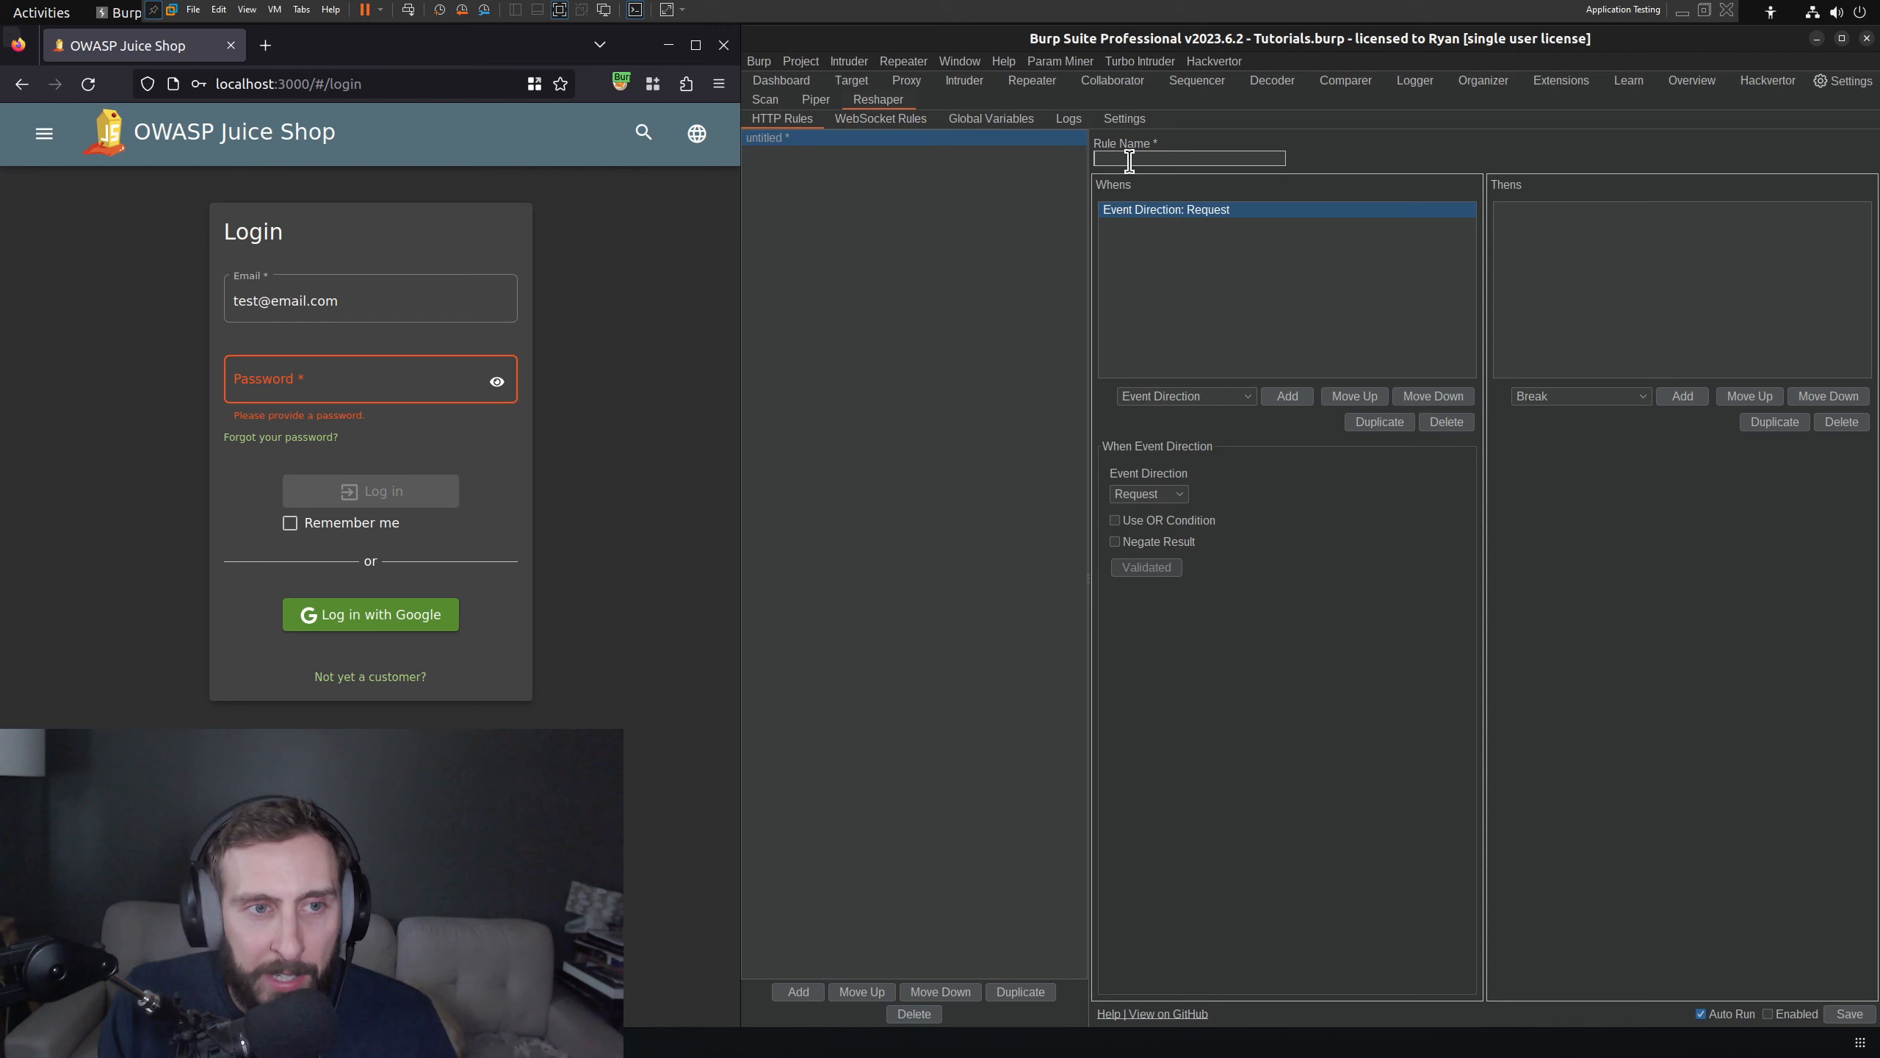
Name the rule 'Look for password in request' and add a Matches Text condition.
{"action": "type", "text": "Look for"}
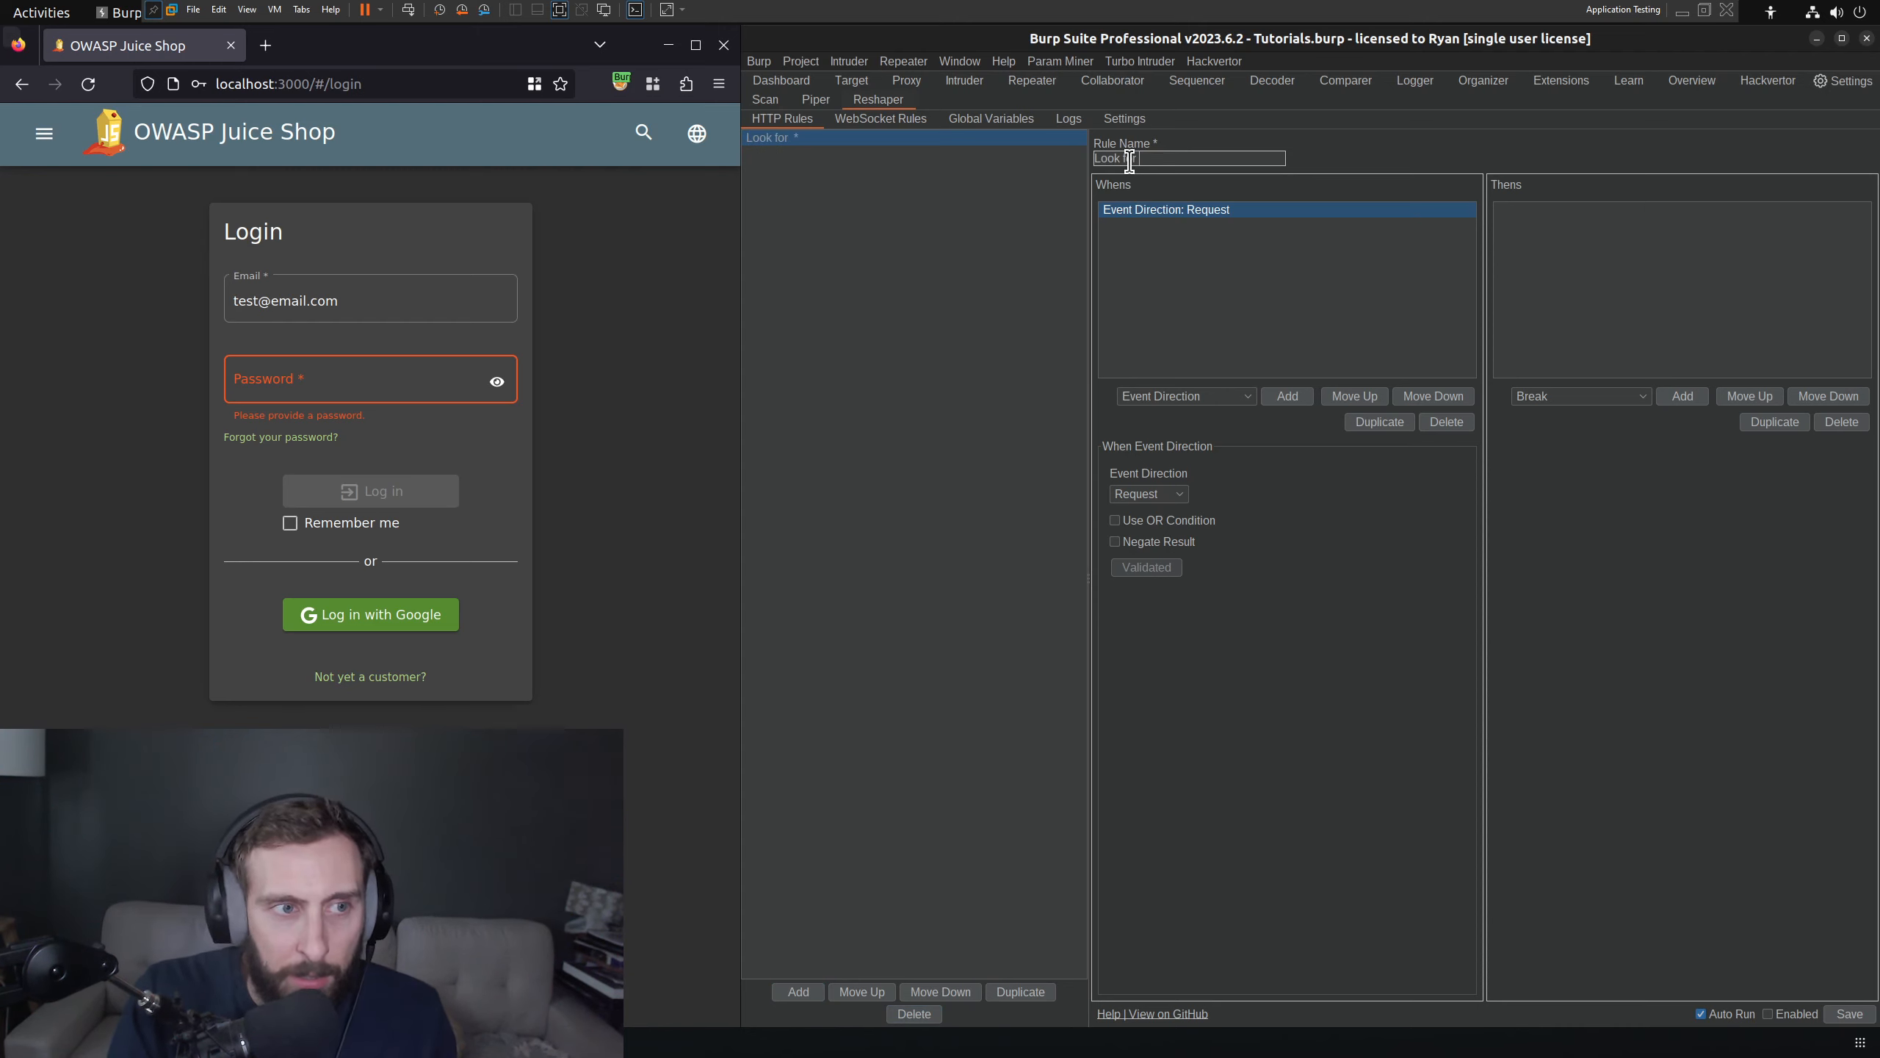
{"action": "type", "text": "password in request"}
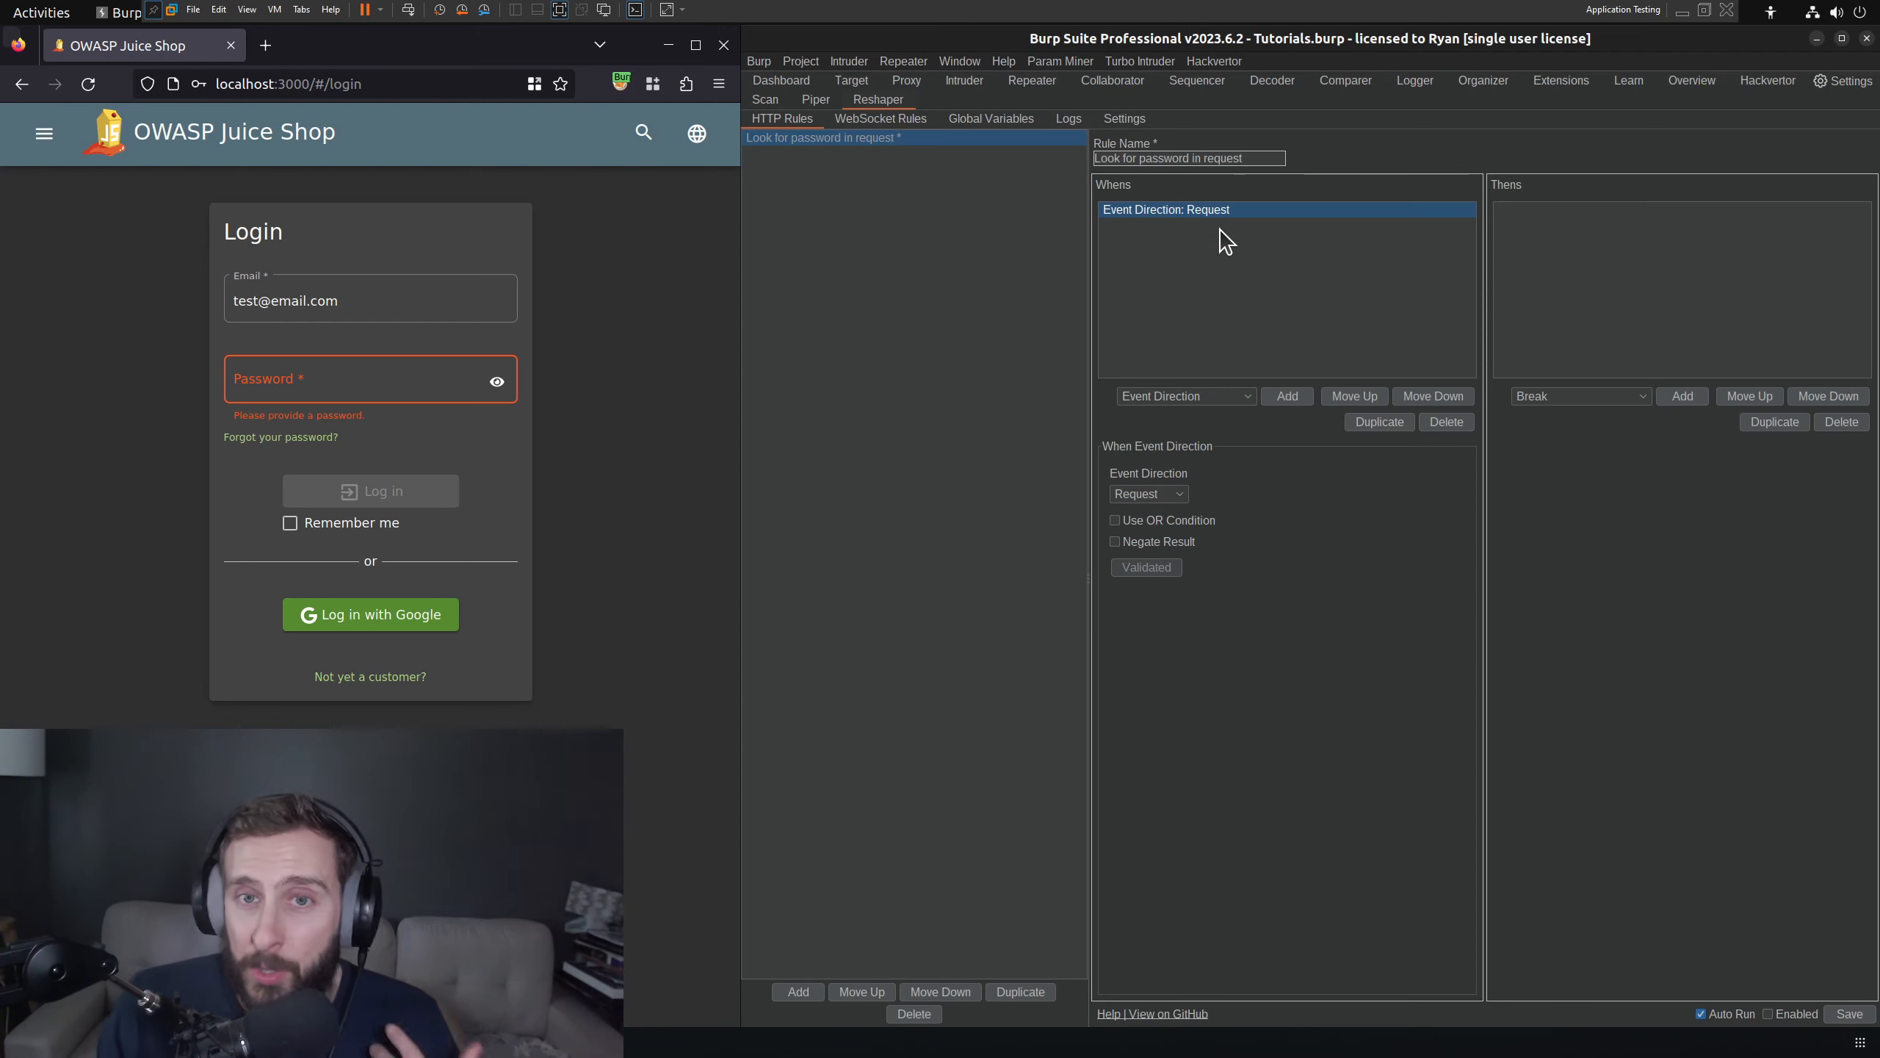
{"action": "left_click", "coordinate": [1184, 395]}
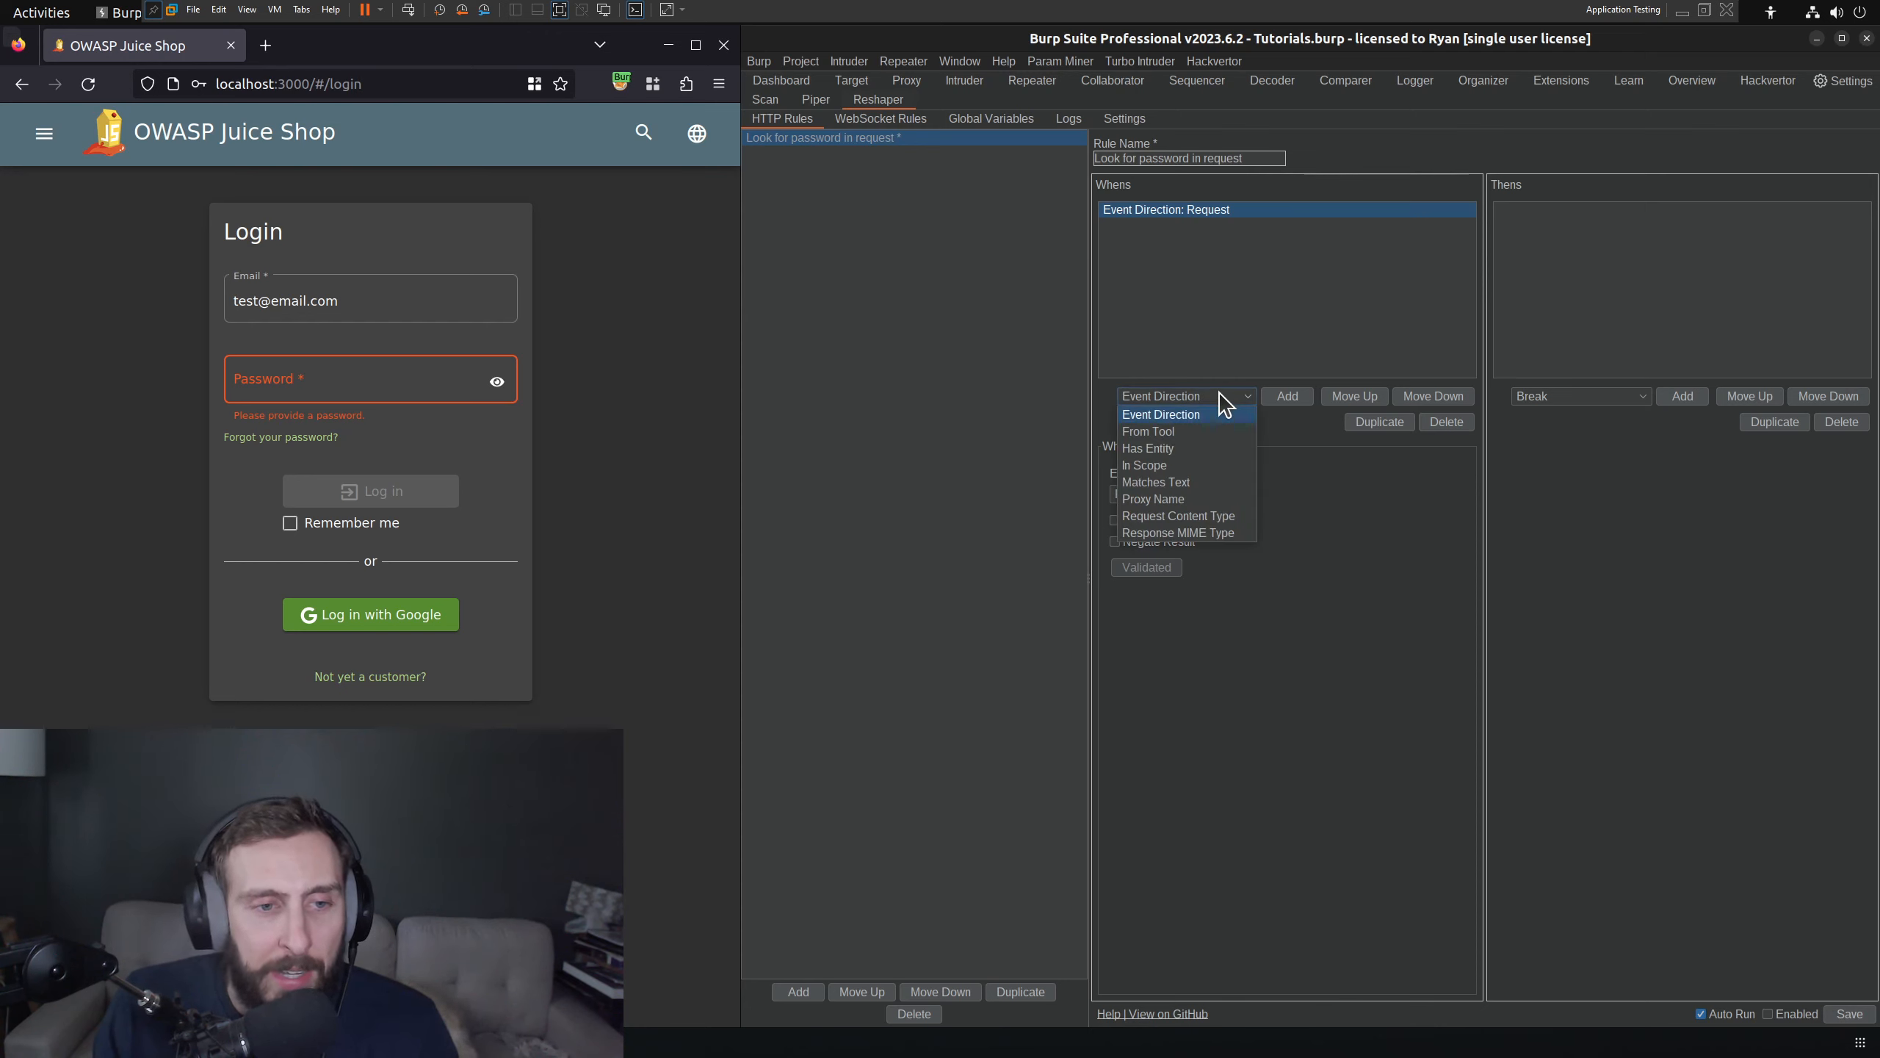
{"action": "mouse_move", "coordinate": [1151, 499]}
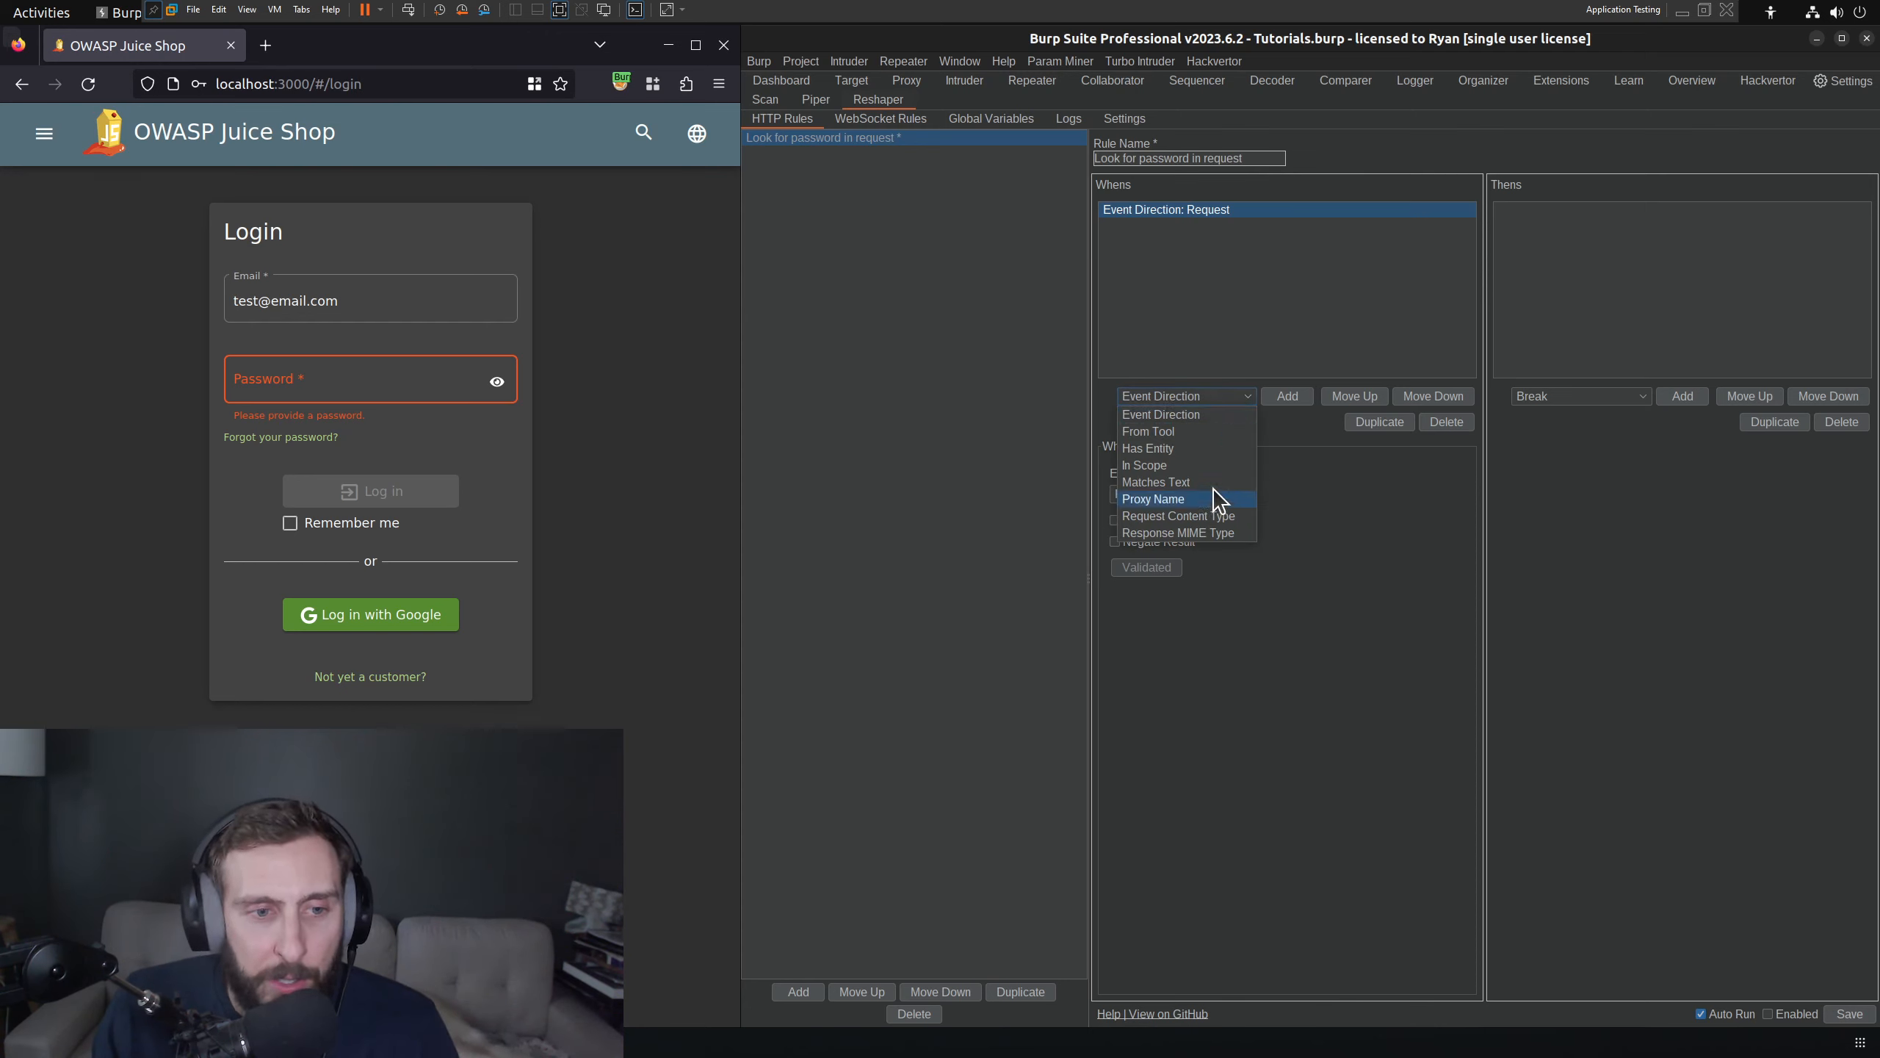
{"action": "left_click", "coordinate": [1155, 482]}
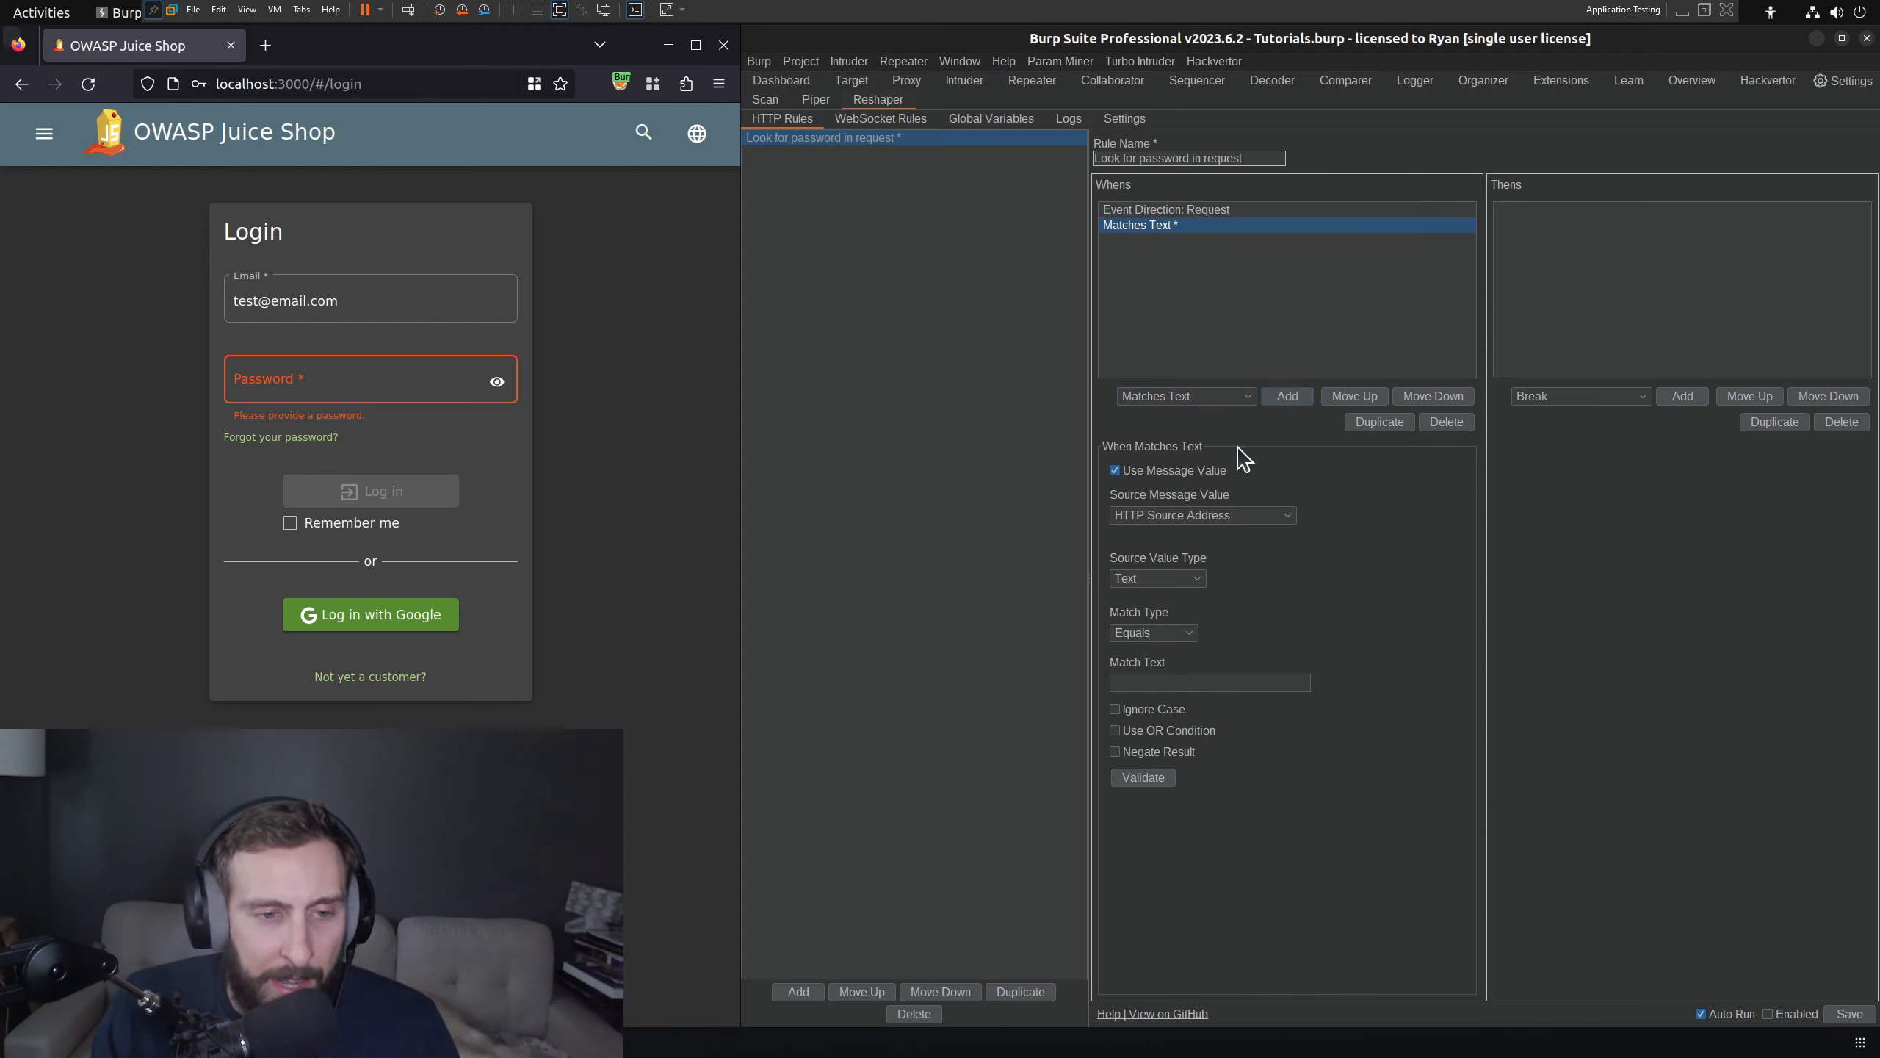
{"action": "mouse_move", "coordinate": [1415, 526]}
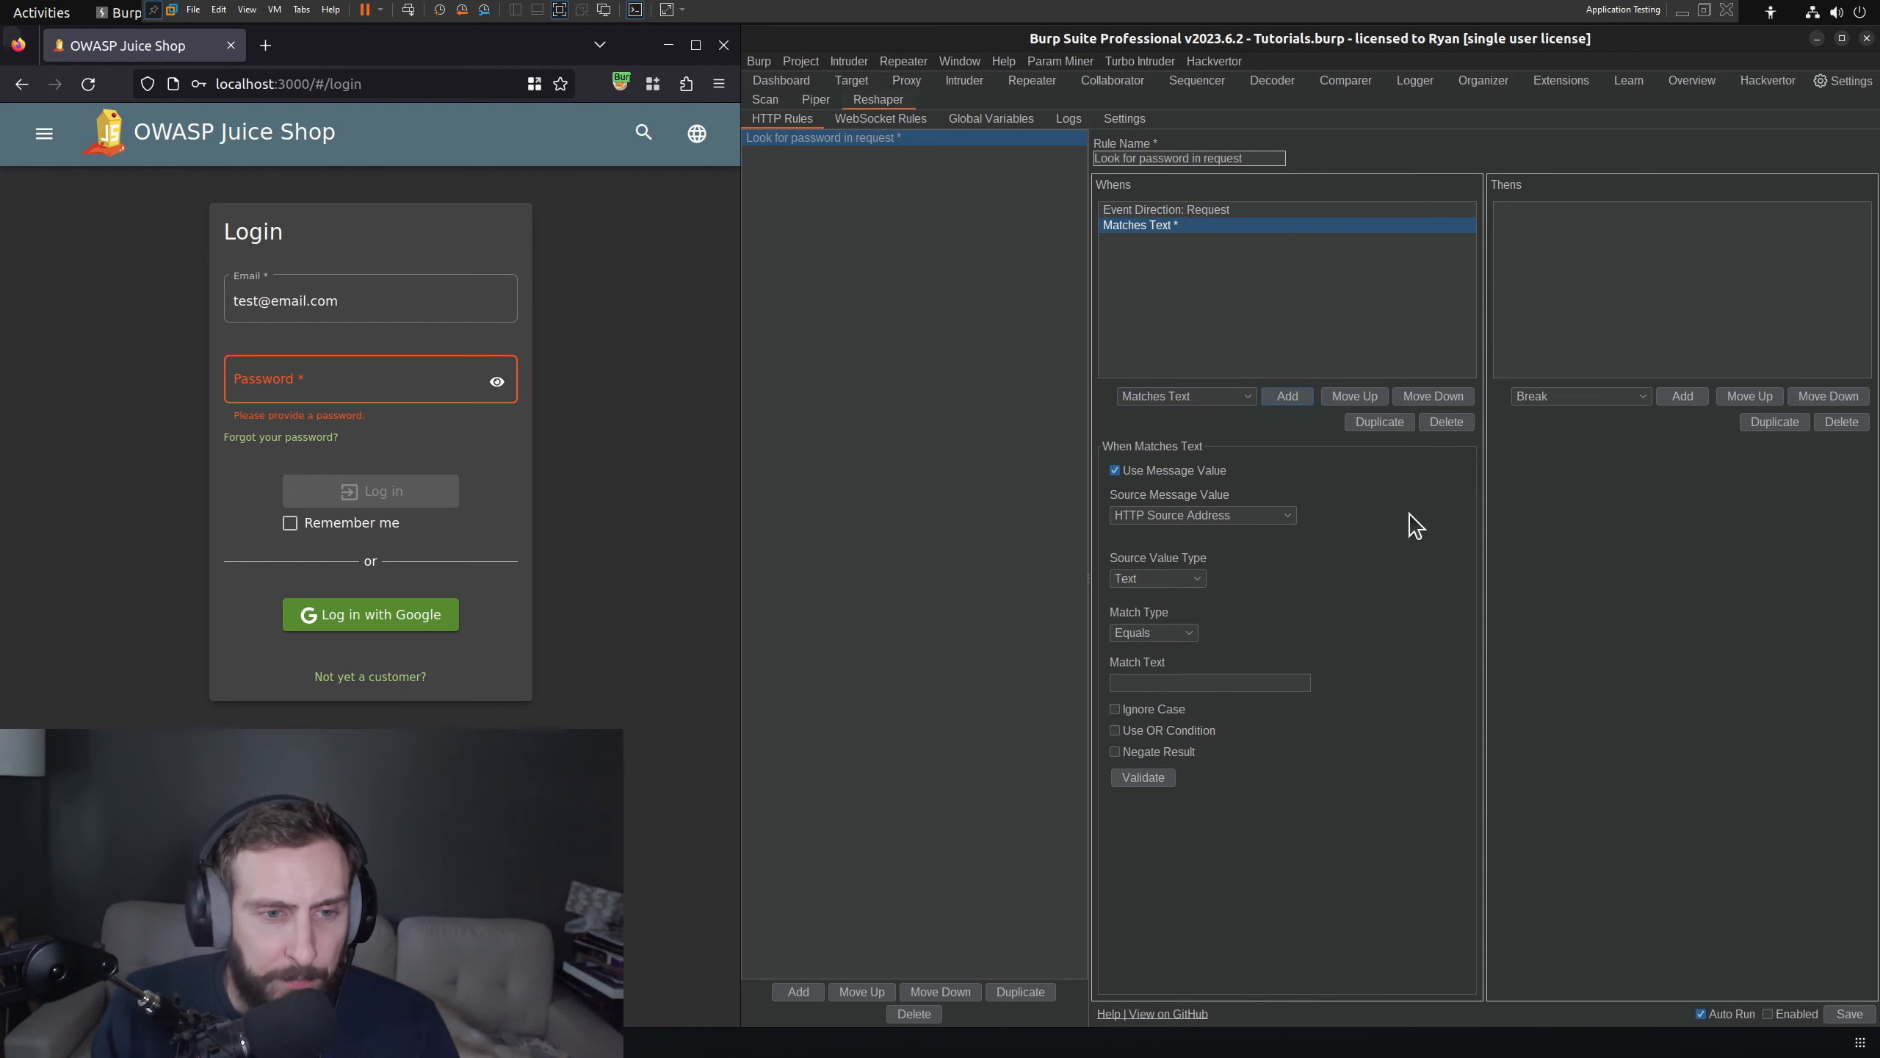
{"action": "left_click", "coordinate": [1201, 514]}
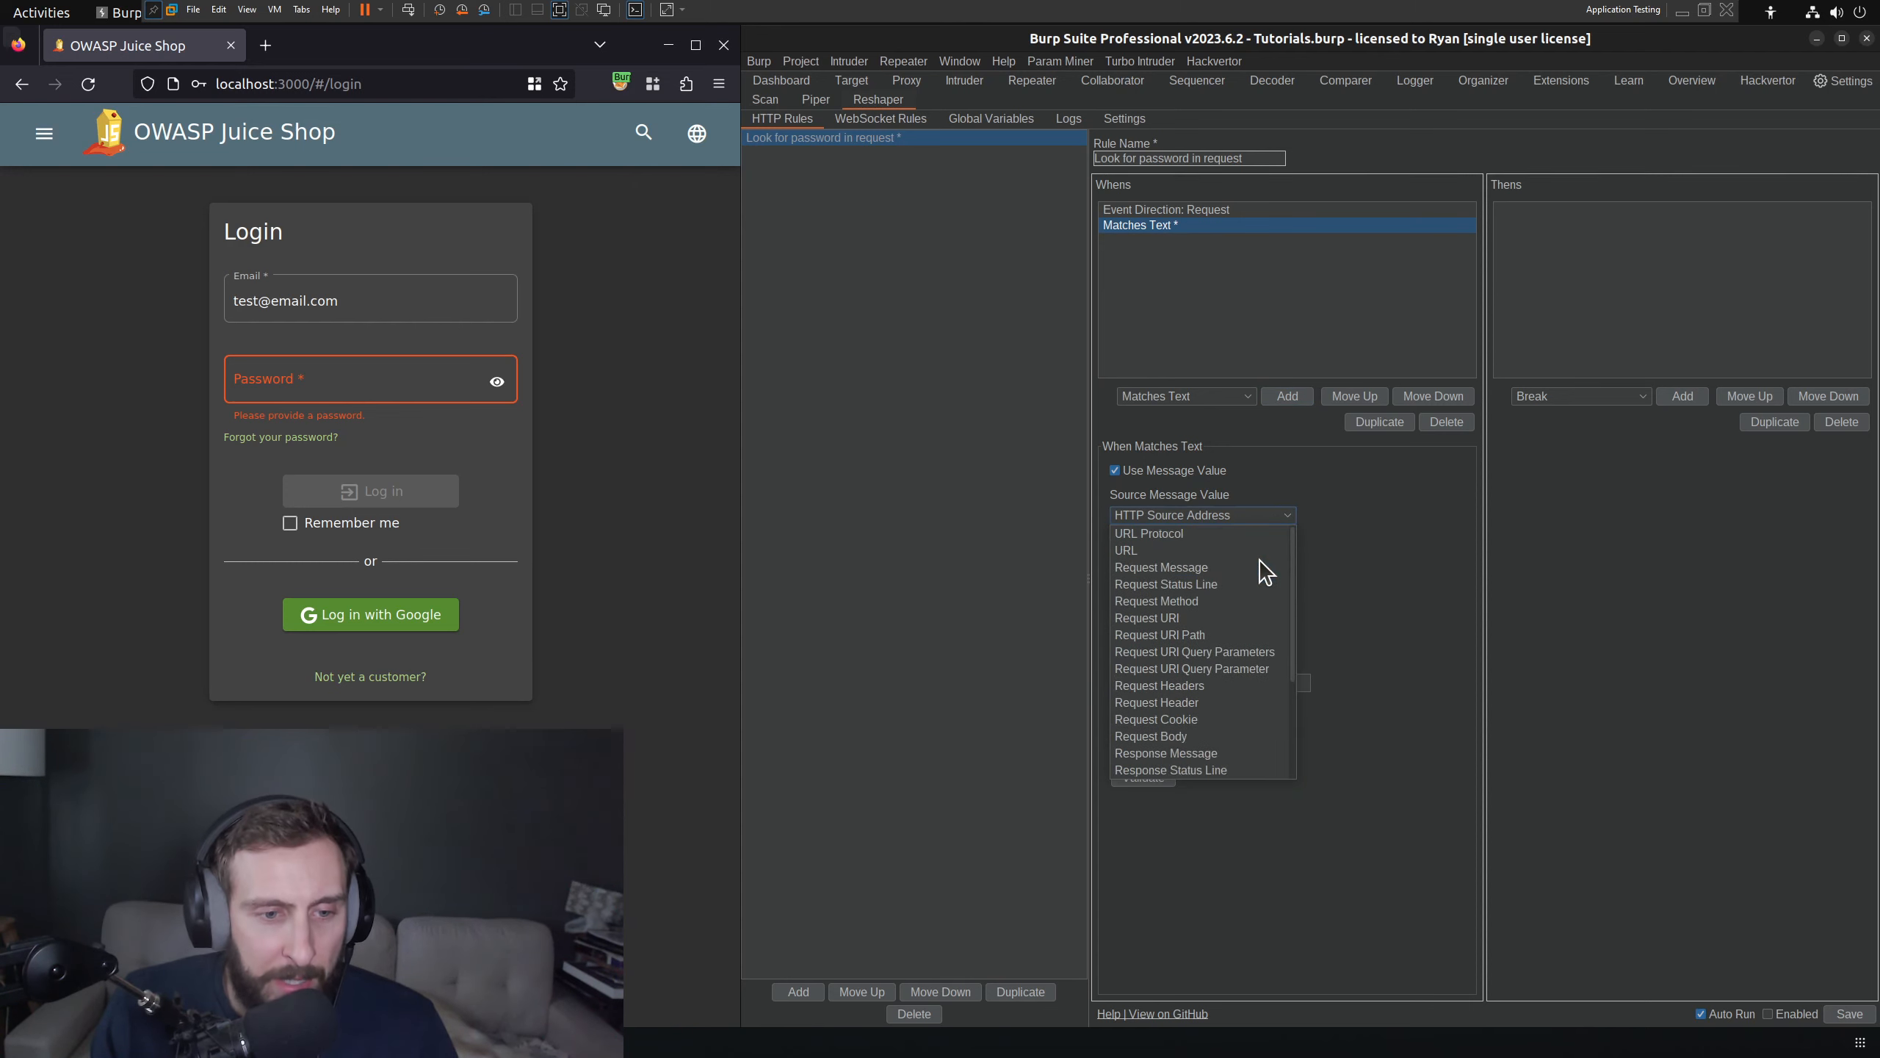
{"action": "left_click", "coordinate": [1150, 734]}
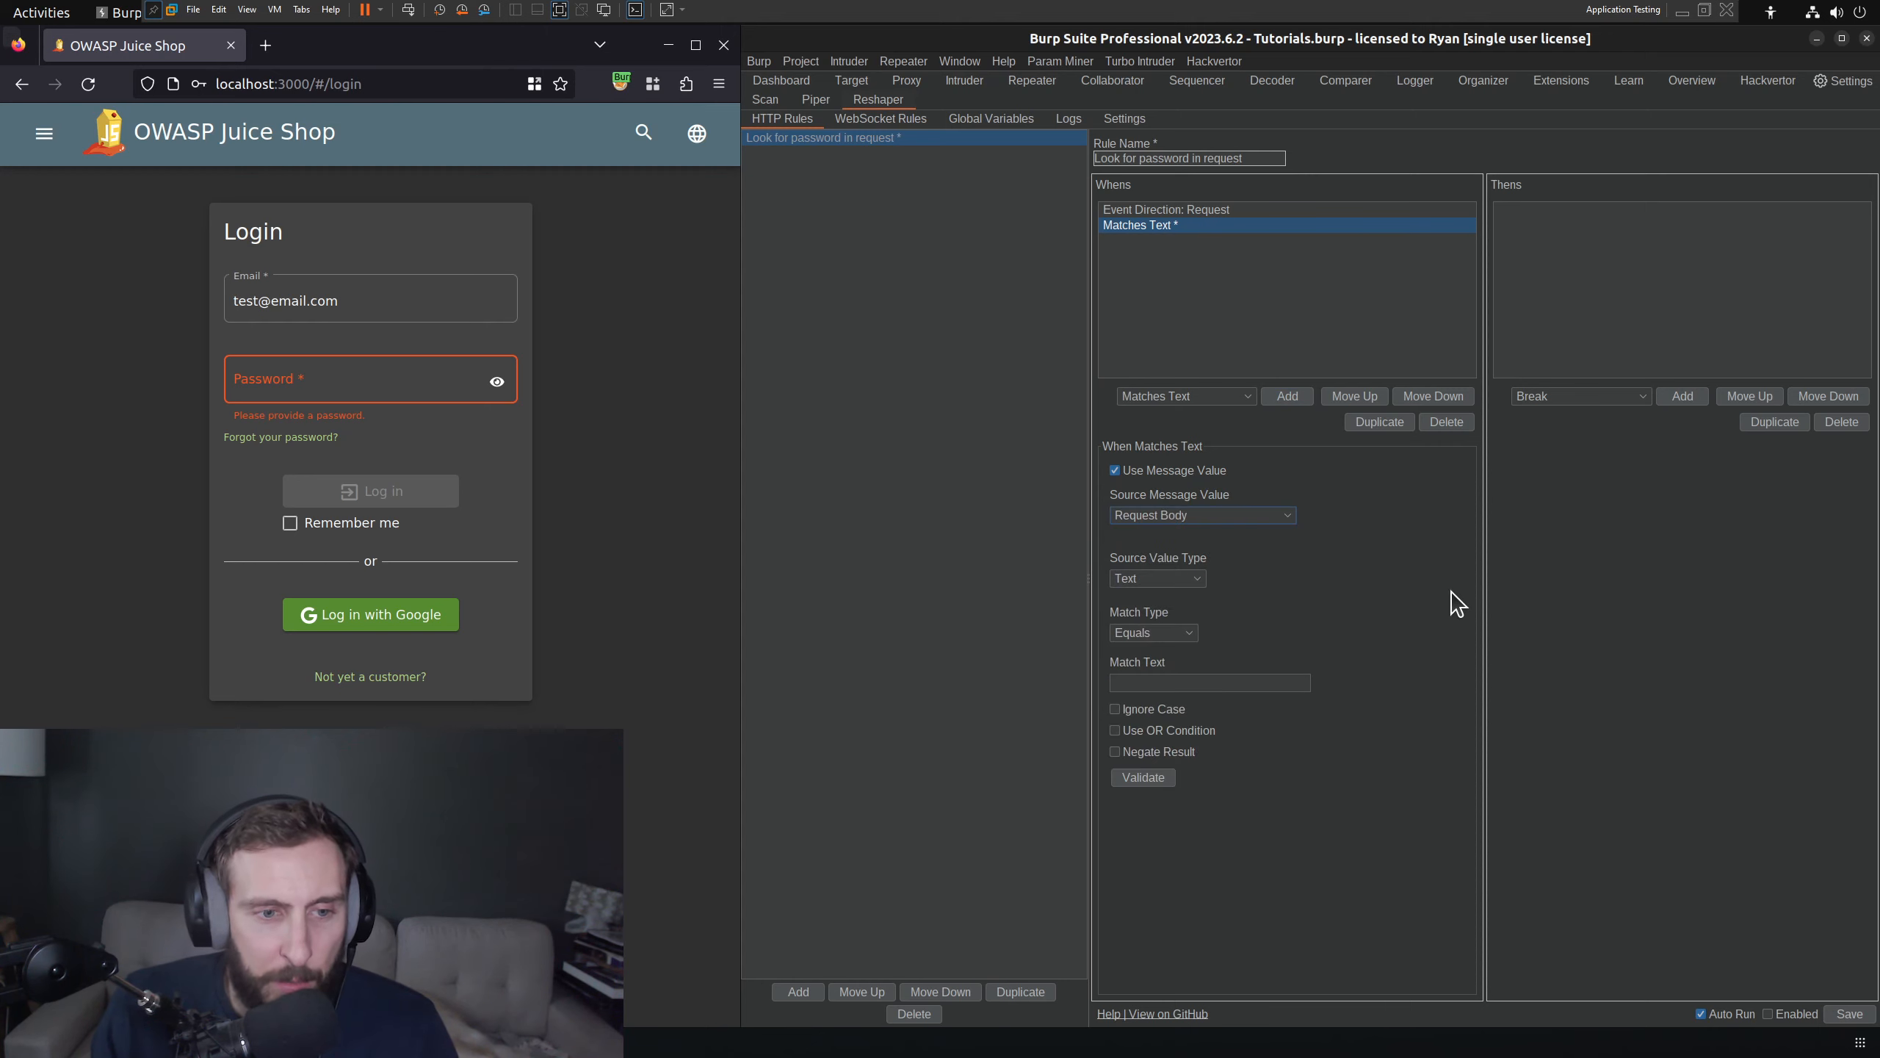
{"action": "left_click", "coordinate": [1155, 578]}
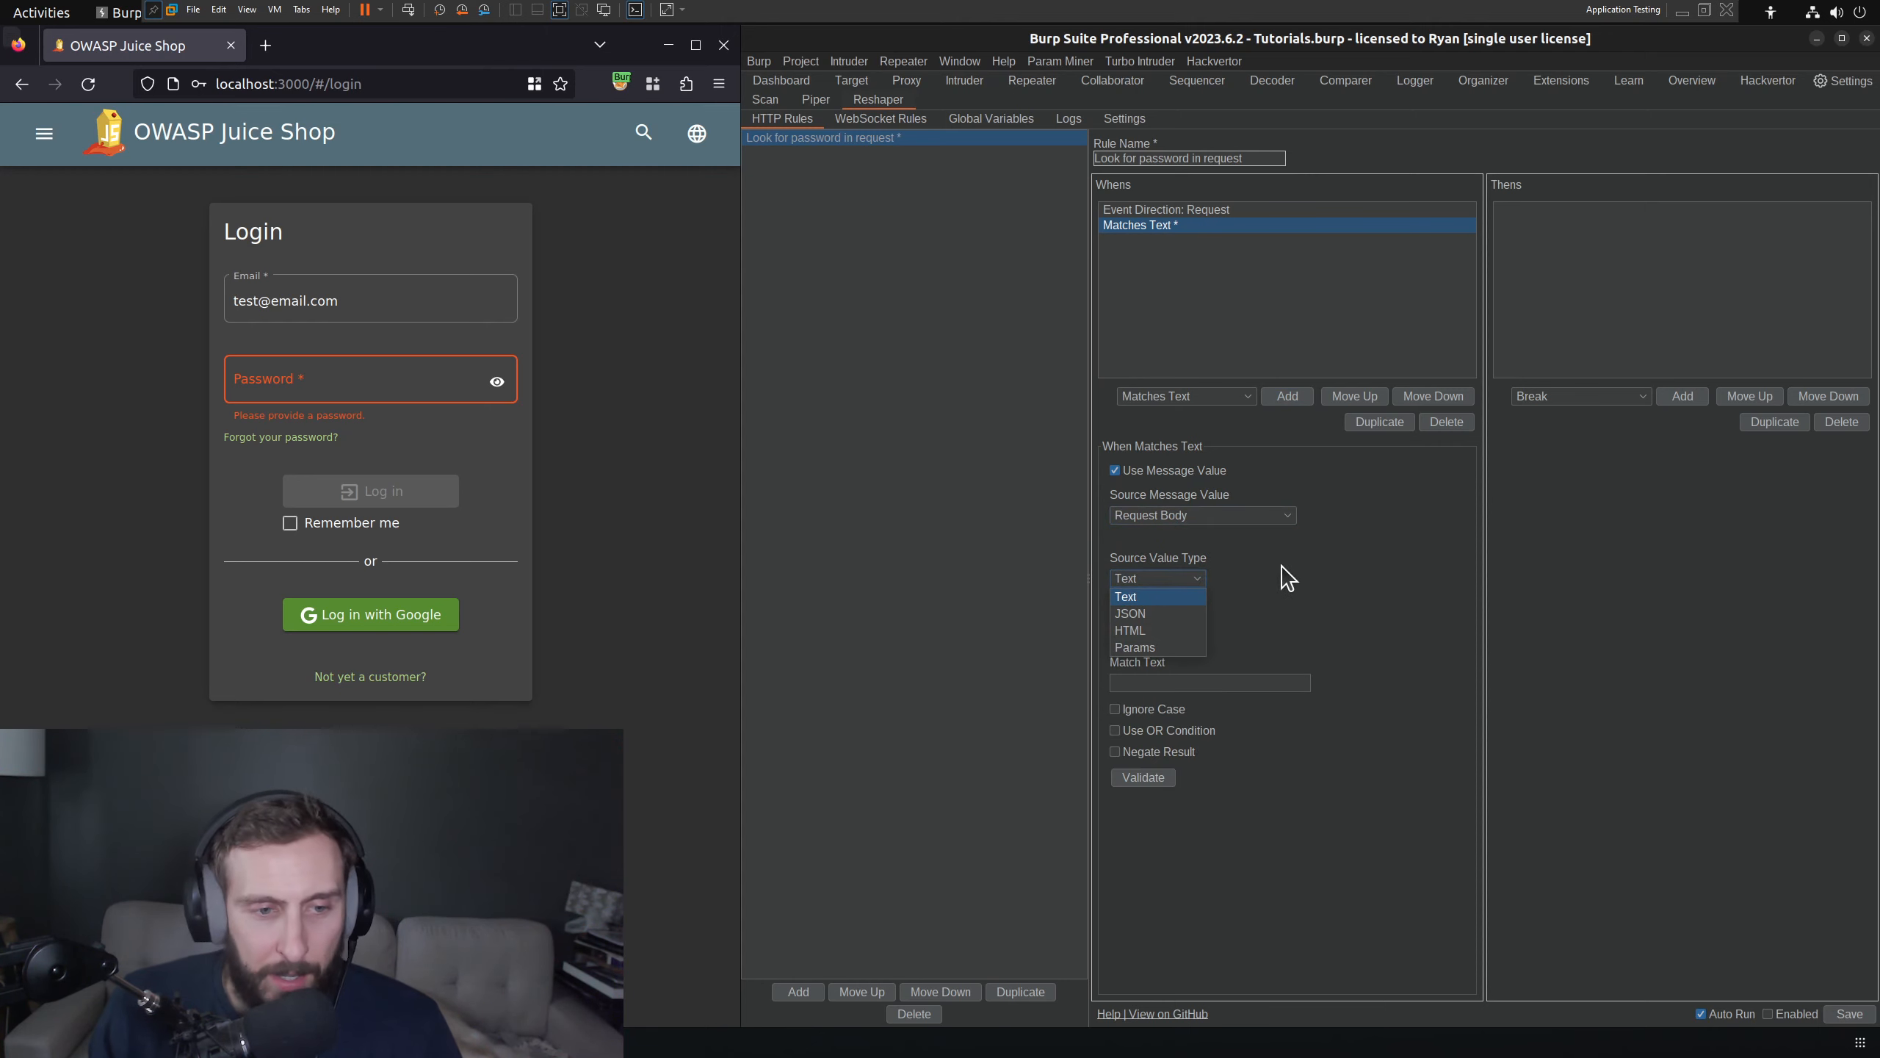
{"action": "left_click", "coordinate": [1125, 597]}
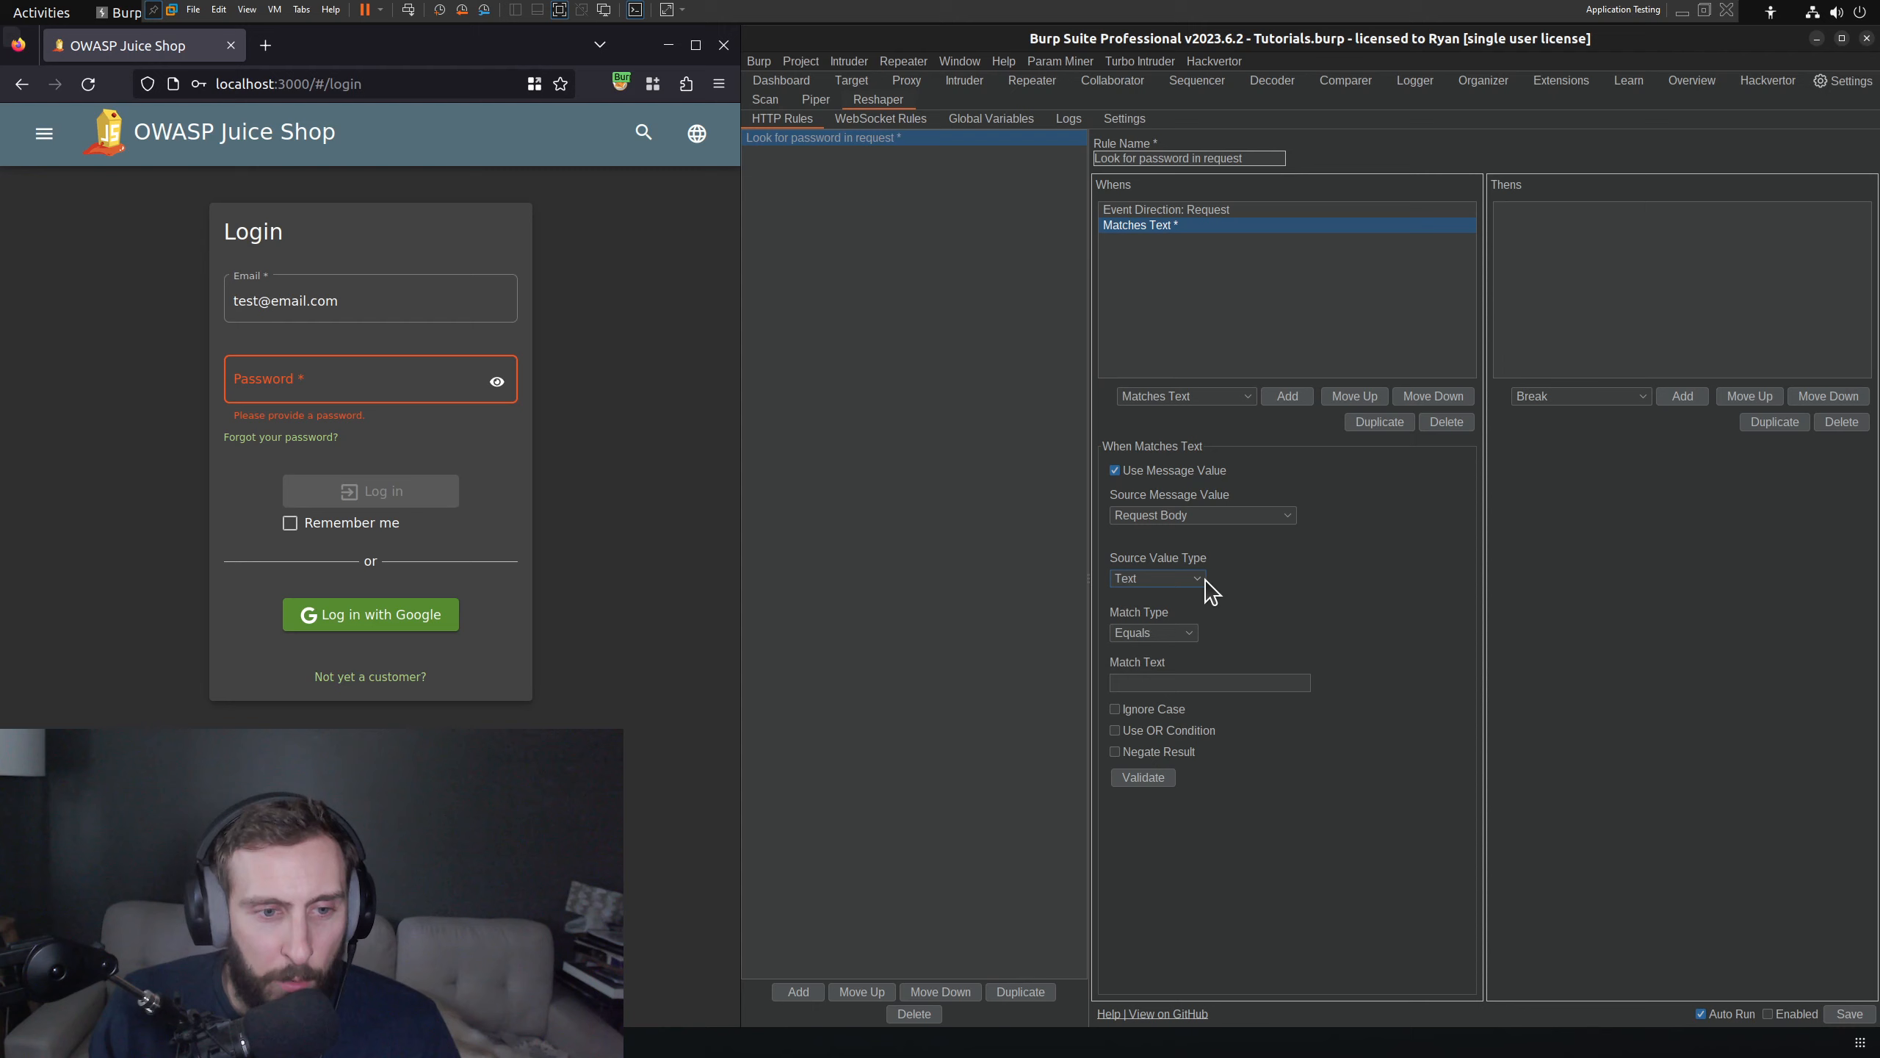
{"action": "left_click", "coordinate": [1154, 577]}
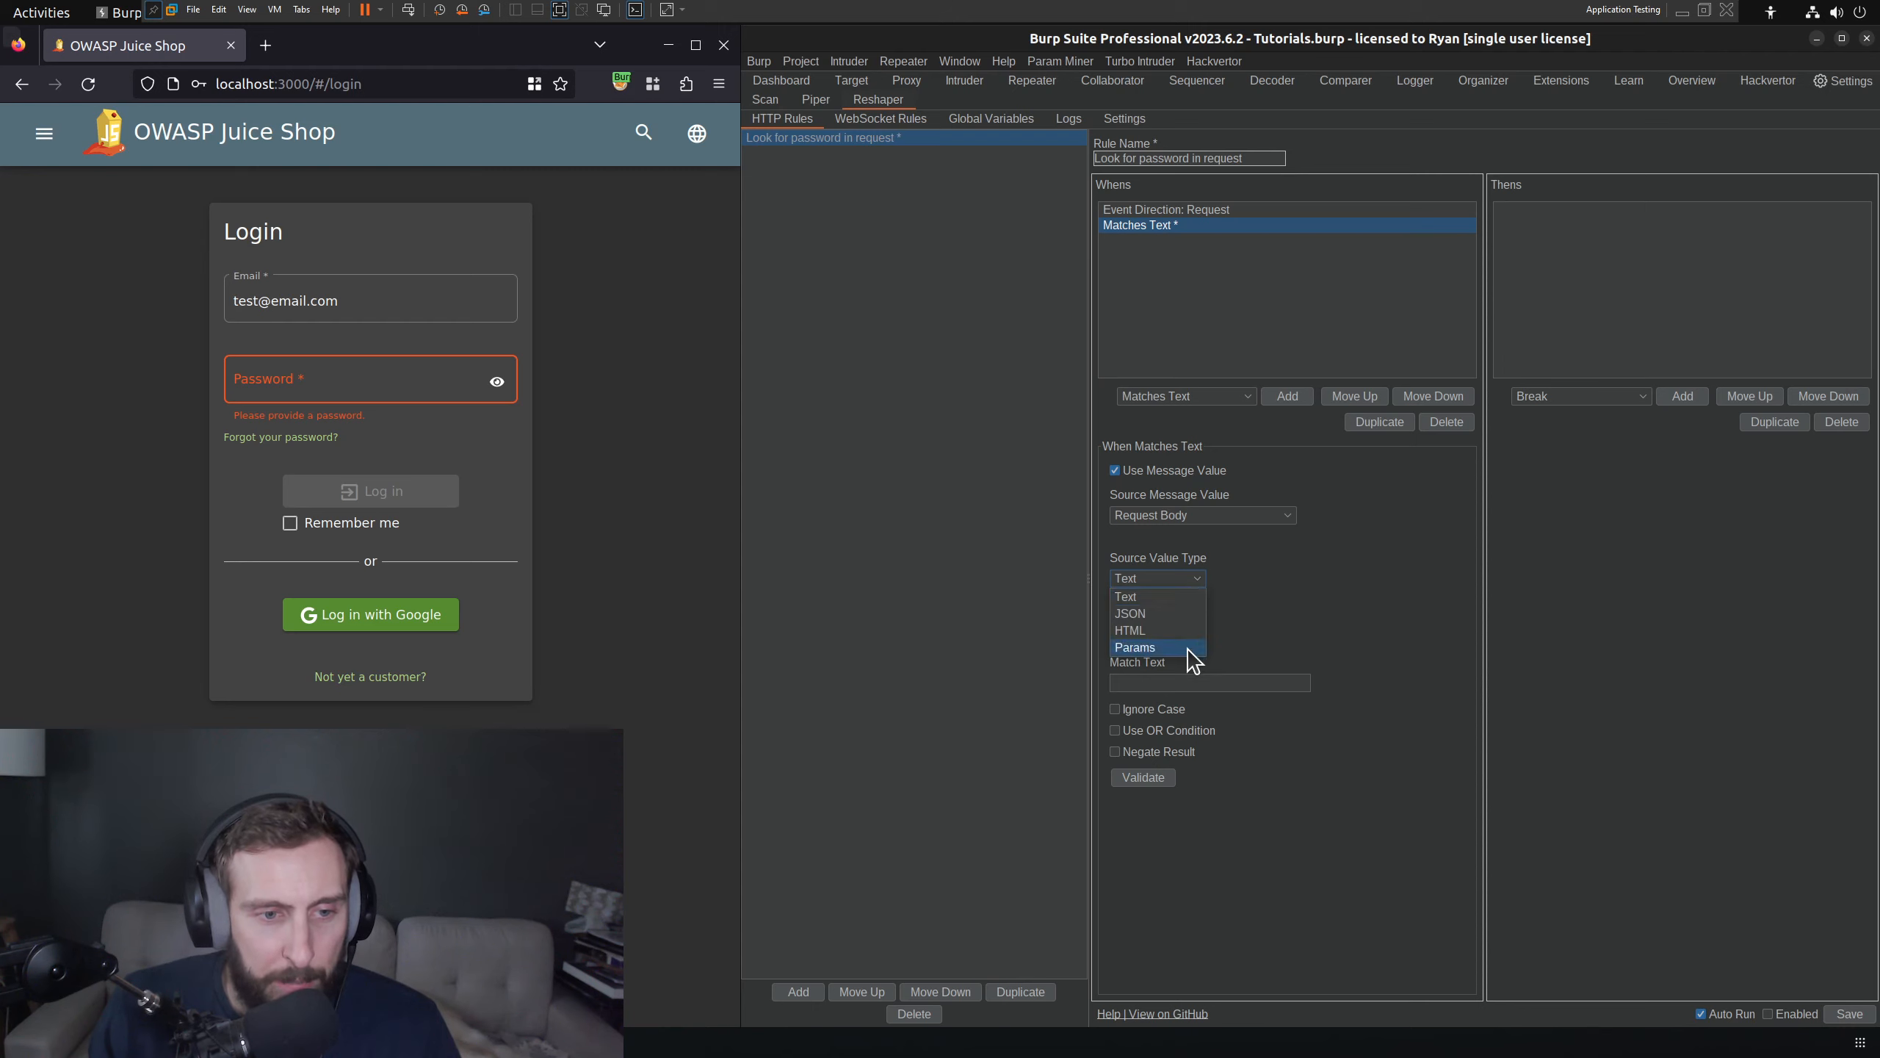
{"action": "left_click", "coordinate": [1134, 647]}
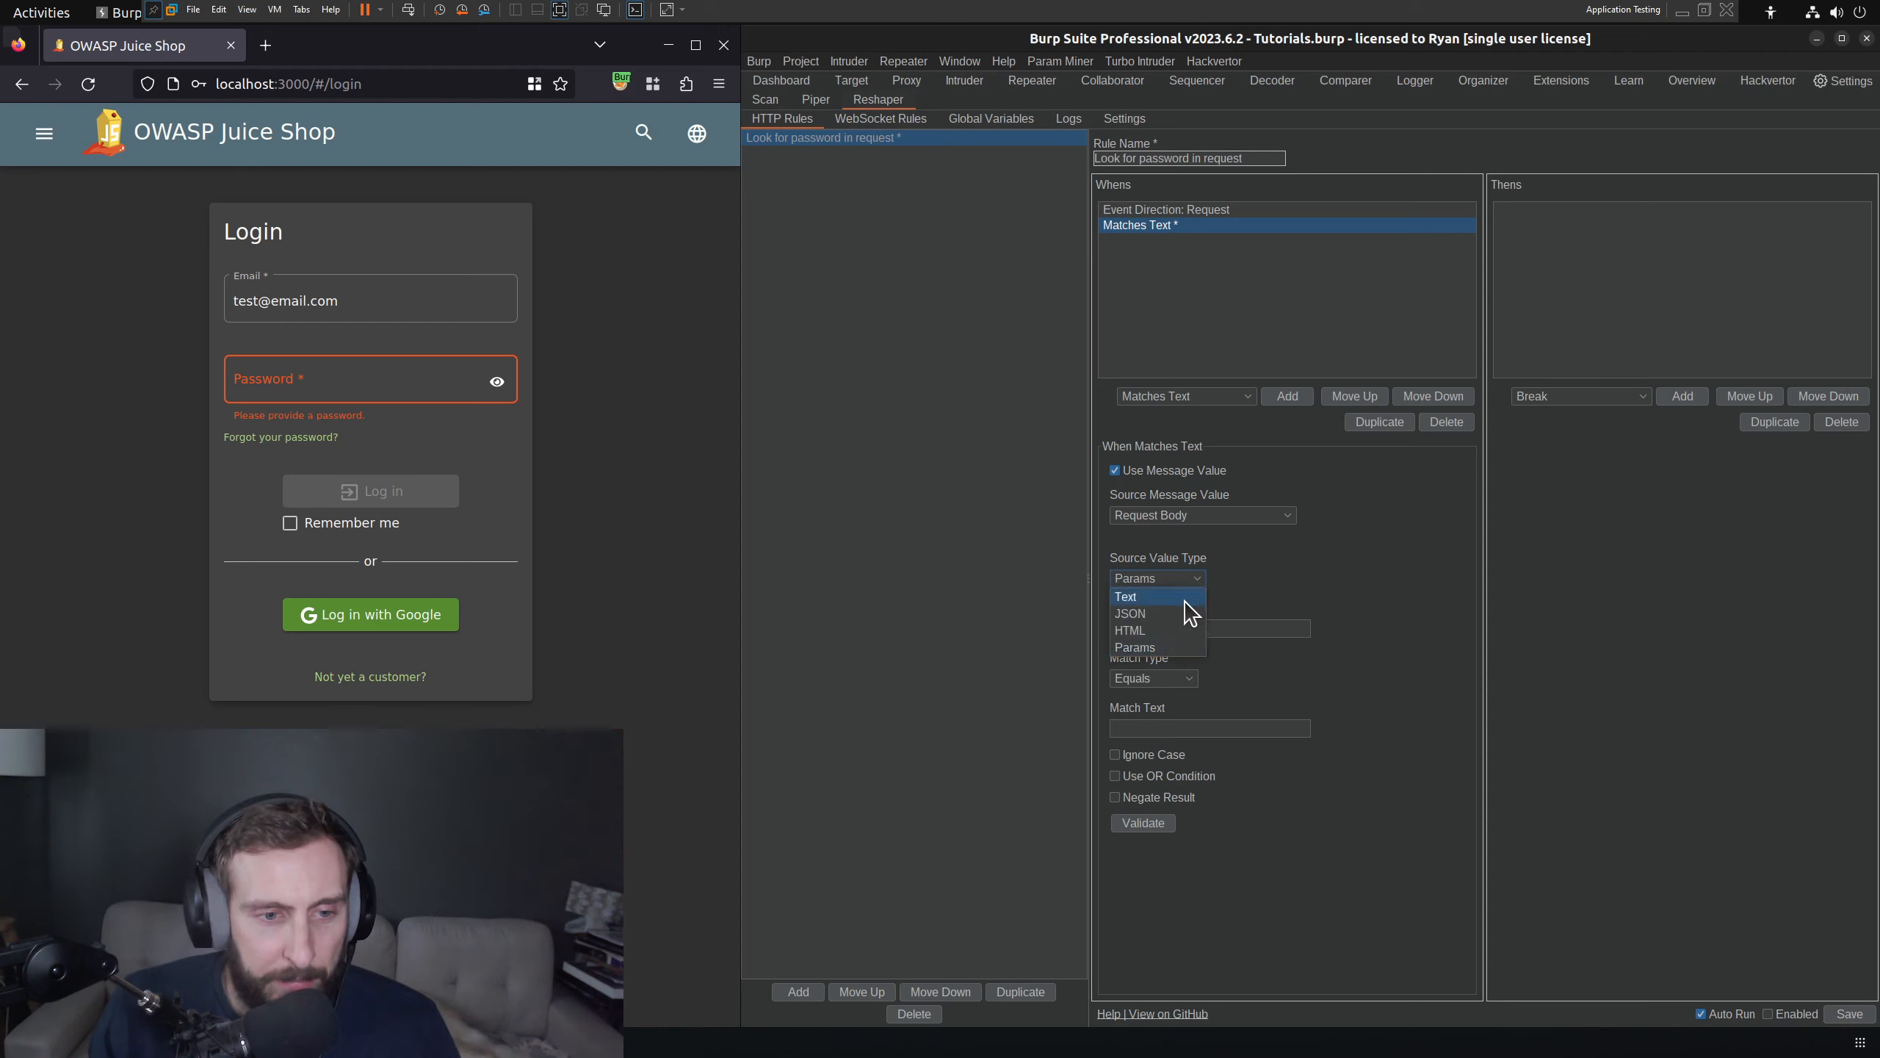
{"action": "left_click", "coordinate": [1126, 597]}
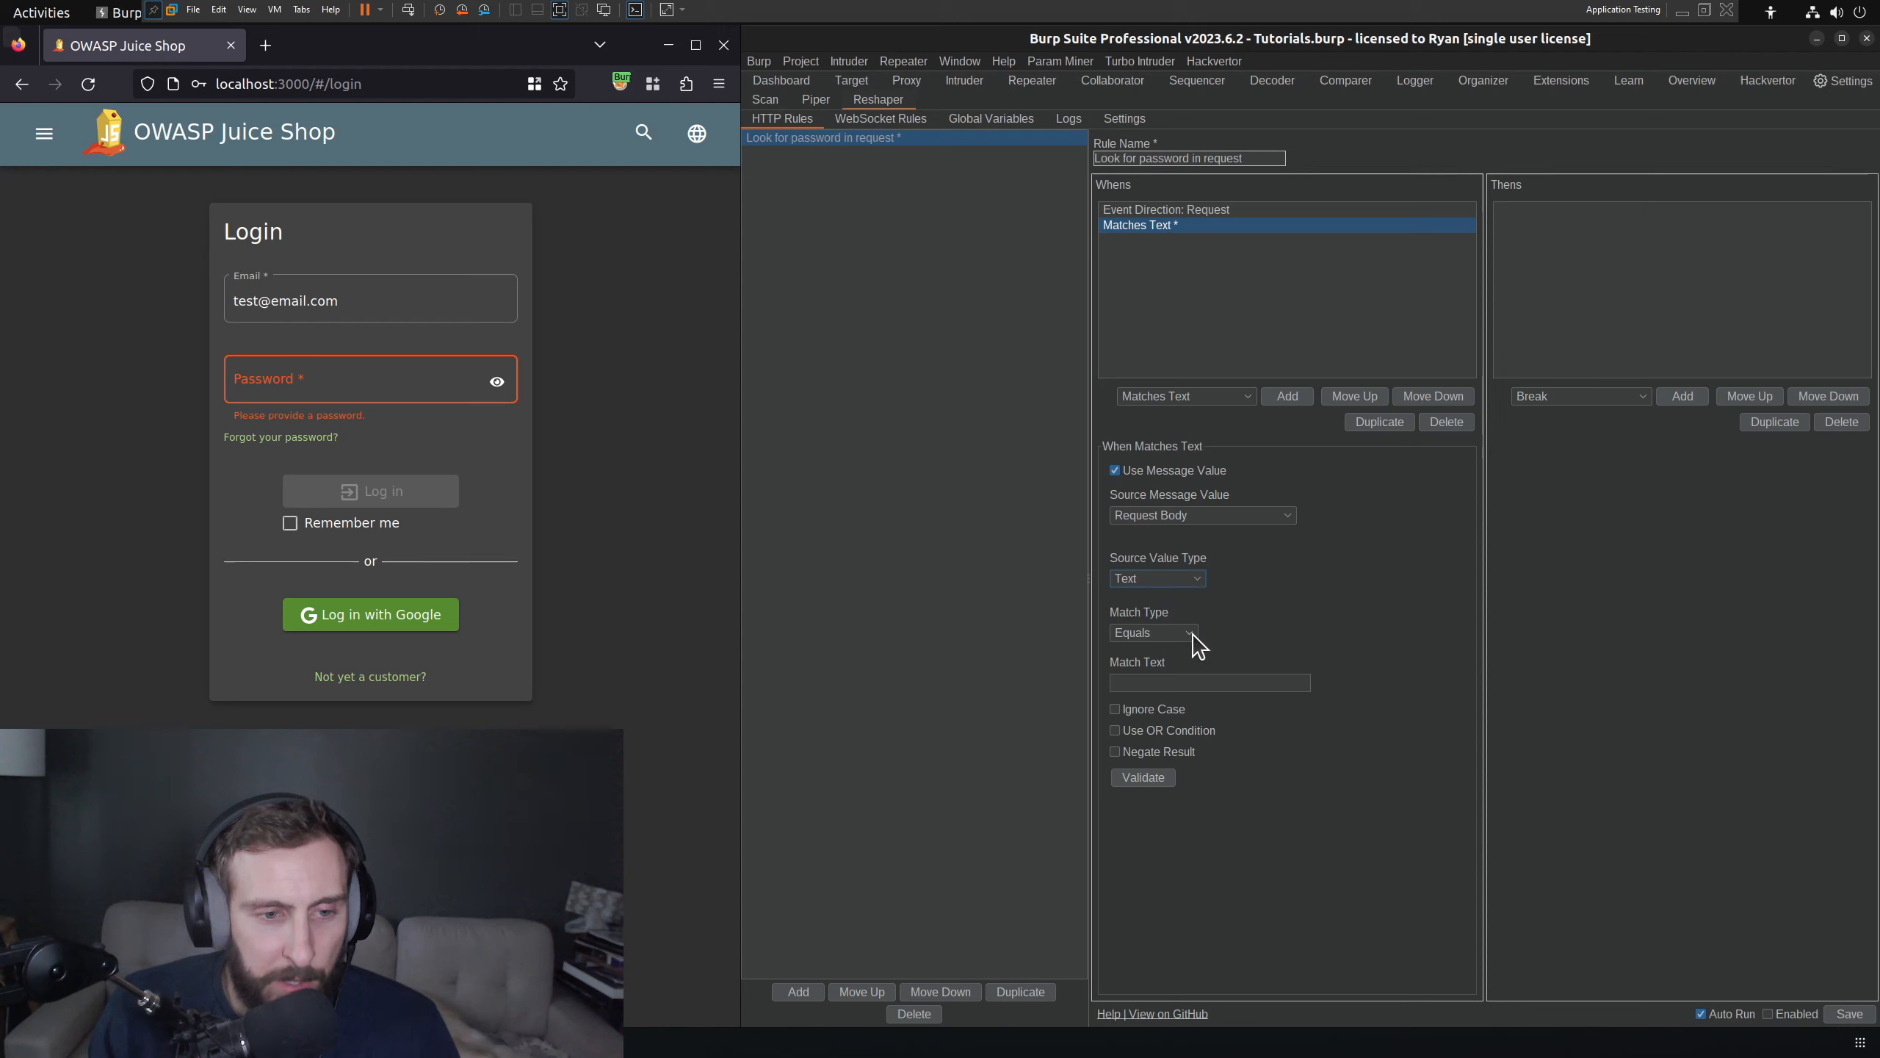
{"action": "left_click", "coordinate": [1151, 631]}
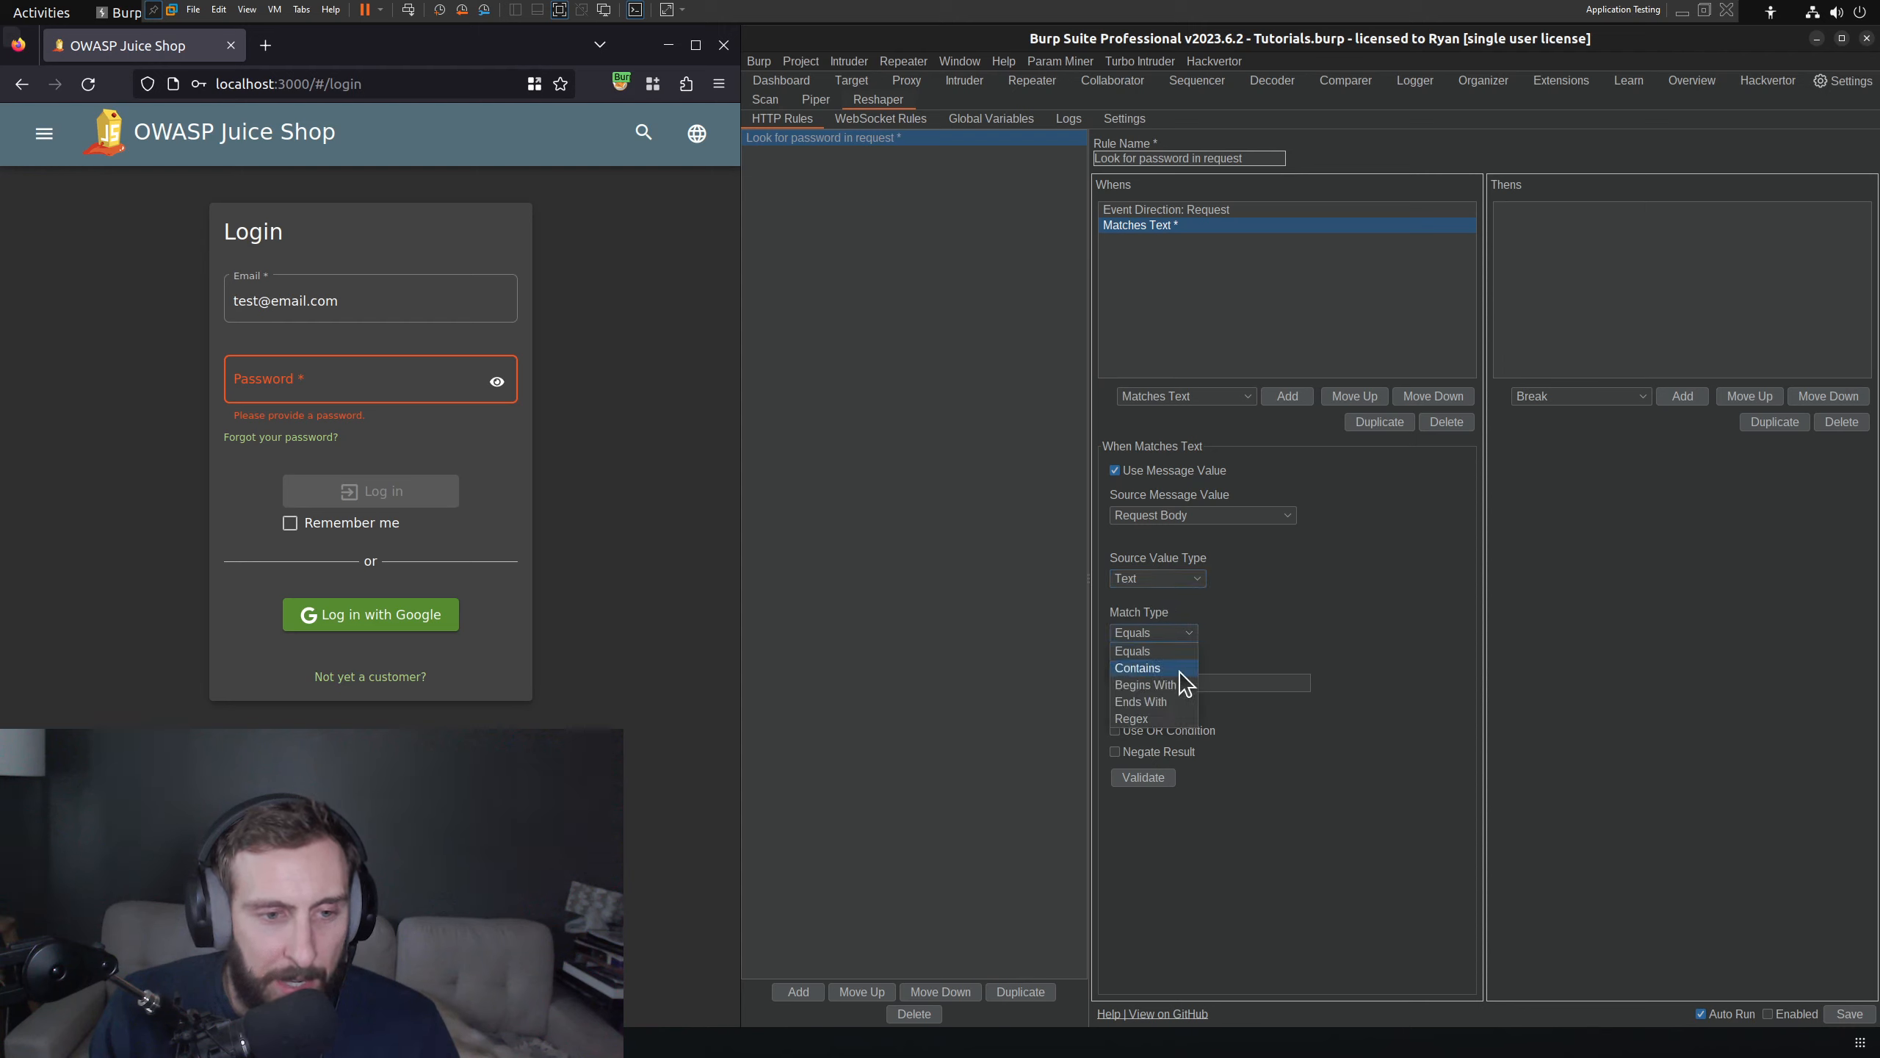
{"action": "left_click", "coordinate": [1138, 669]}
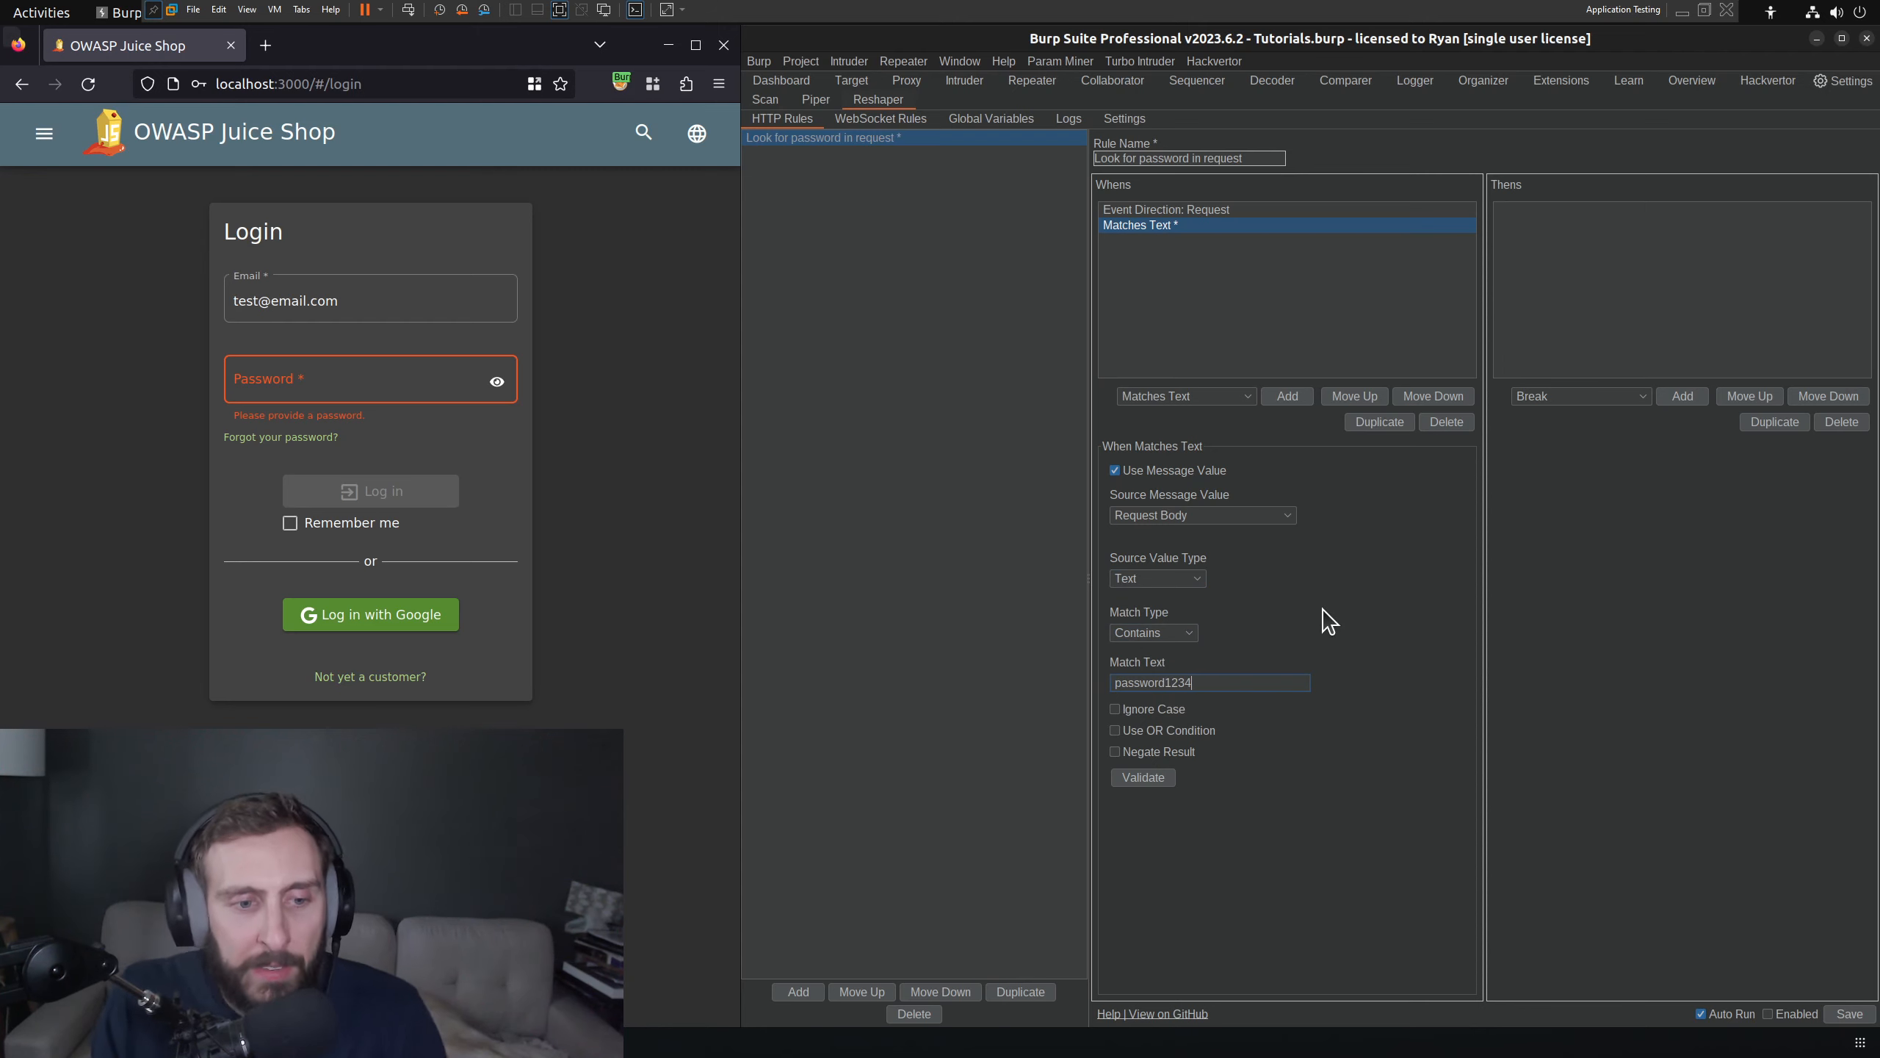
{"action": "mouse_move", "coordinate": [1209, 819]}
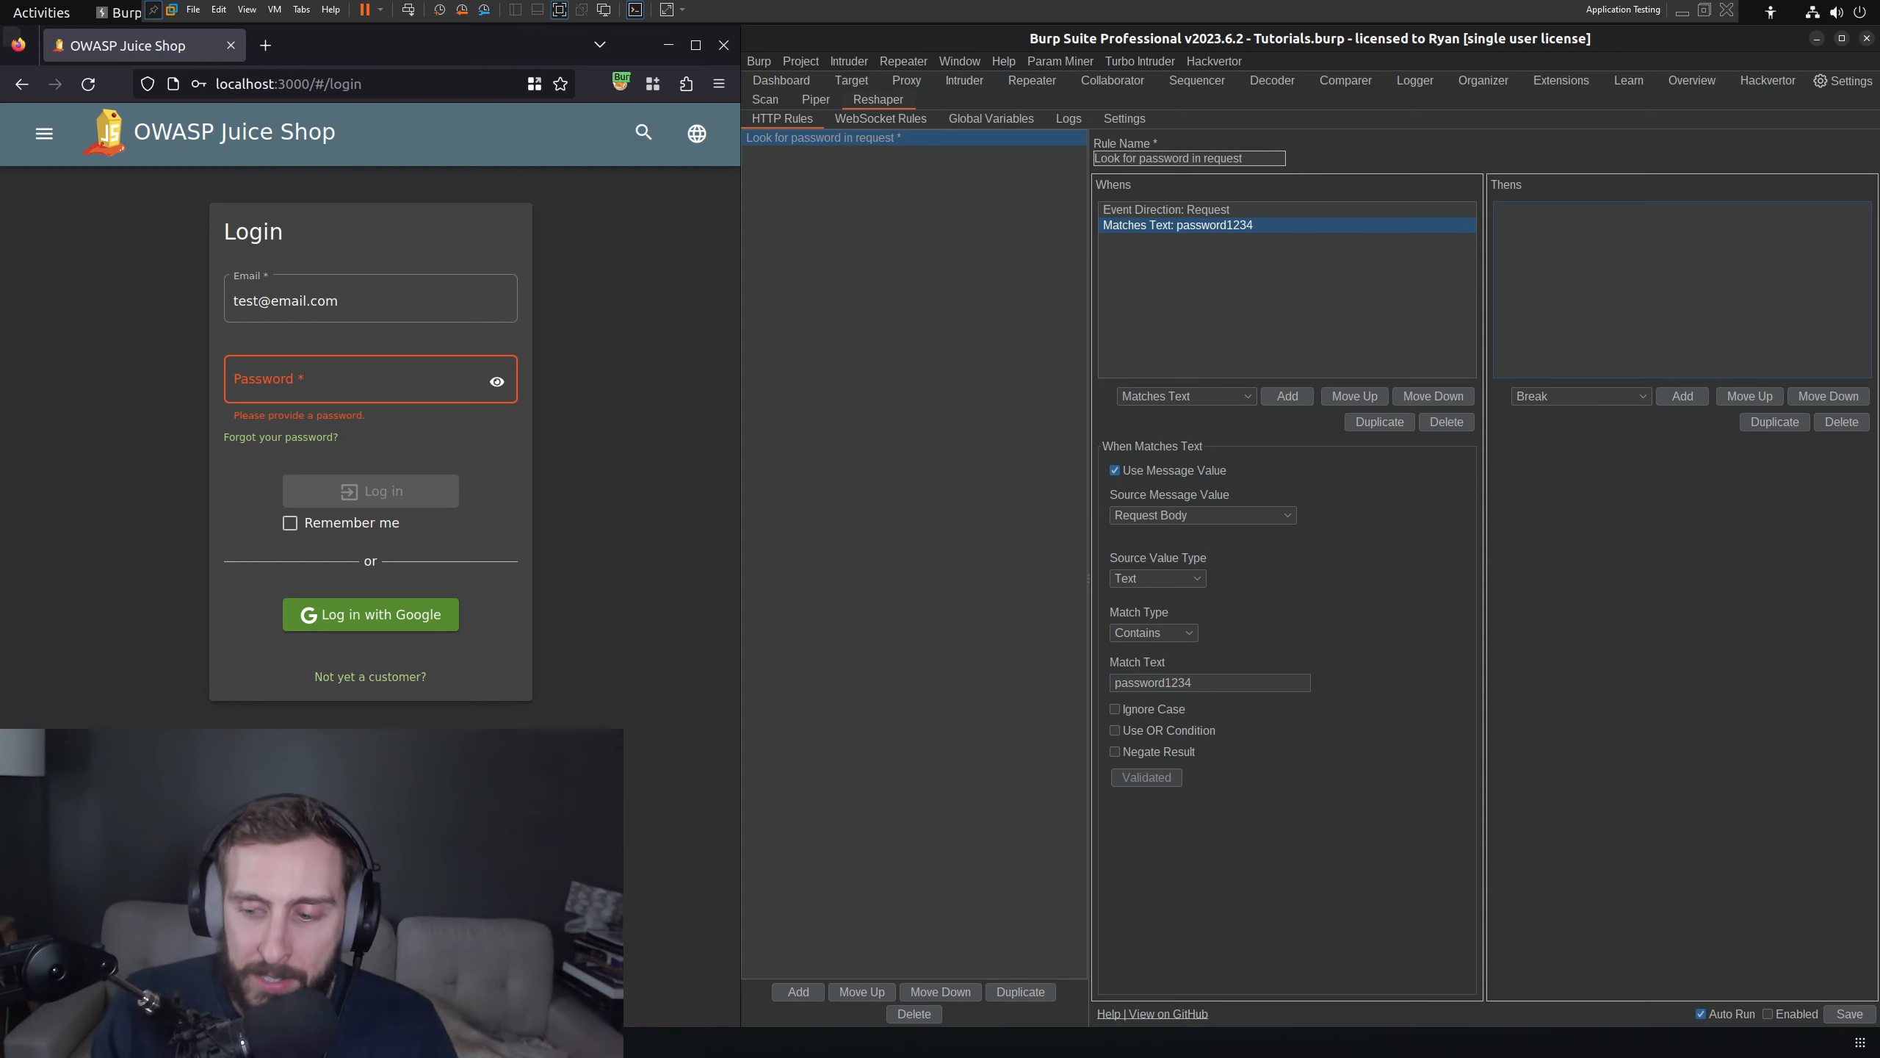
Add a Comment action with the text 'The password is here', checking the proxy history in passing.
{"action": "left_click", "coordinate": [1576, 395]}
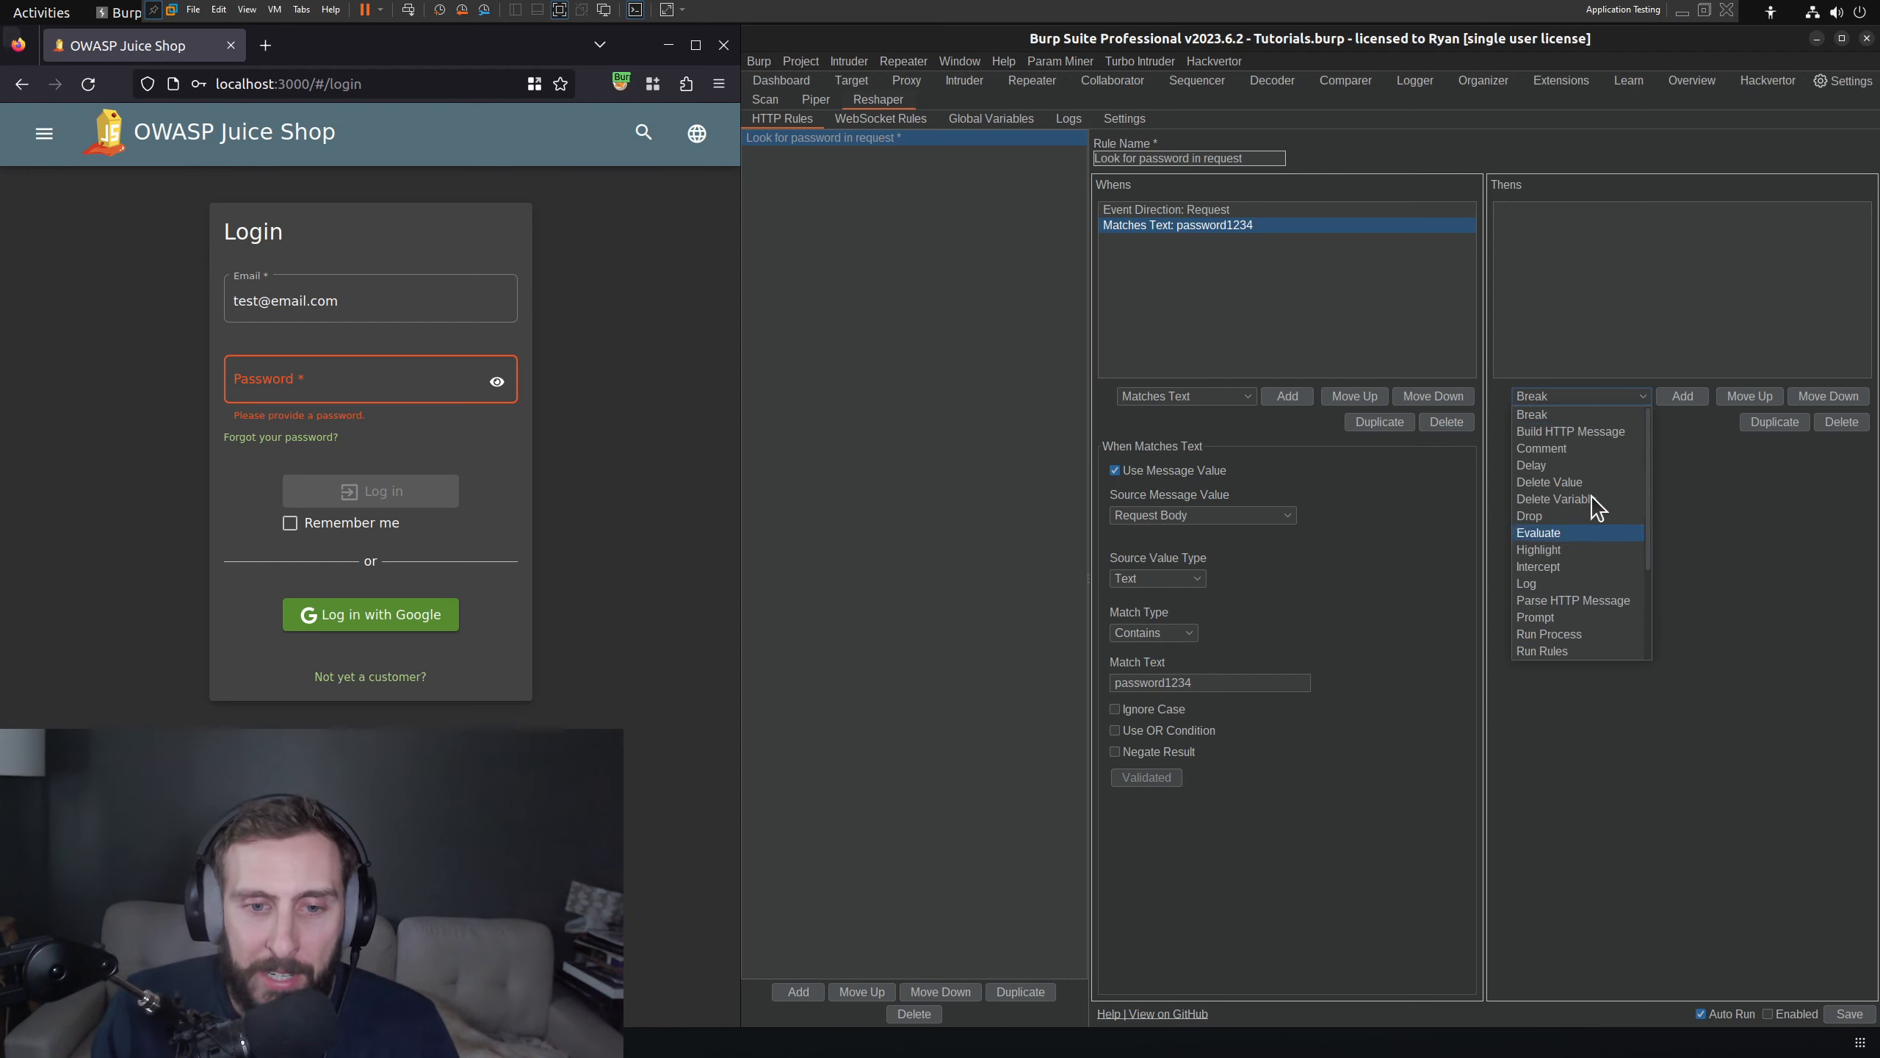
{"action": "mouse_move", "coordinate": [1559, 549]}
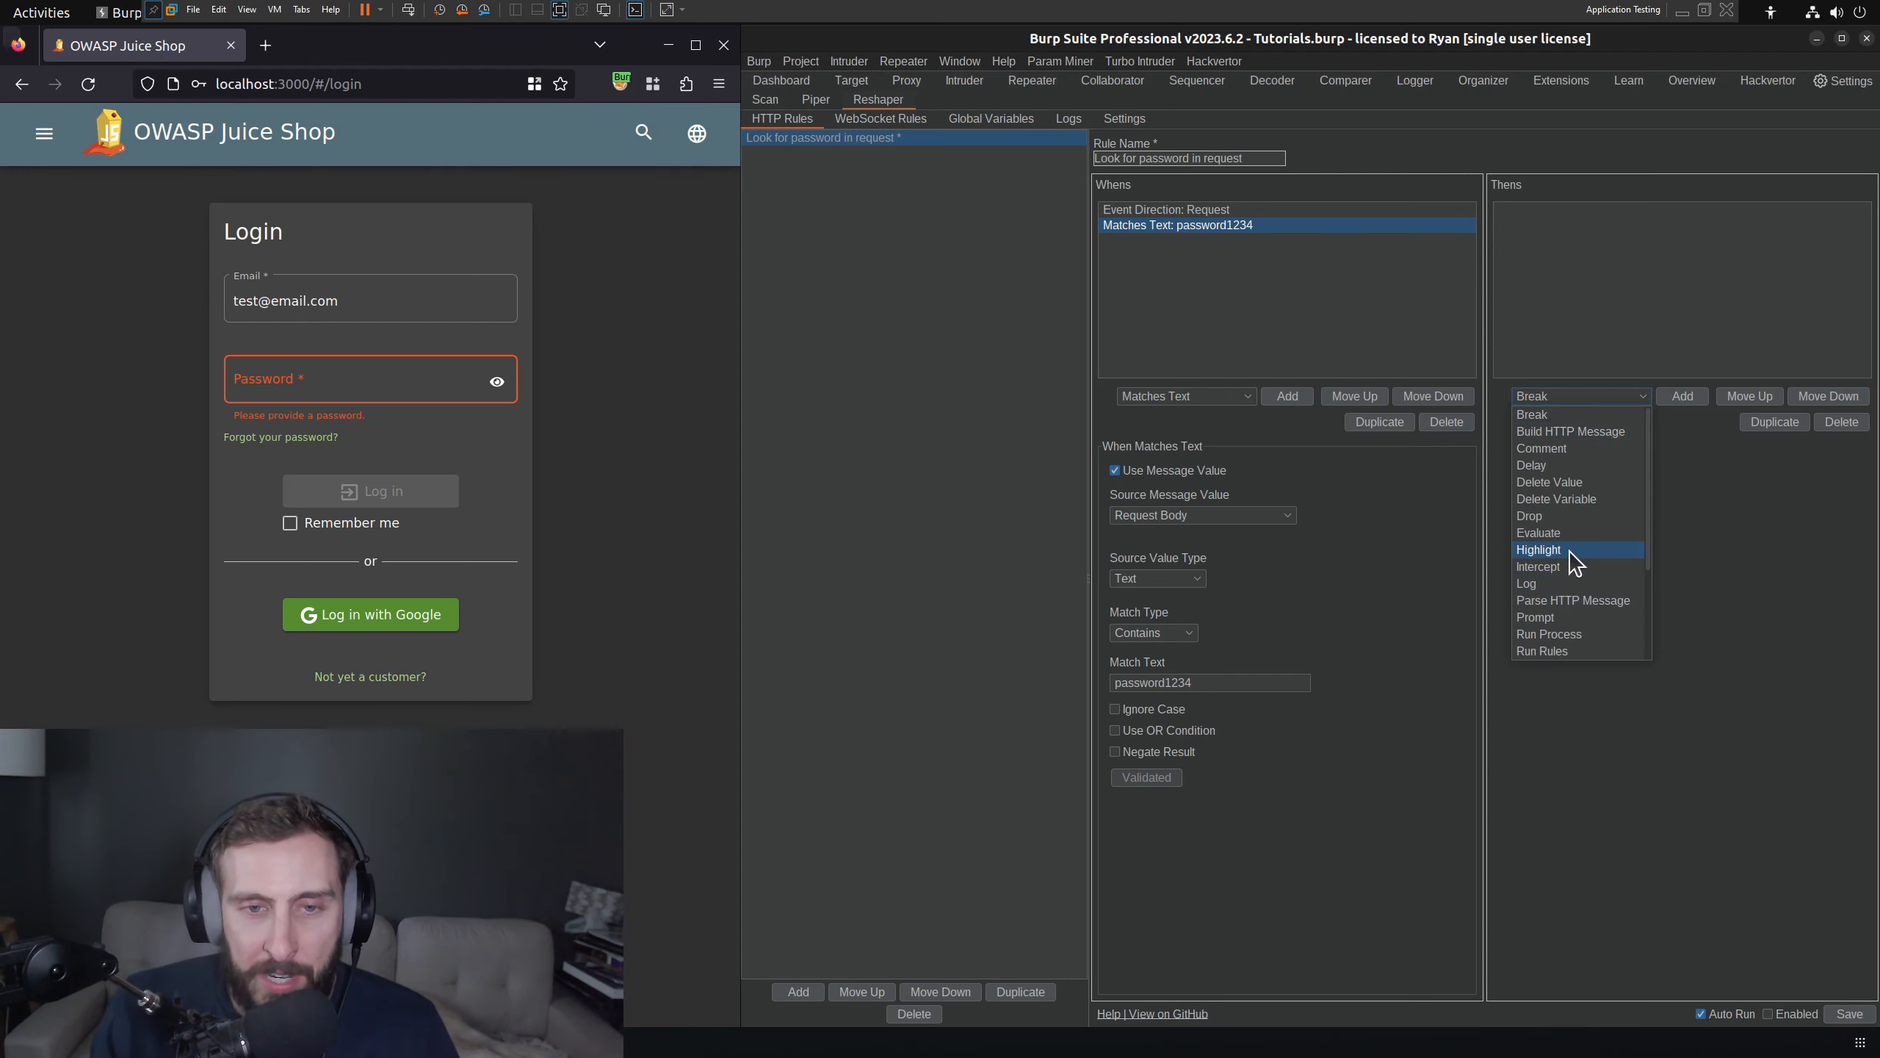
{"action": "left_click", "coordinate": [1543, 446]}
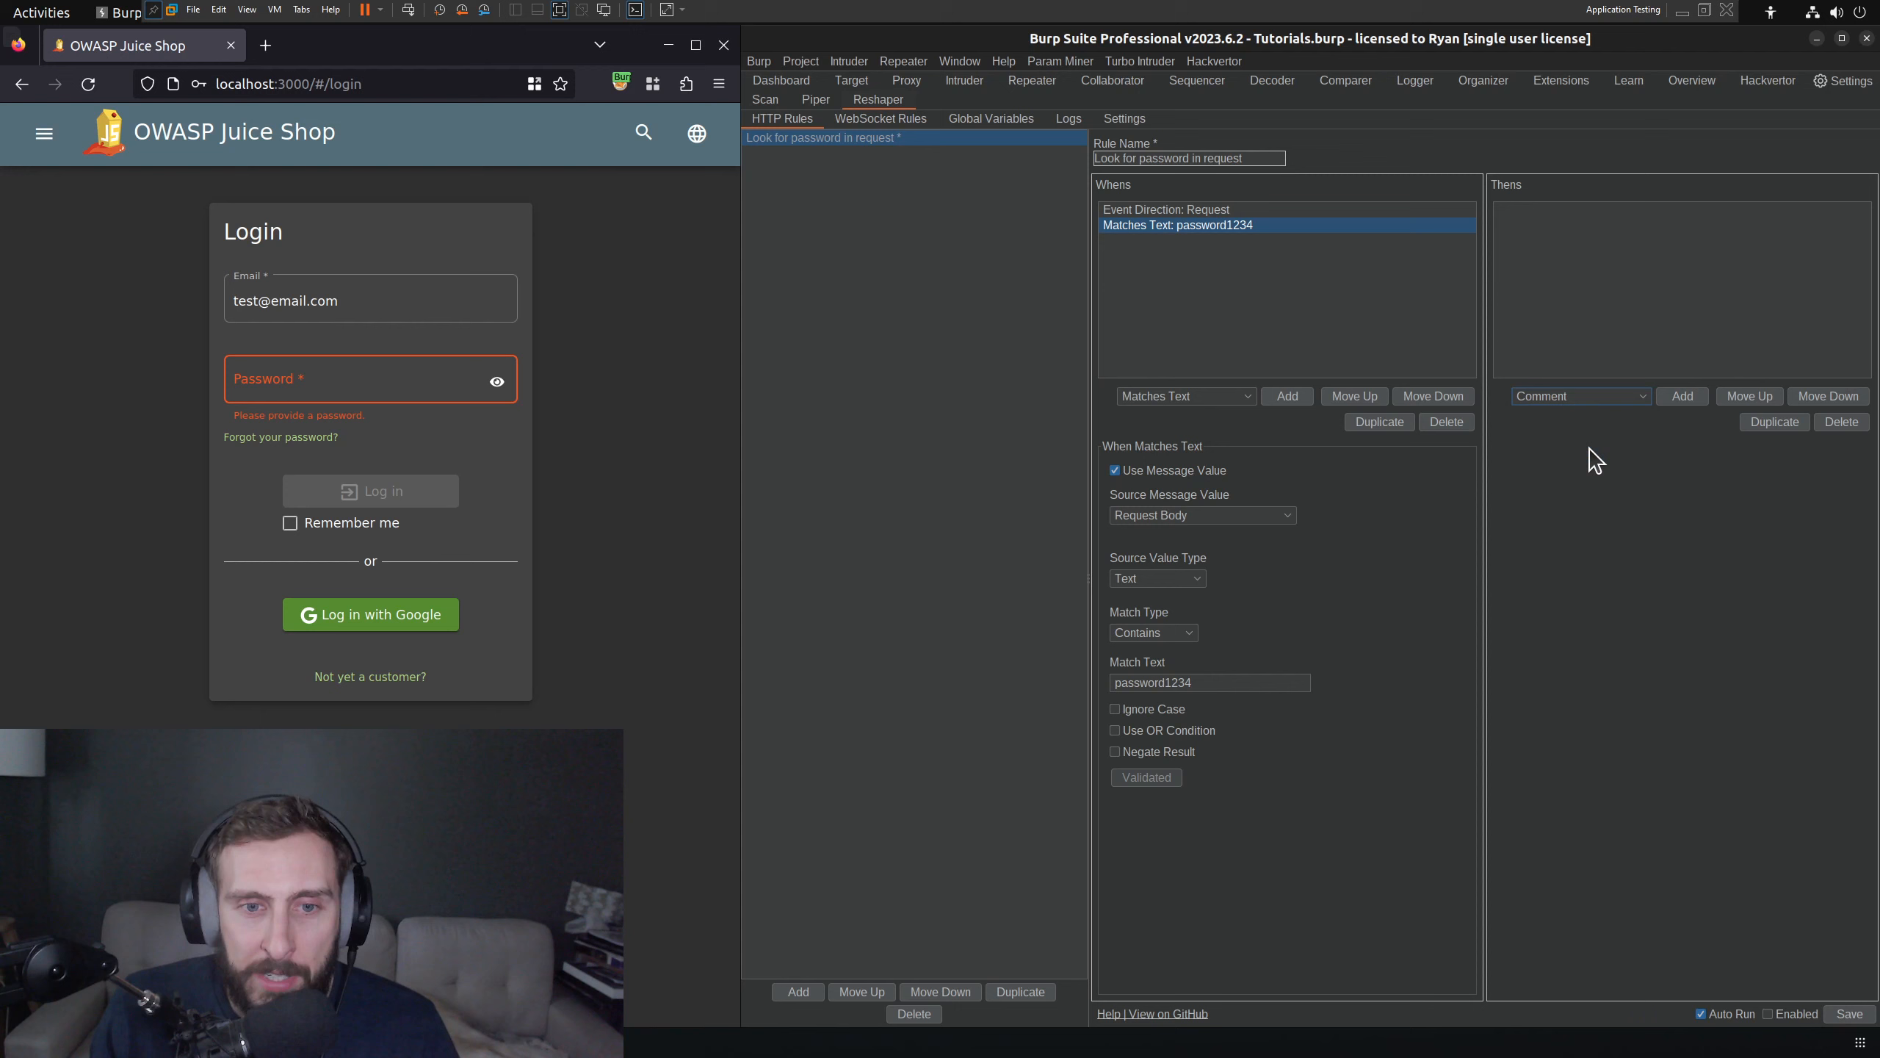
{"action": "left_click", "coordinate": [1681, 395]}
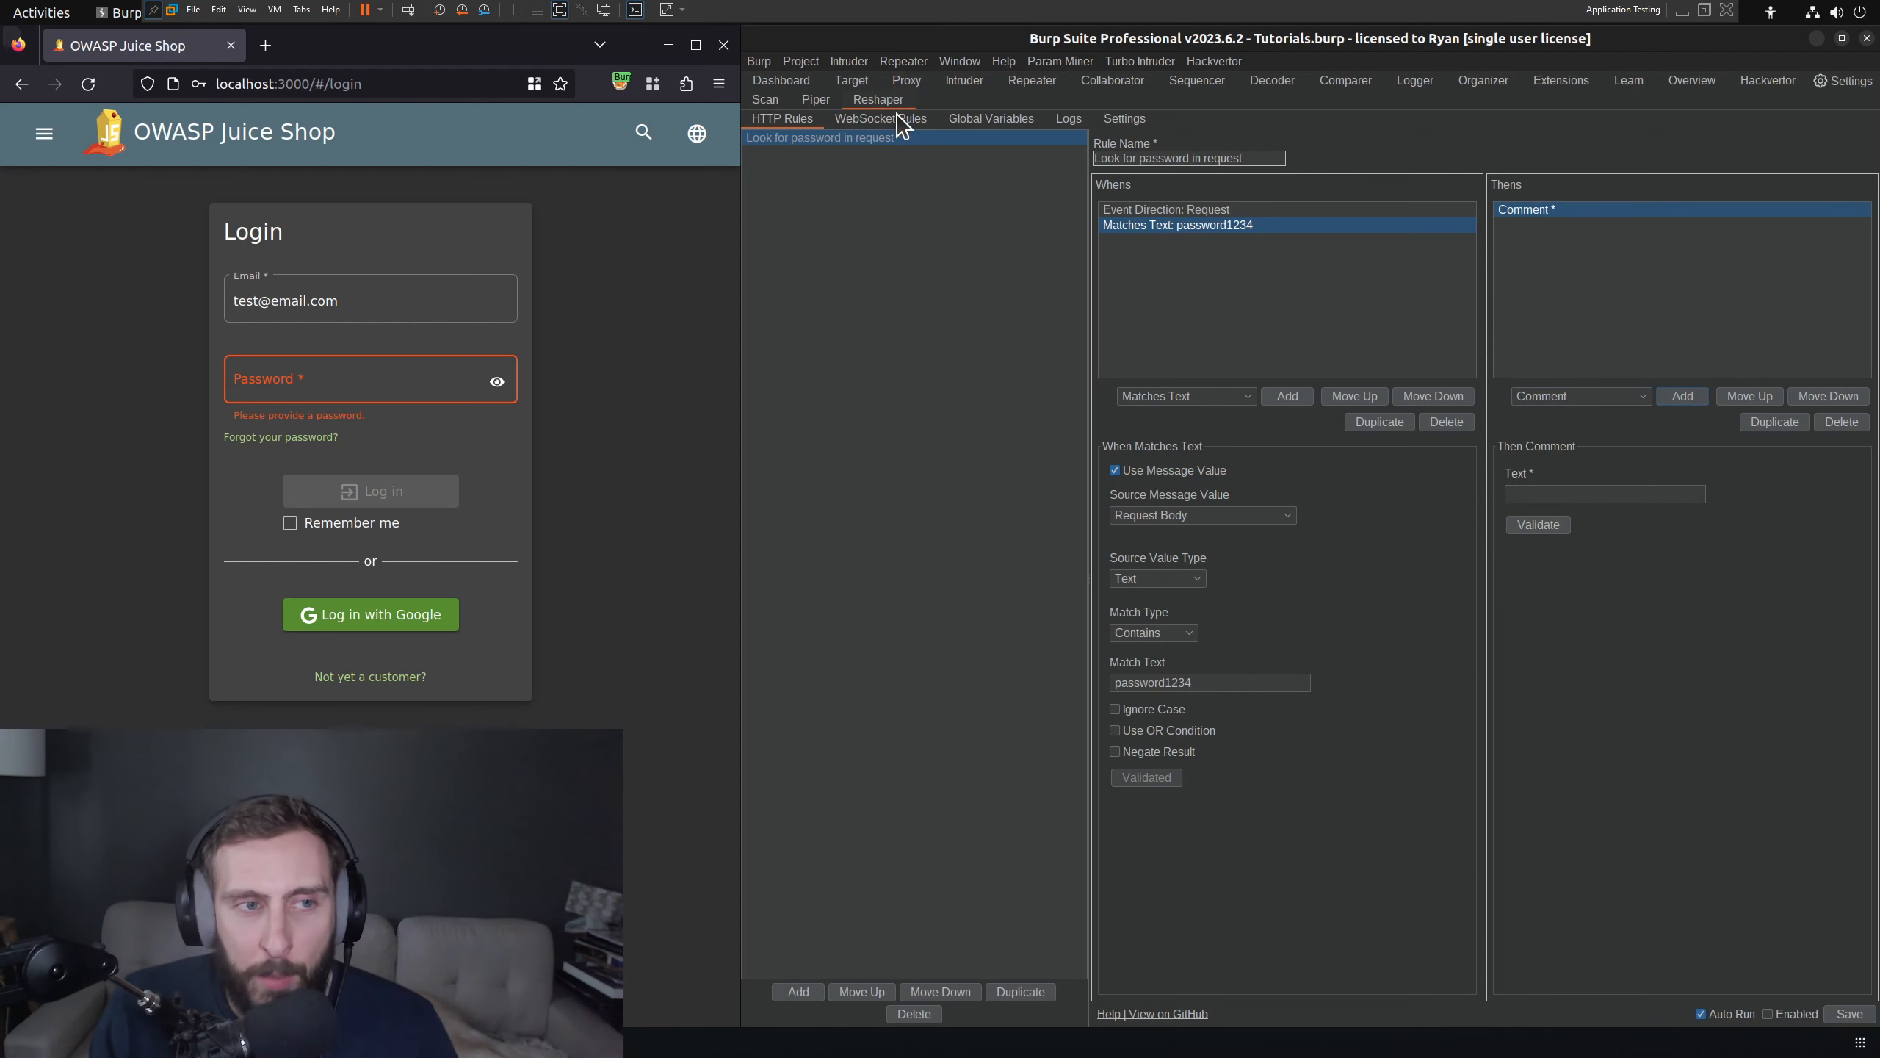
{"action": "left_click", "coordinate": [905, 81]}
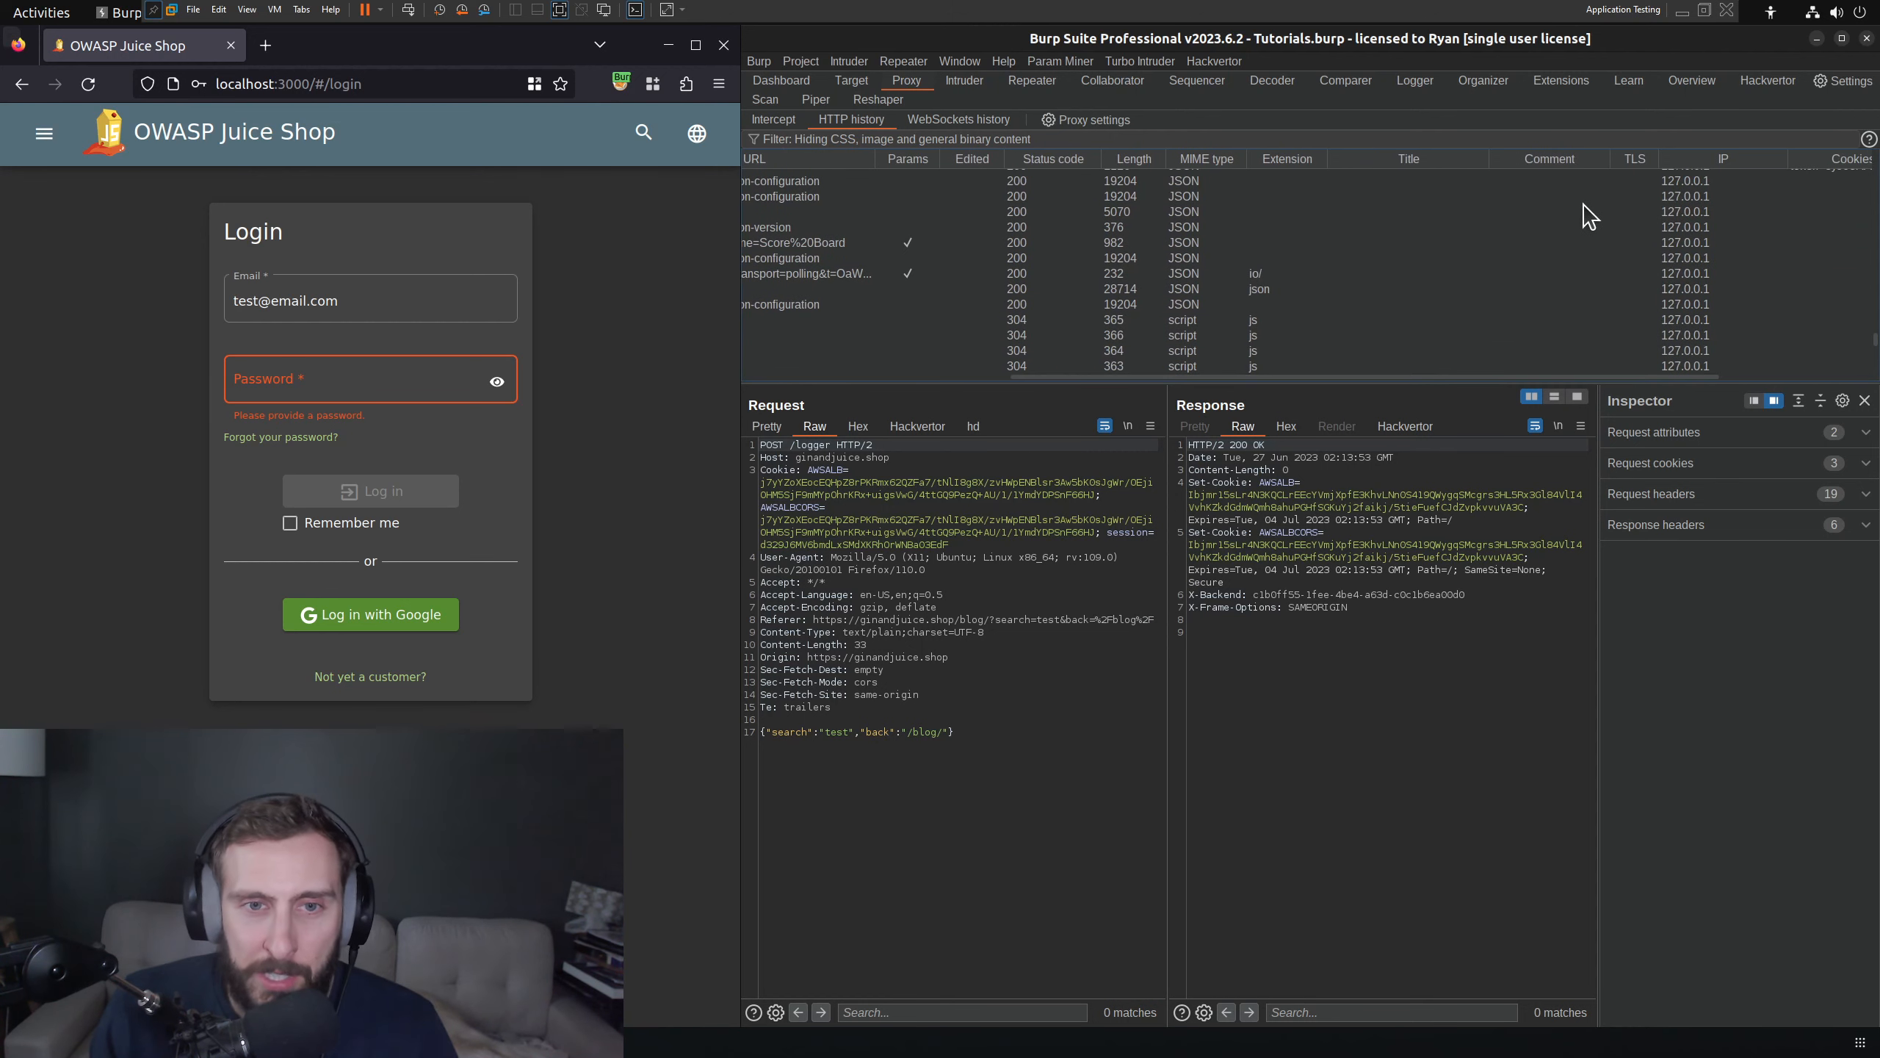
{"action": "left_click", "coordinate": [839, 226]}
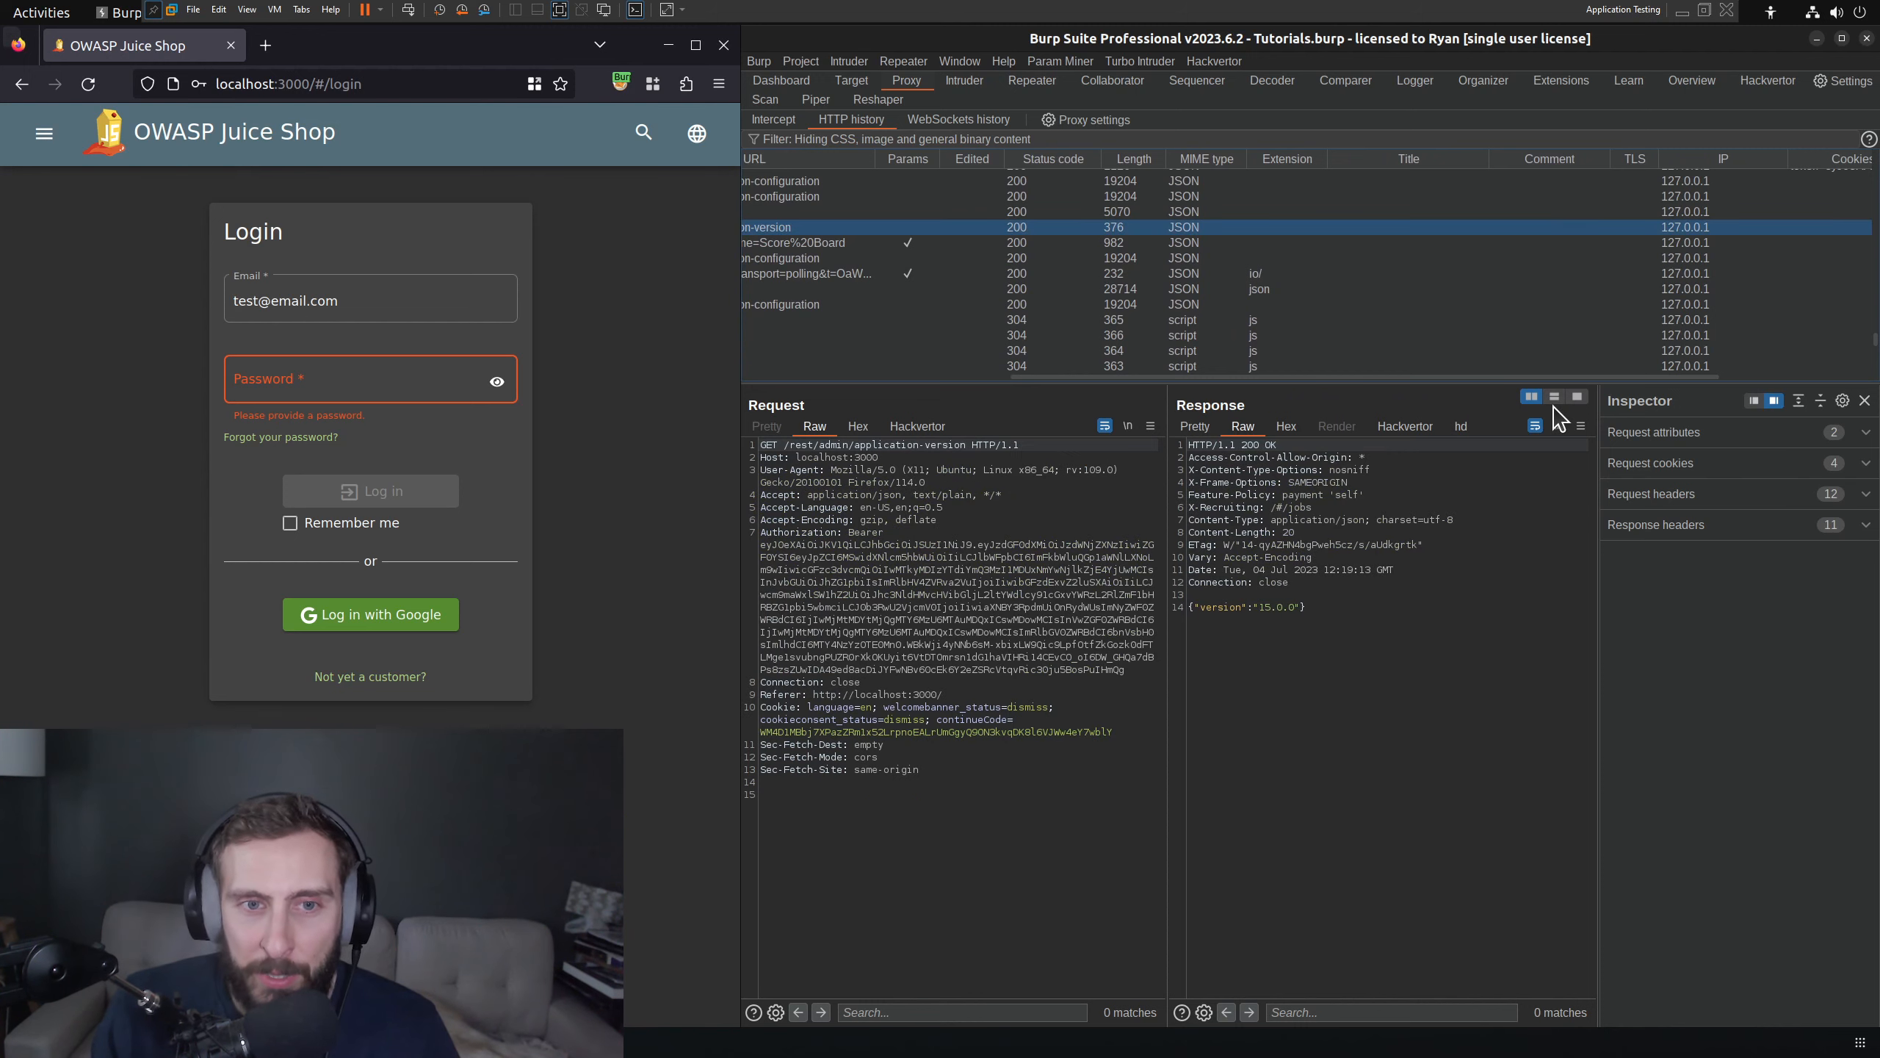
{"action": "mouse_move", "coordinate": [1559, 367]}
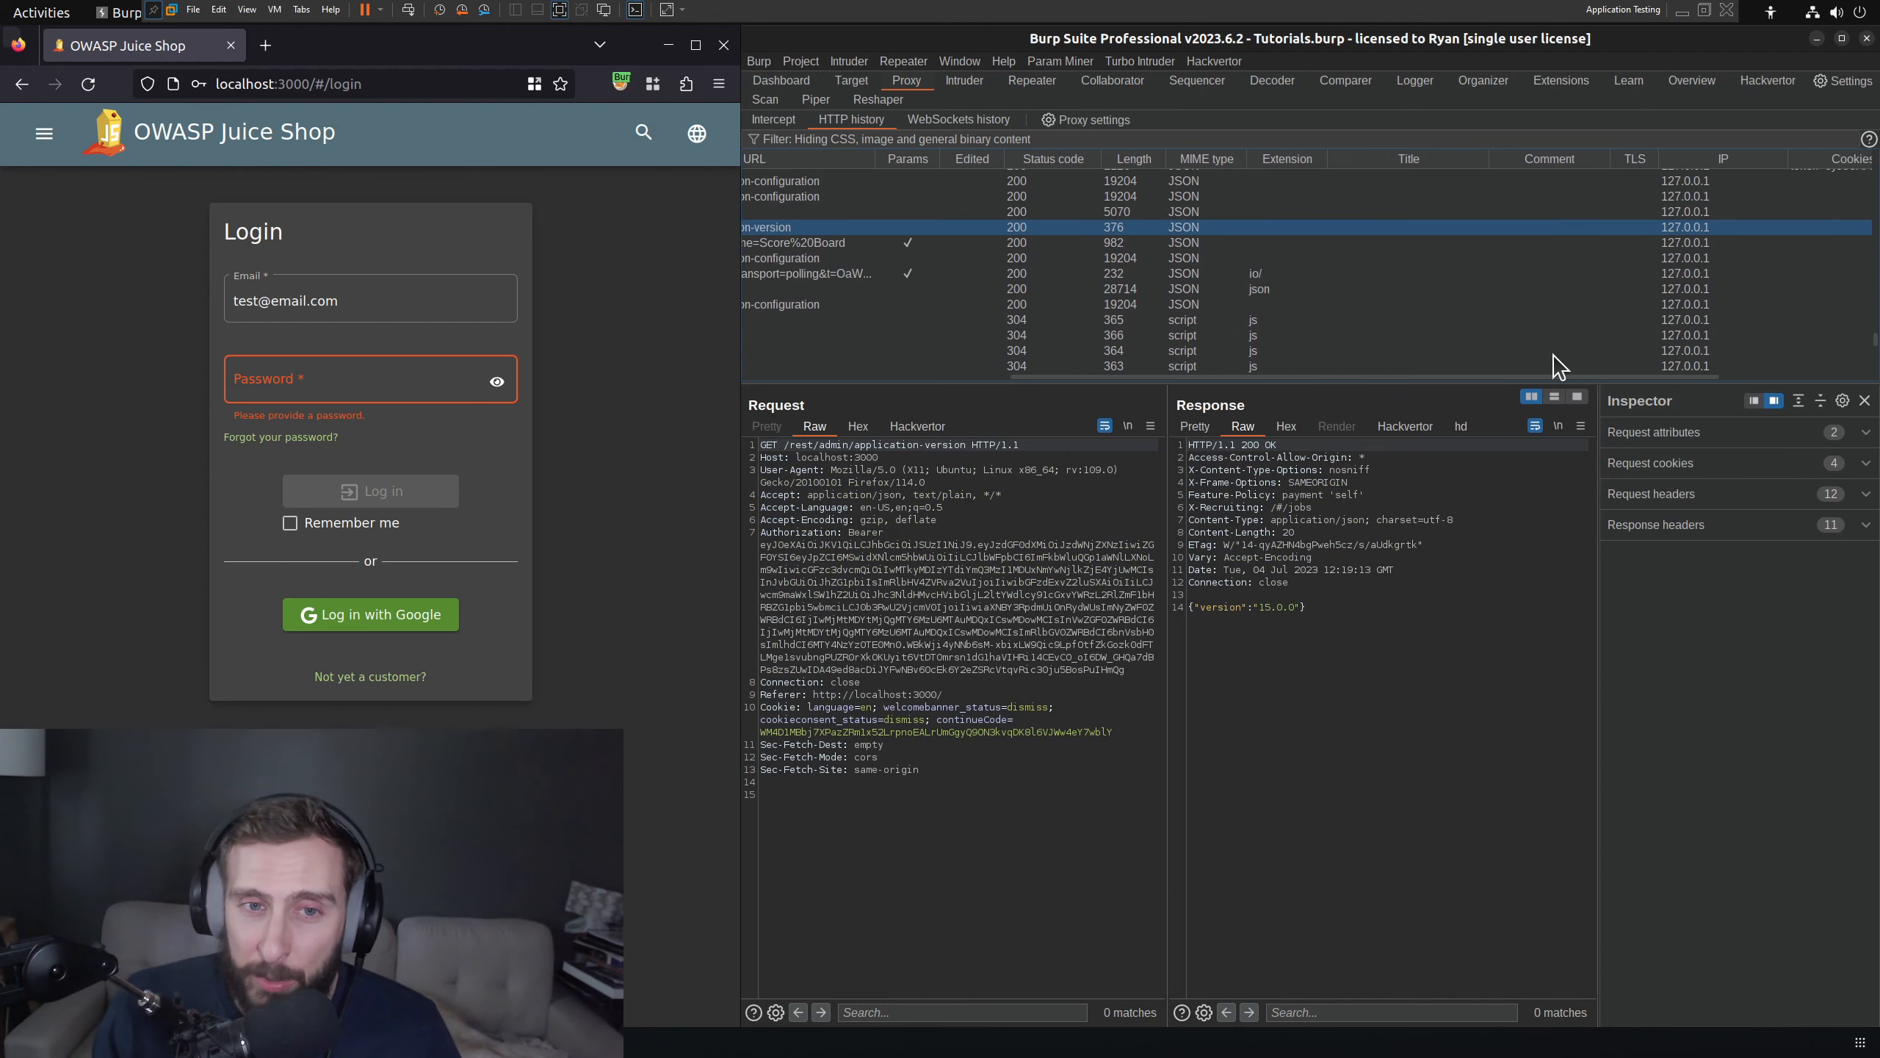
{"action": "mouse_move", "coordinate": [881, 101]}
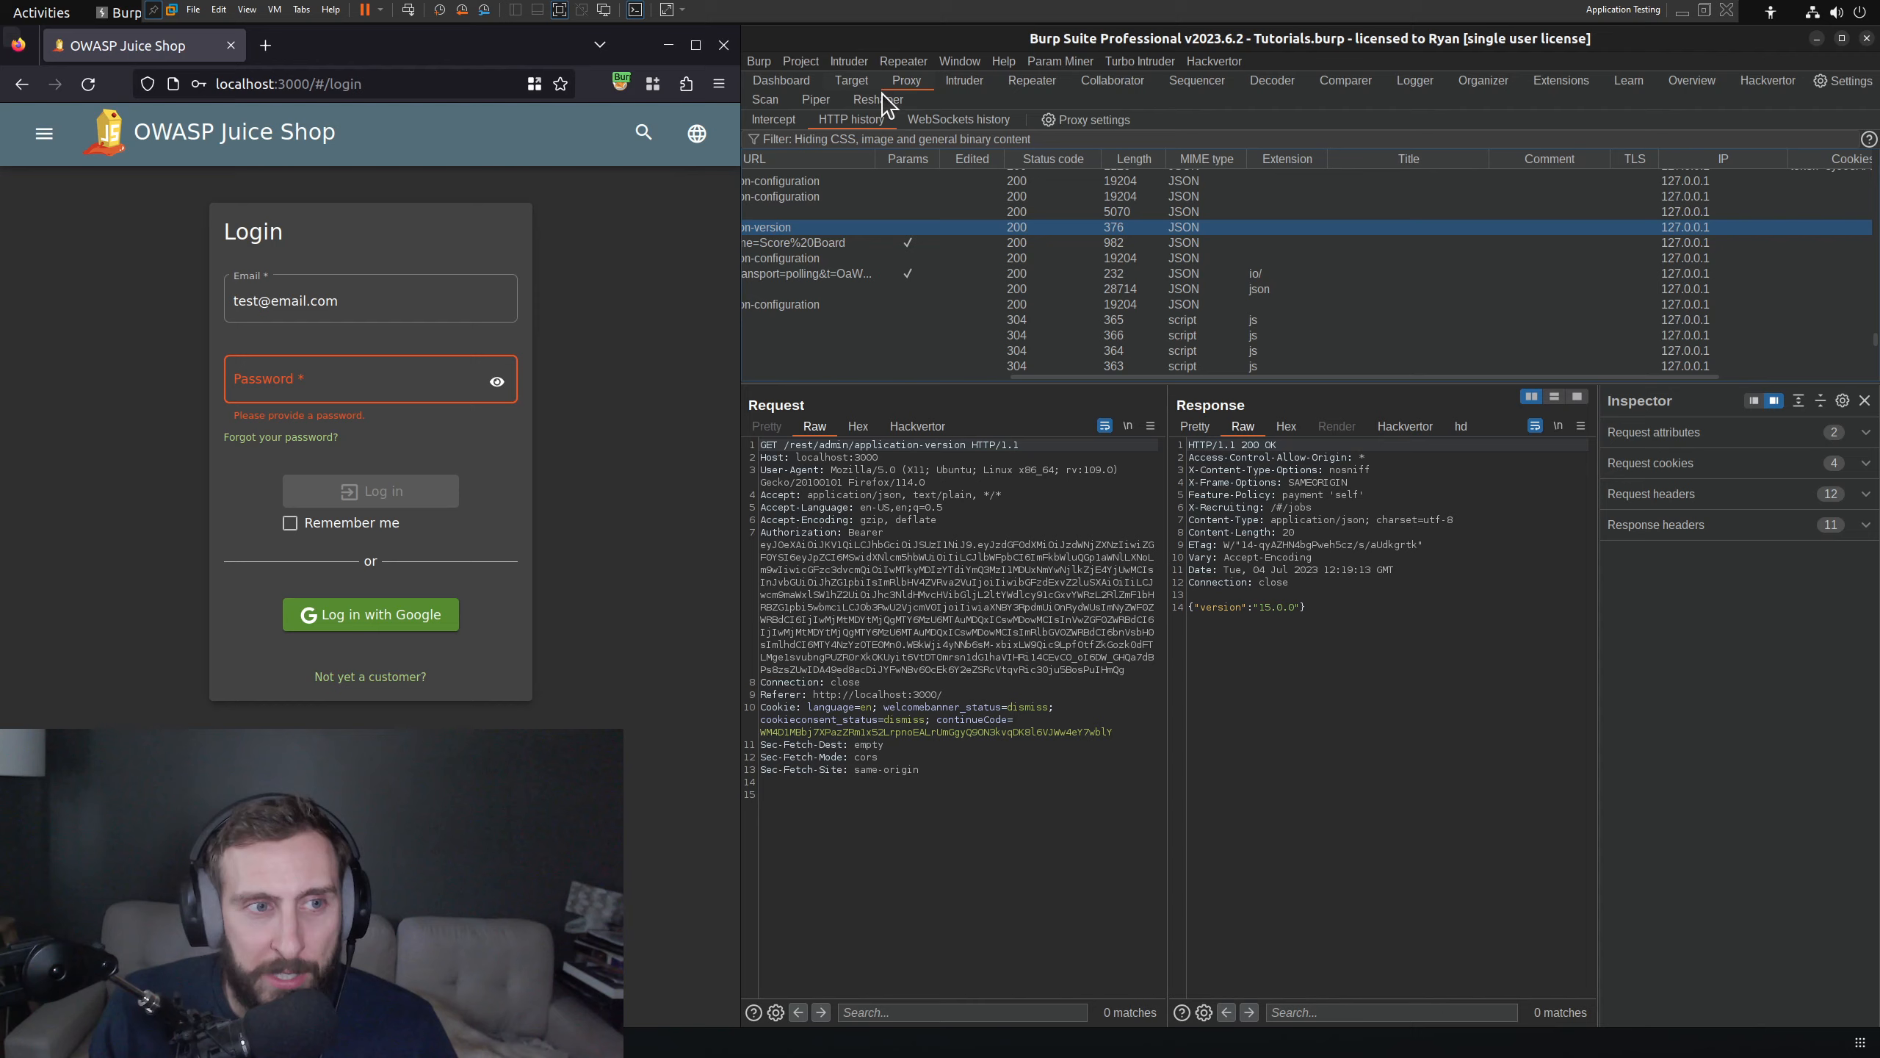
{"action": "left_click", "coordinate": [879, 99]}
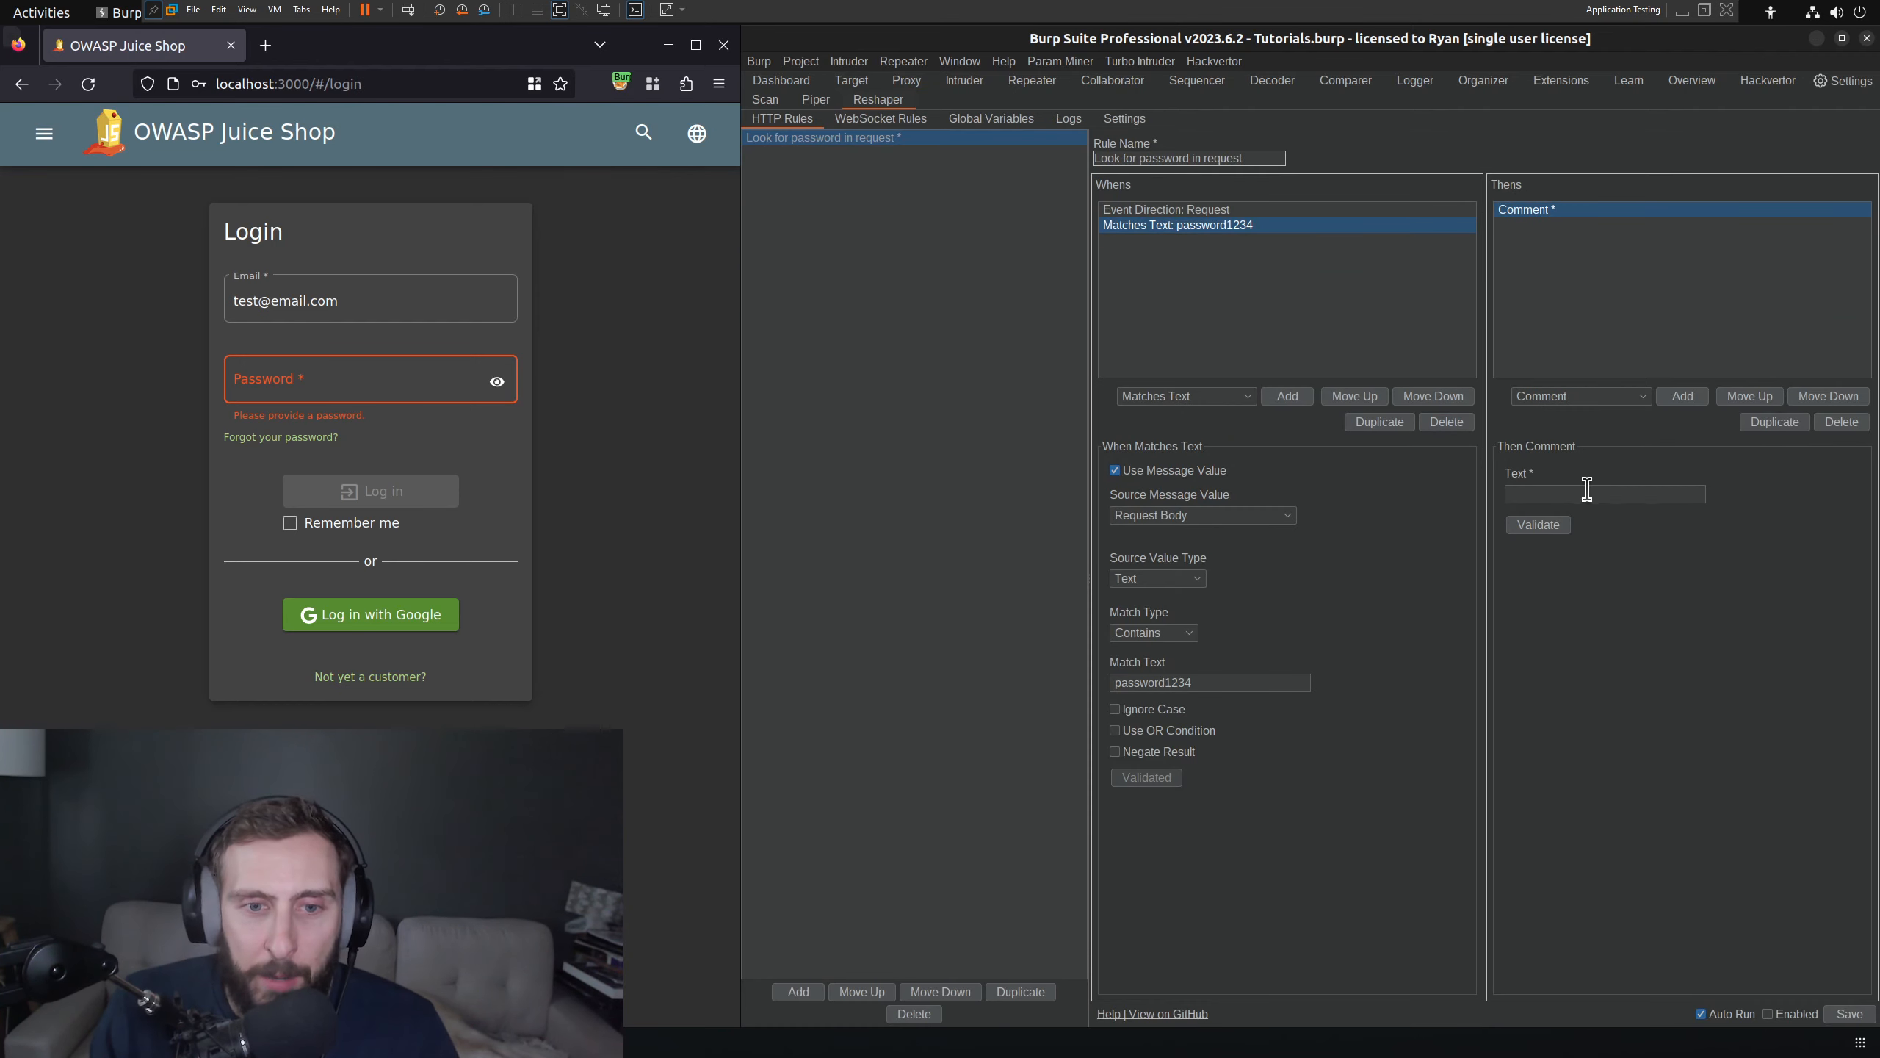
{"action": "left_click", "coordinate": [1604, 493]}
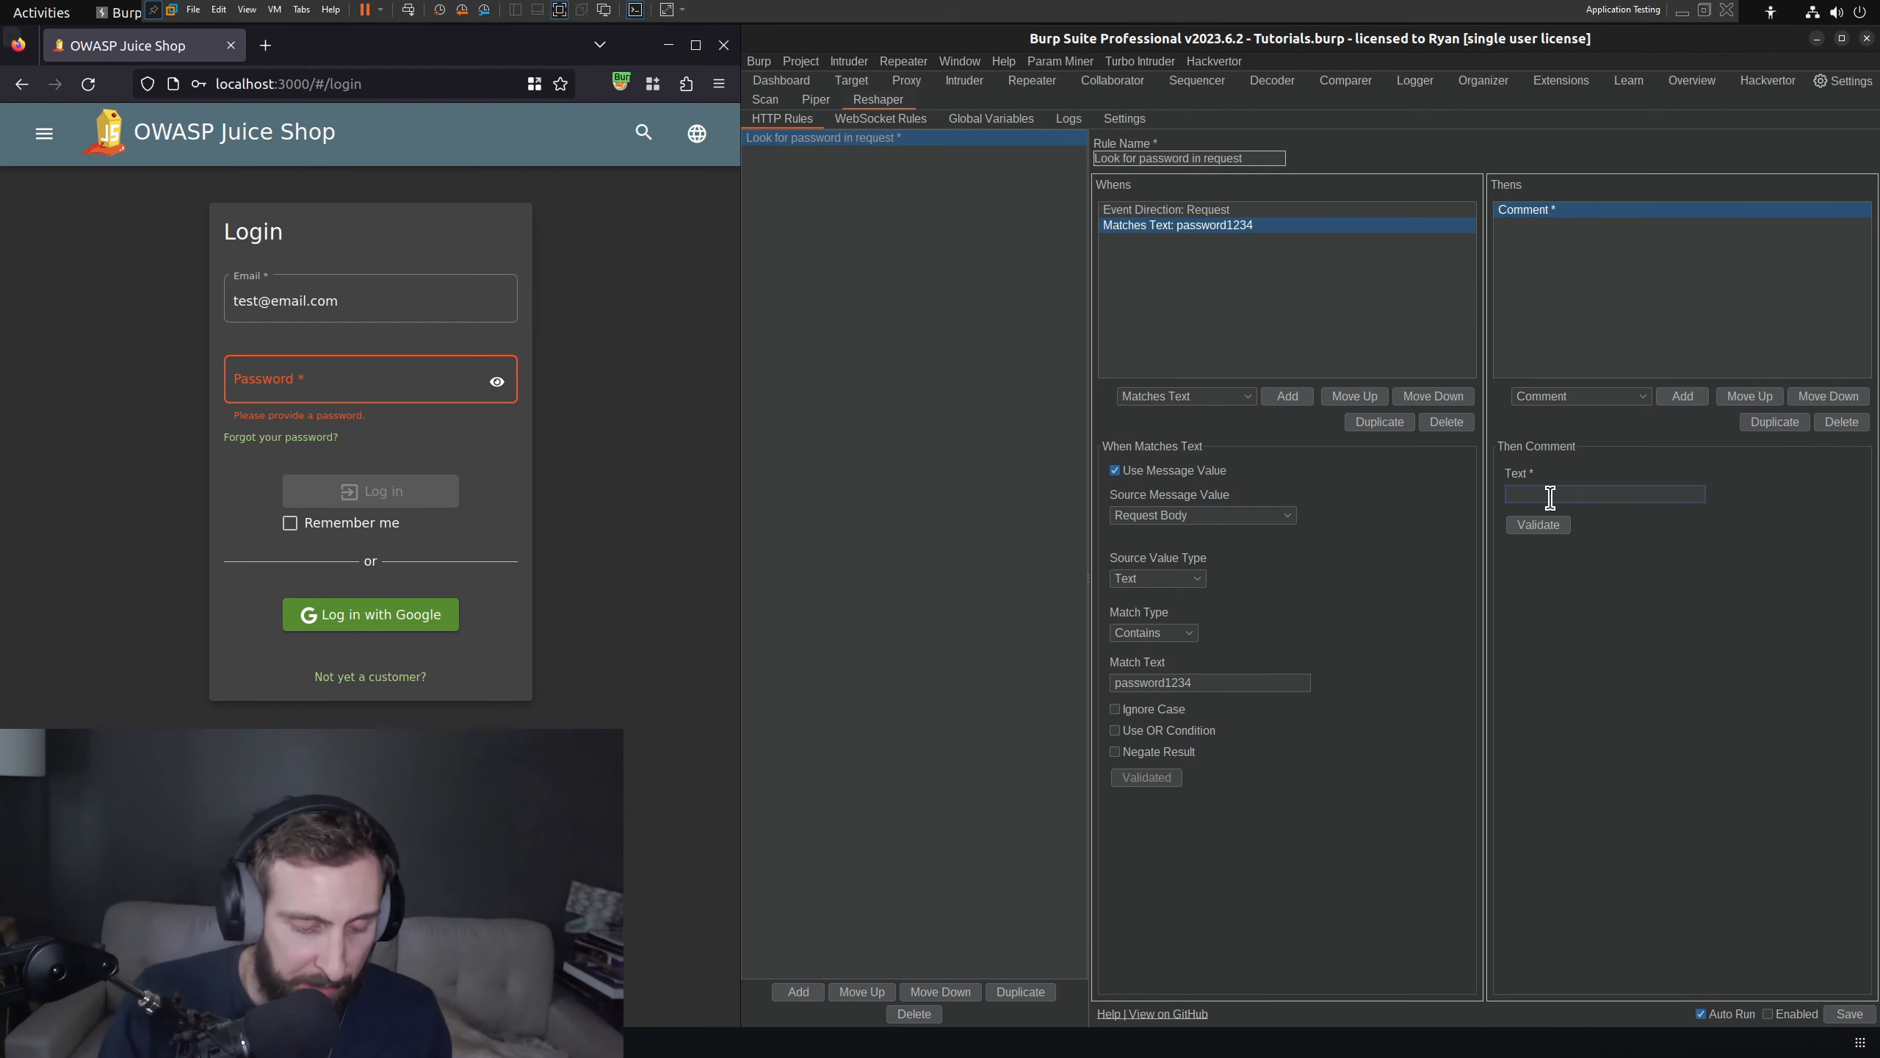
{"action": "type", "text": "The password is"}
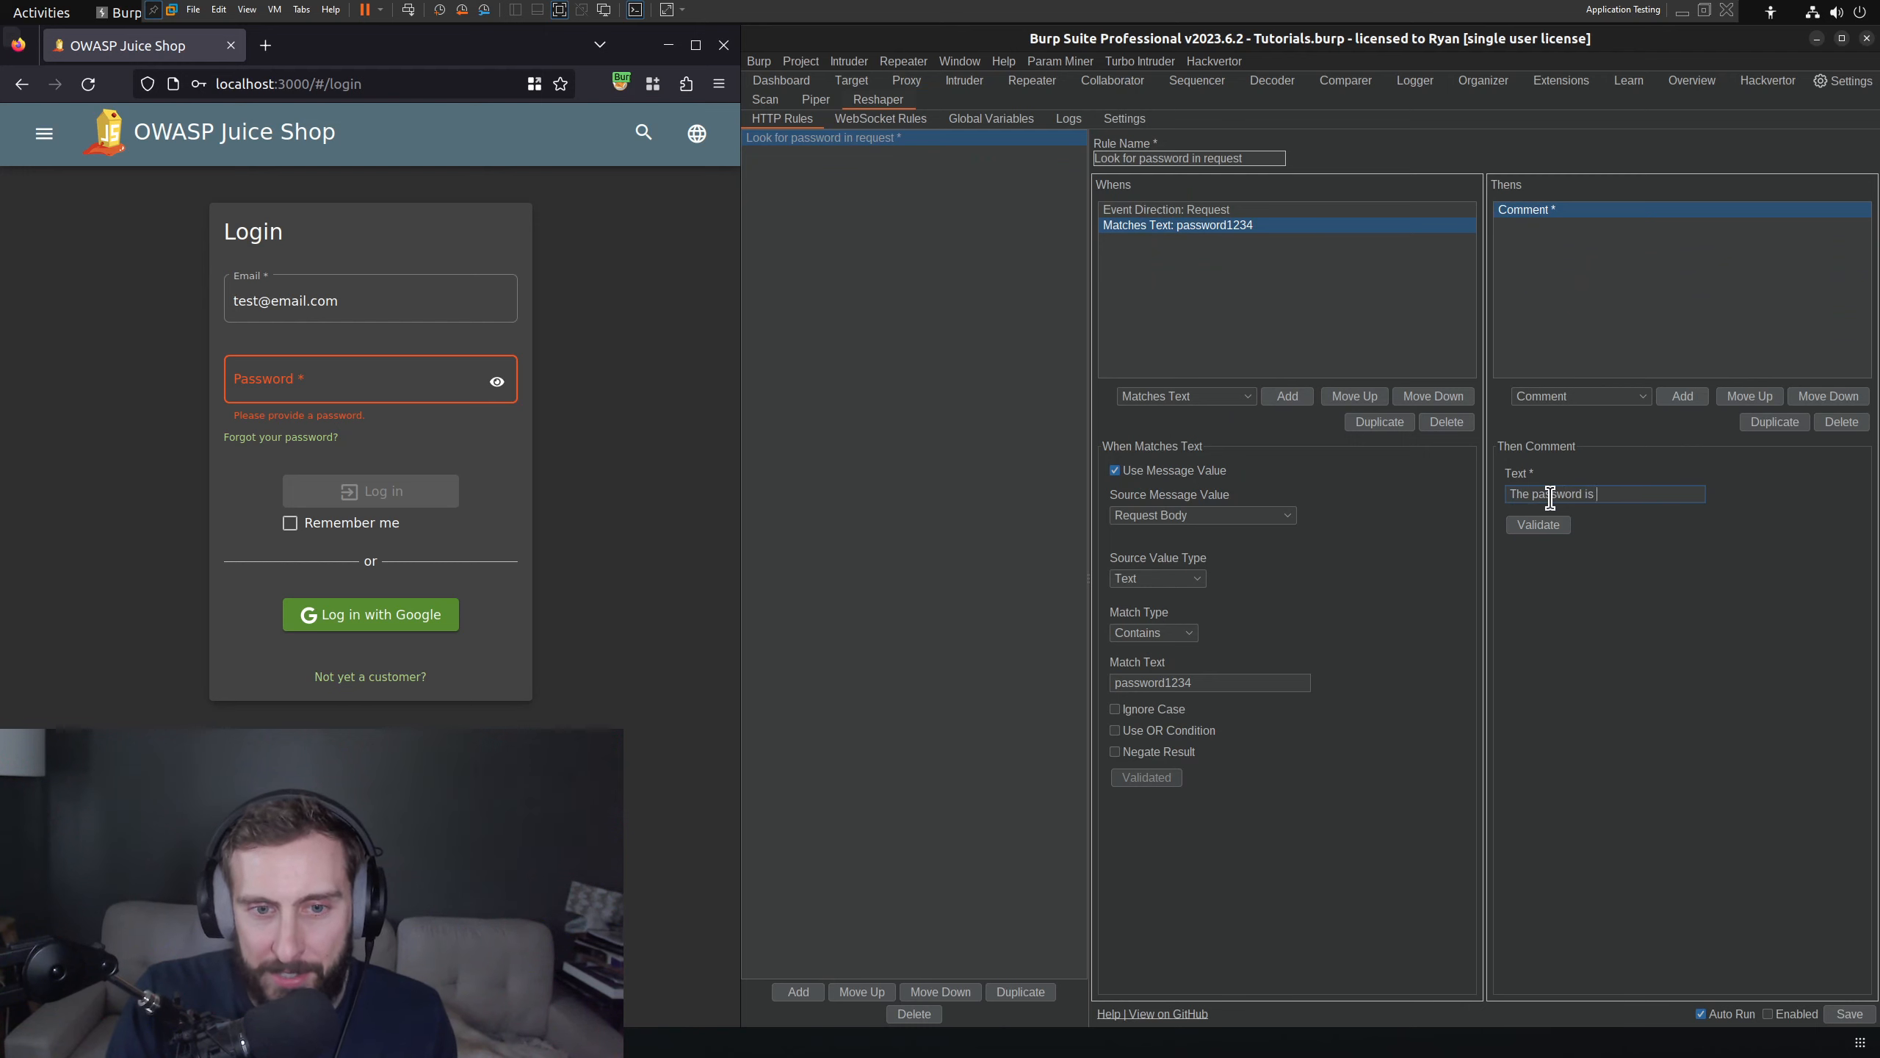
{"action": "type", "text": "here"}
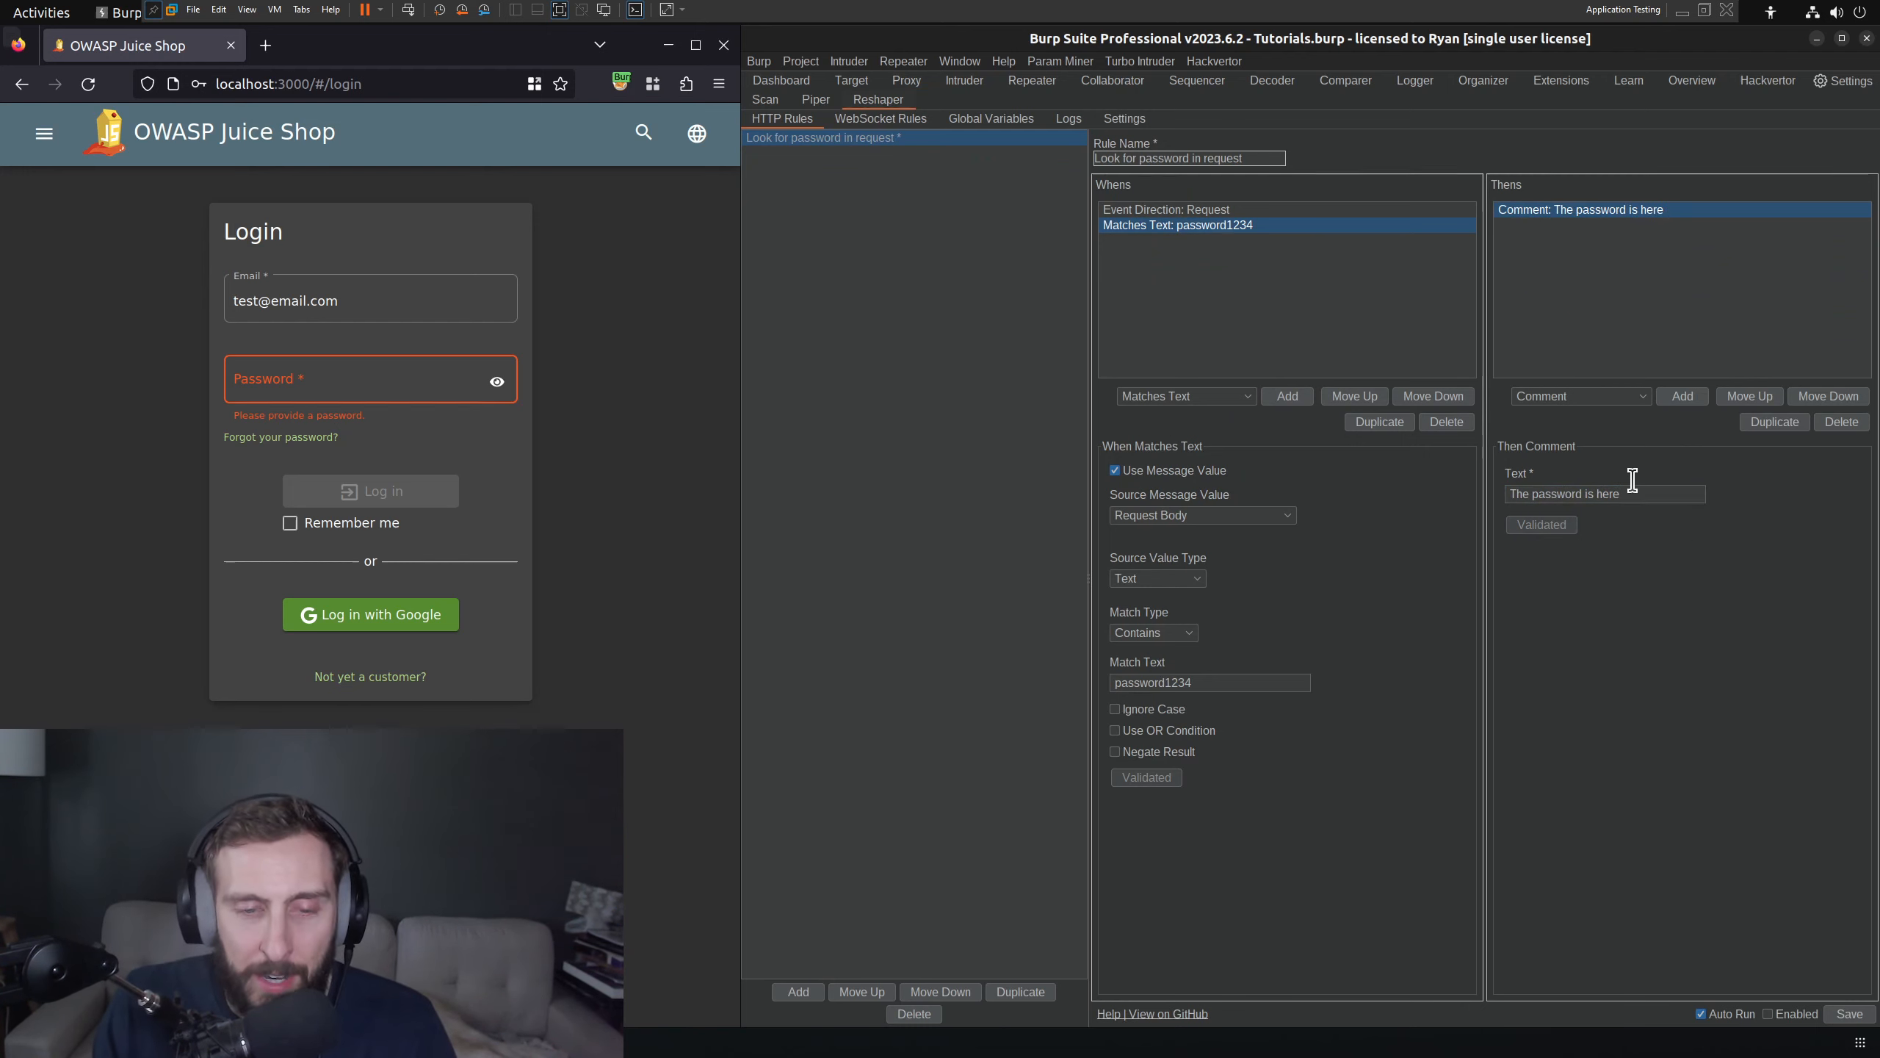
{"action": "mouse_move", "coordinate": [1613, 231]}
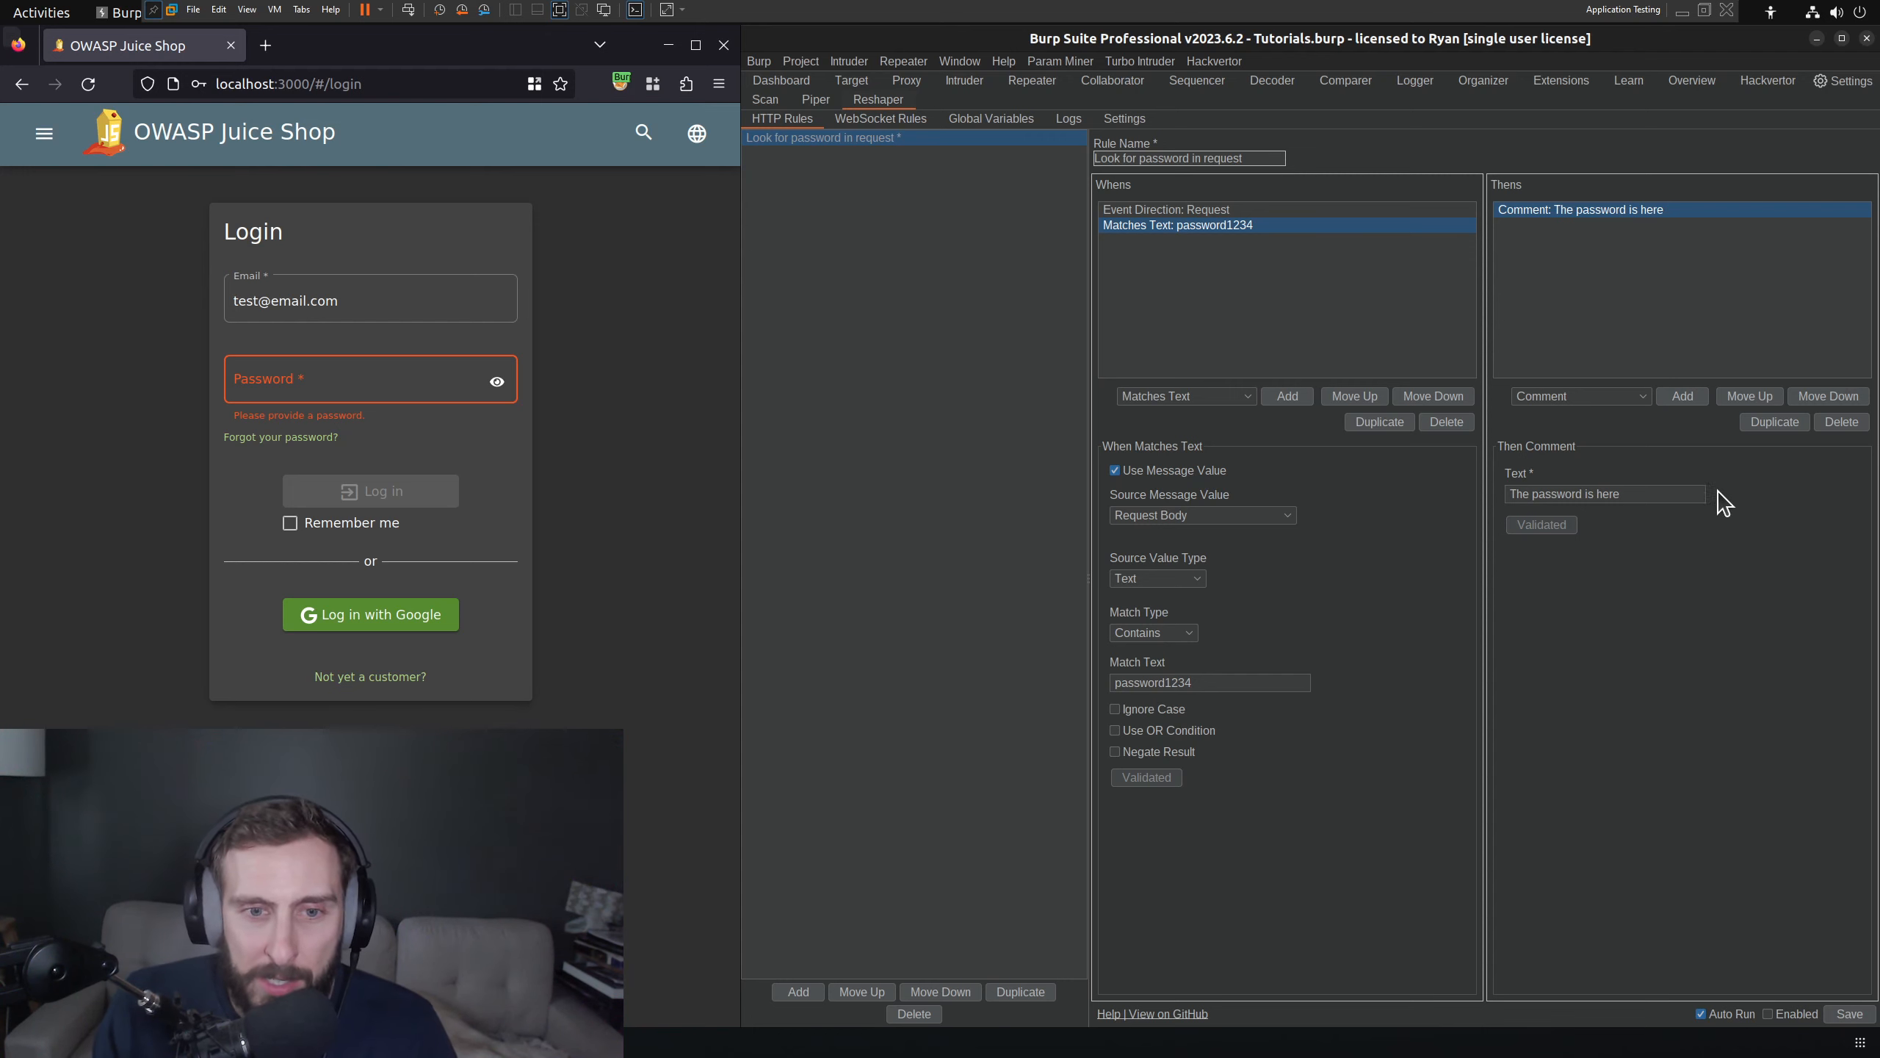
Add a validated Highlight action with the colour Yellow.
{"action": "left_click", "coordinate": [1576, 395]}
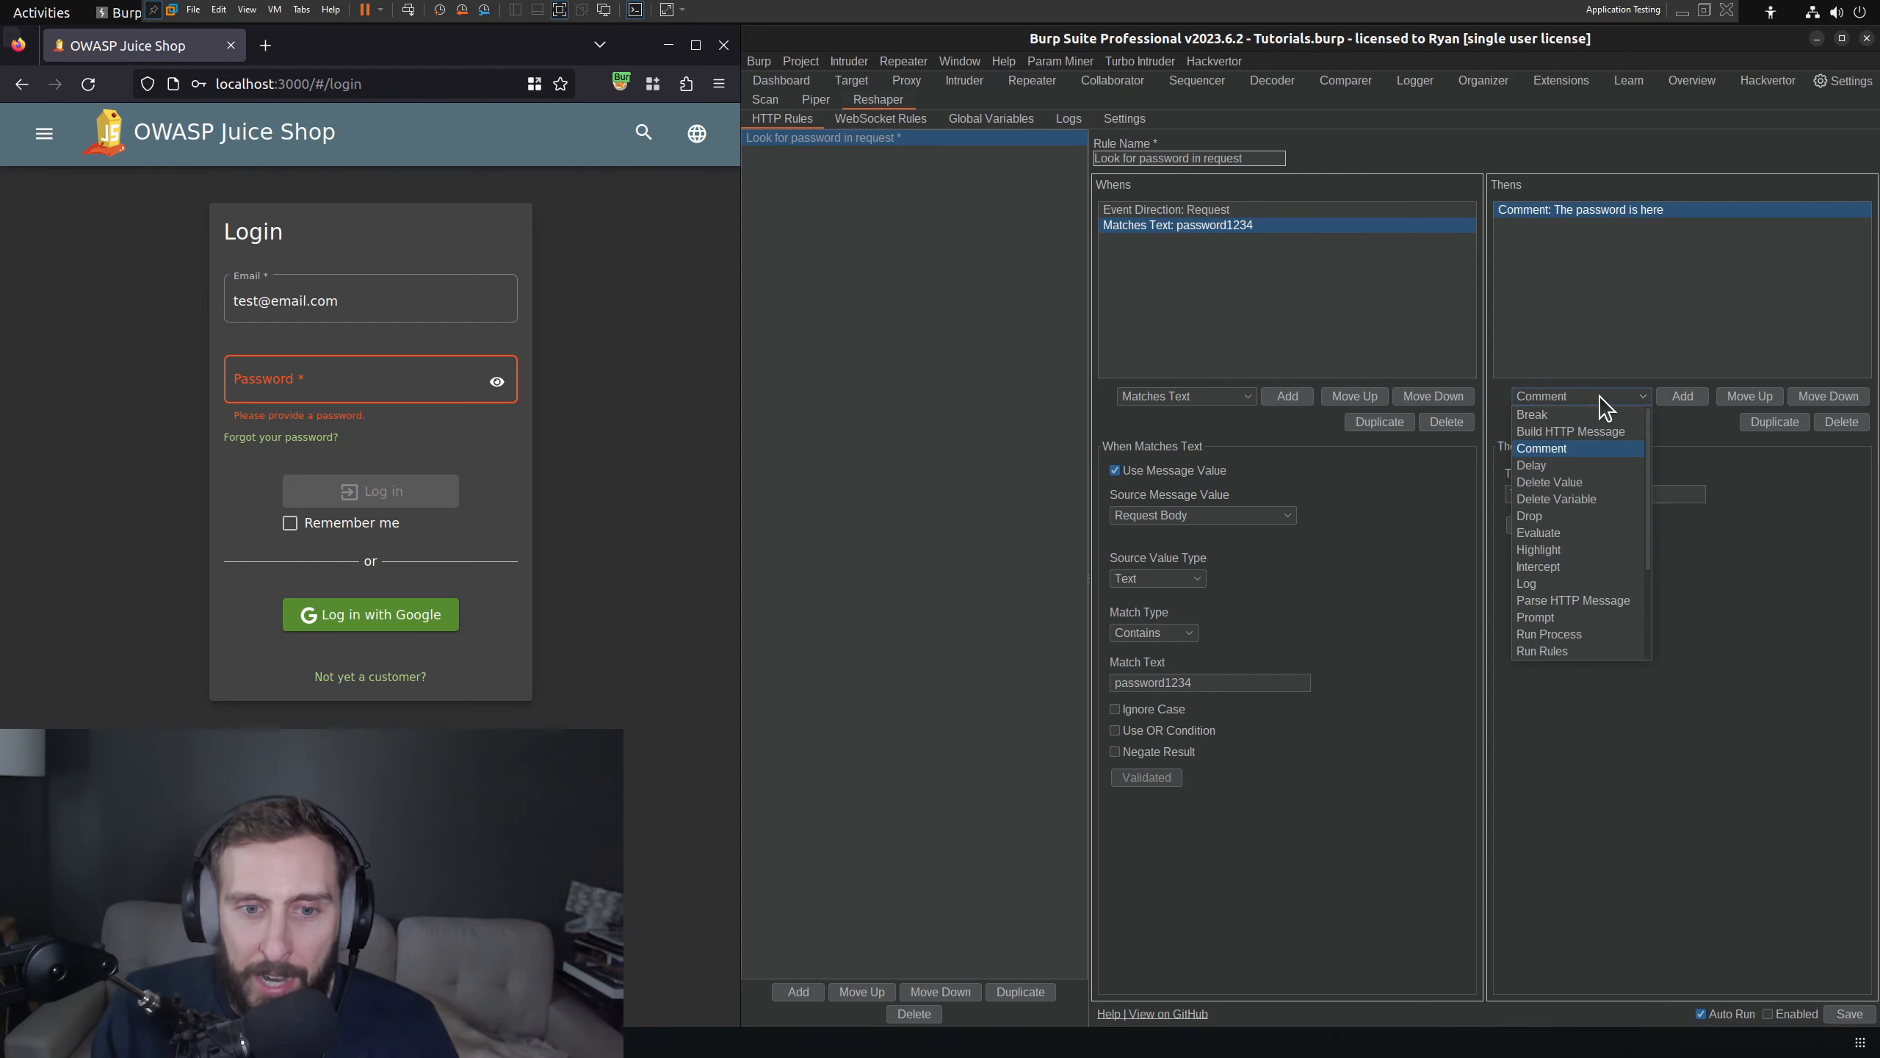
{"action": "left_click", "coordinate": [1538, 550]}
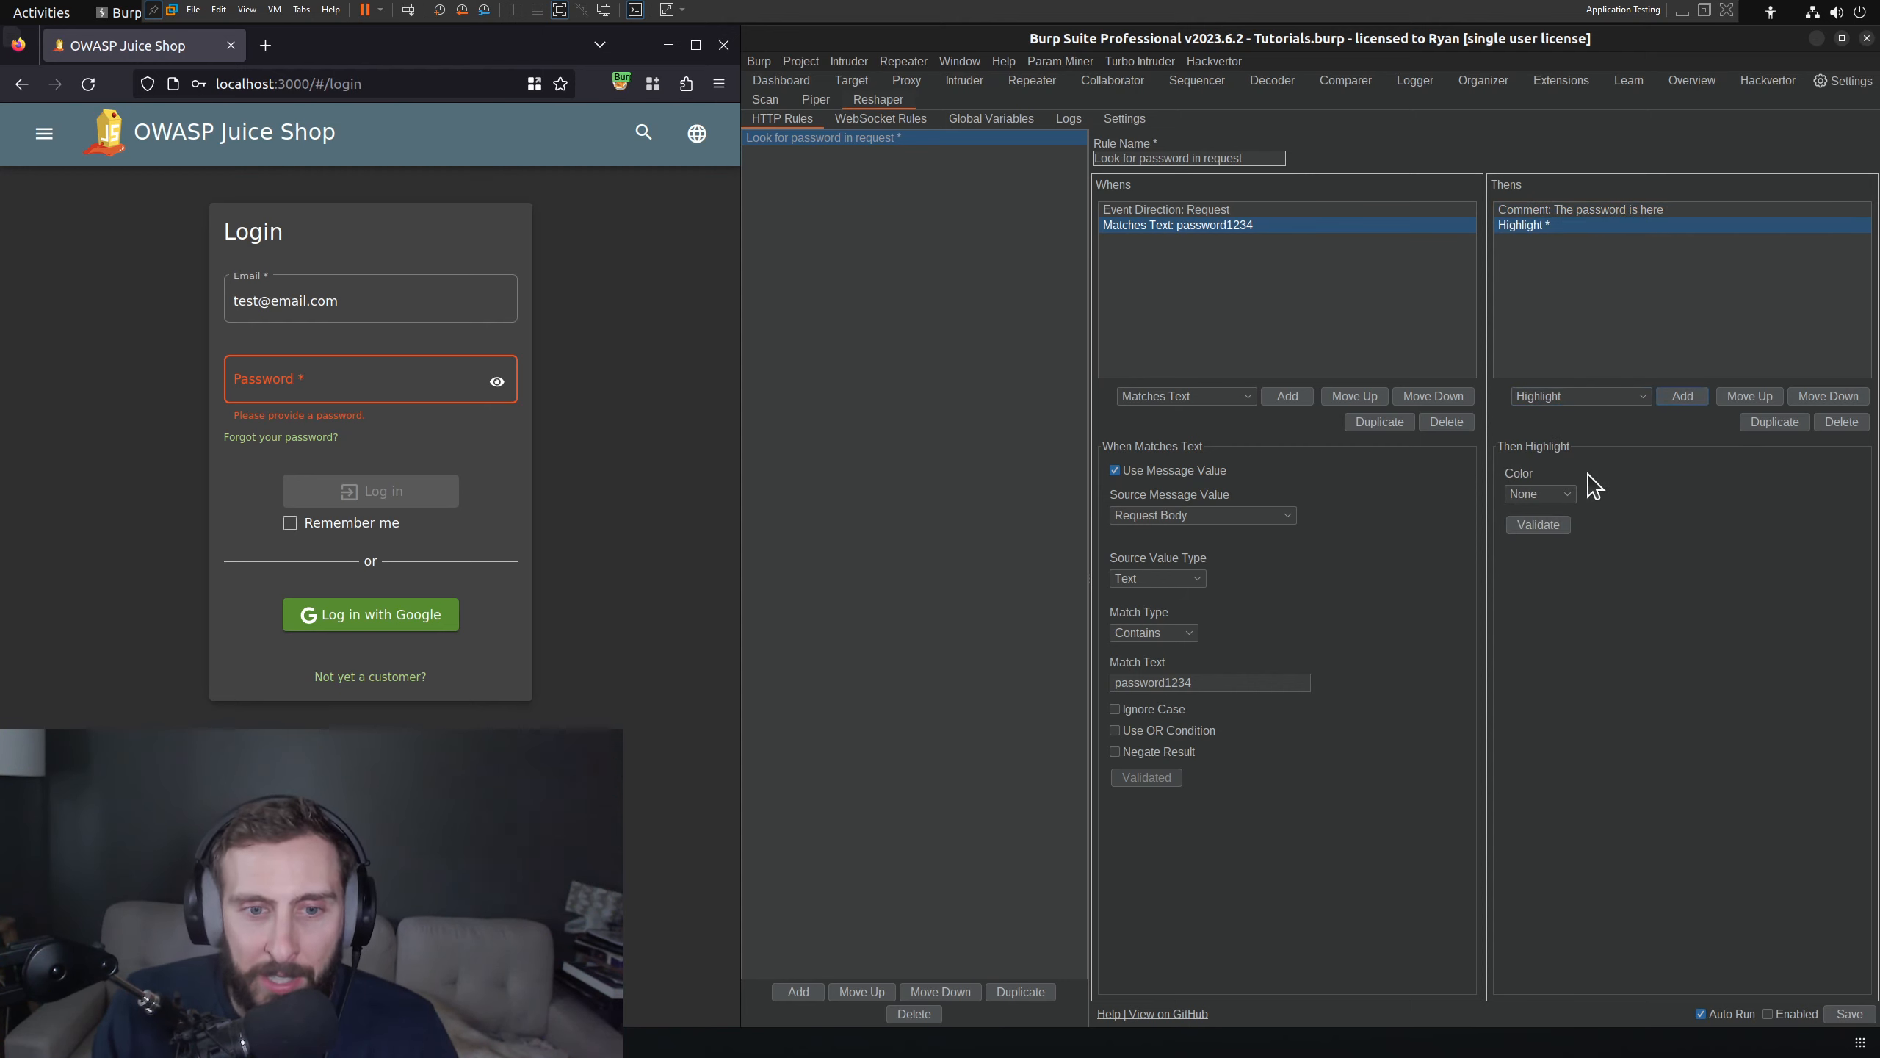
{"action": "left_click", "coordinate": [1538, 494]}
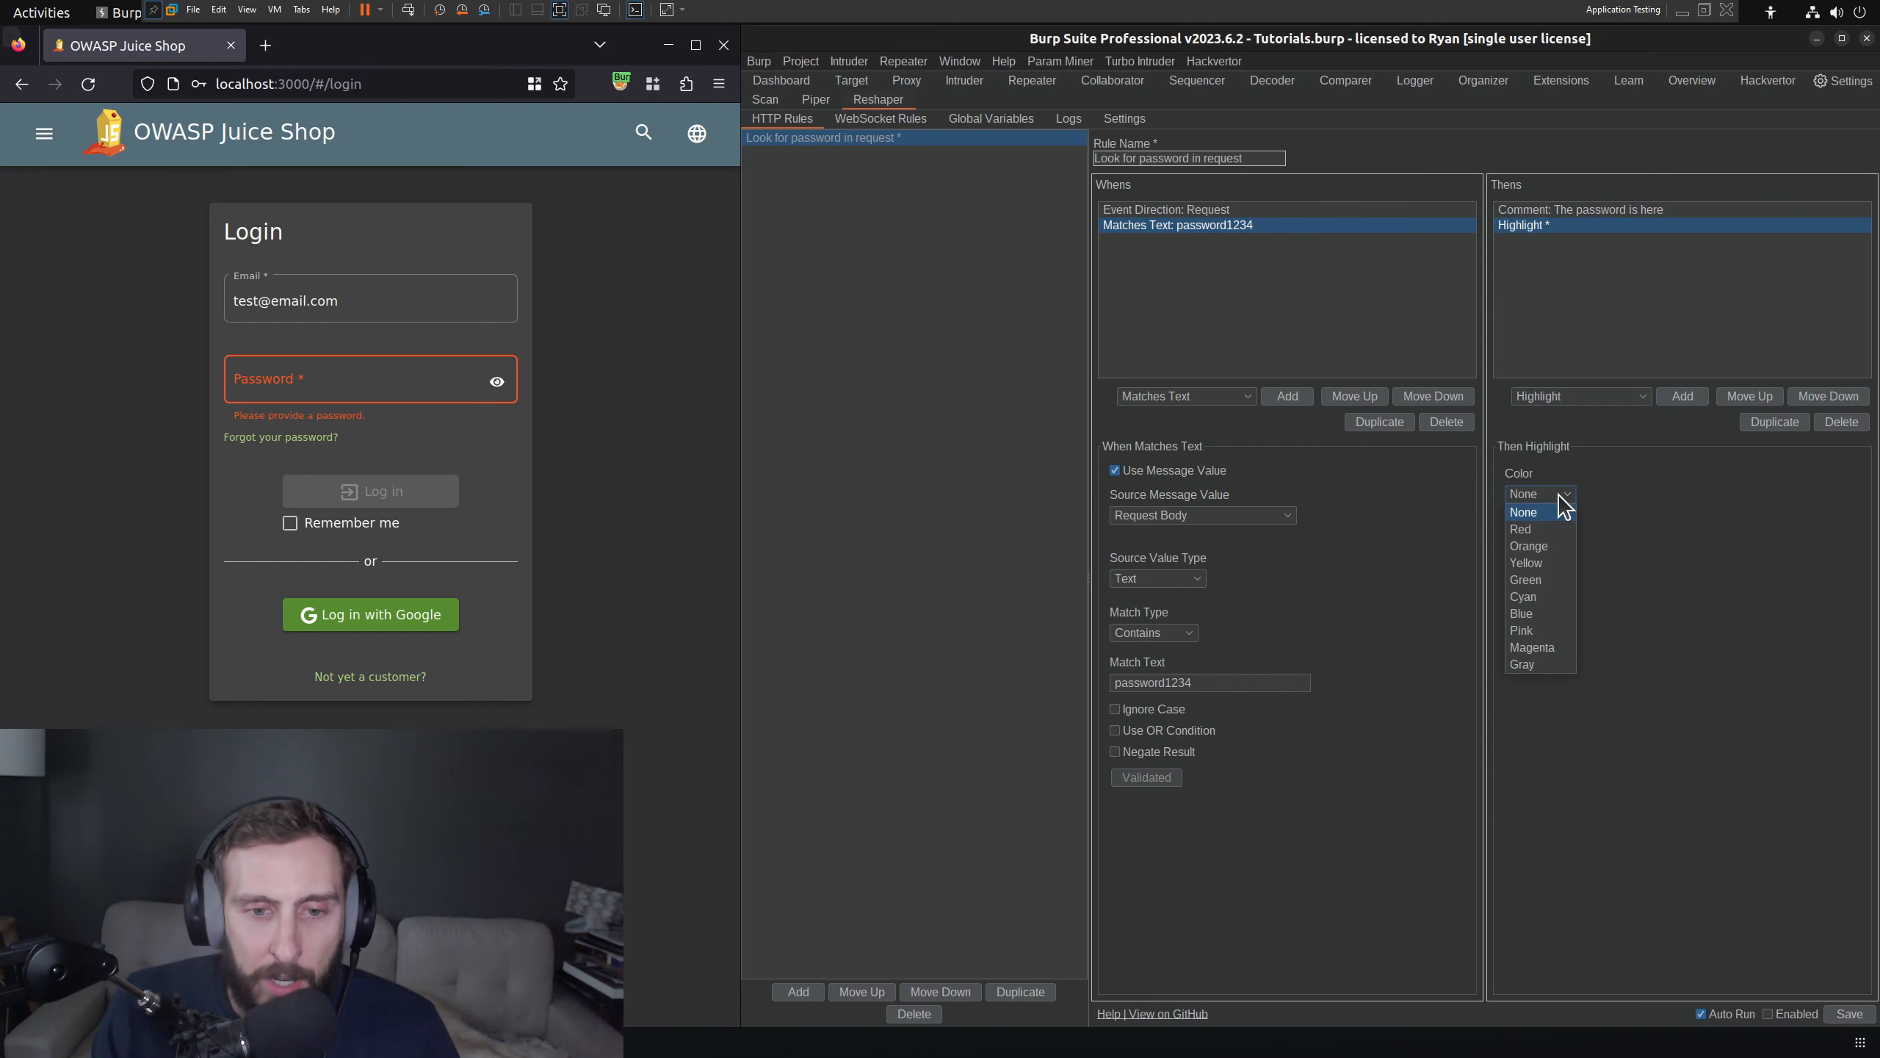
{"action": "left_click", "coordinate": [1525, 562]}
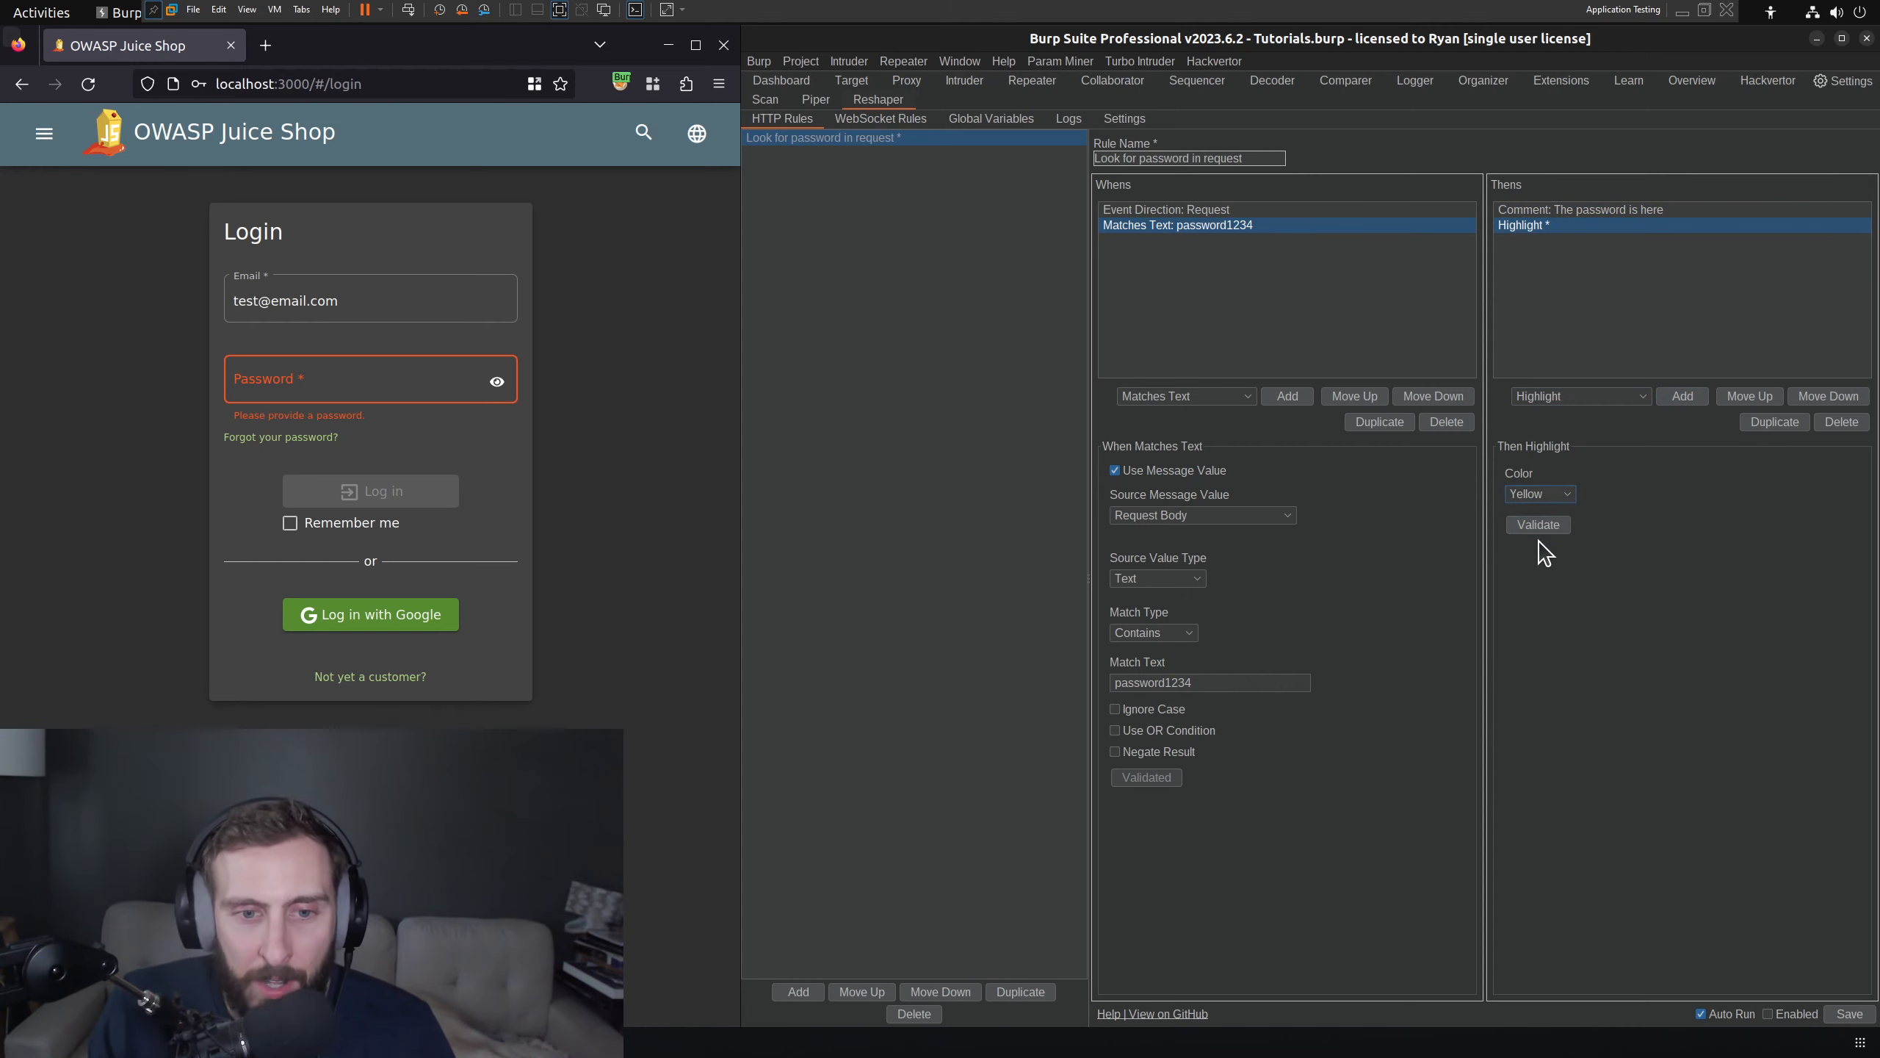
{"action": "left_click", "coordinate": [1538, 525]}
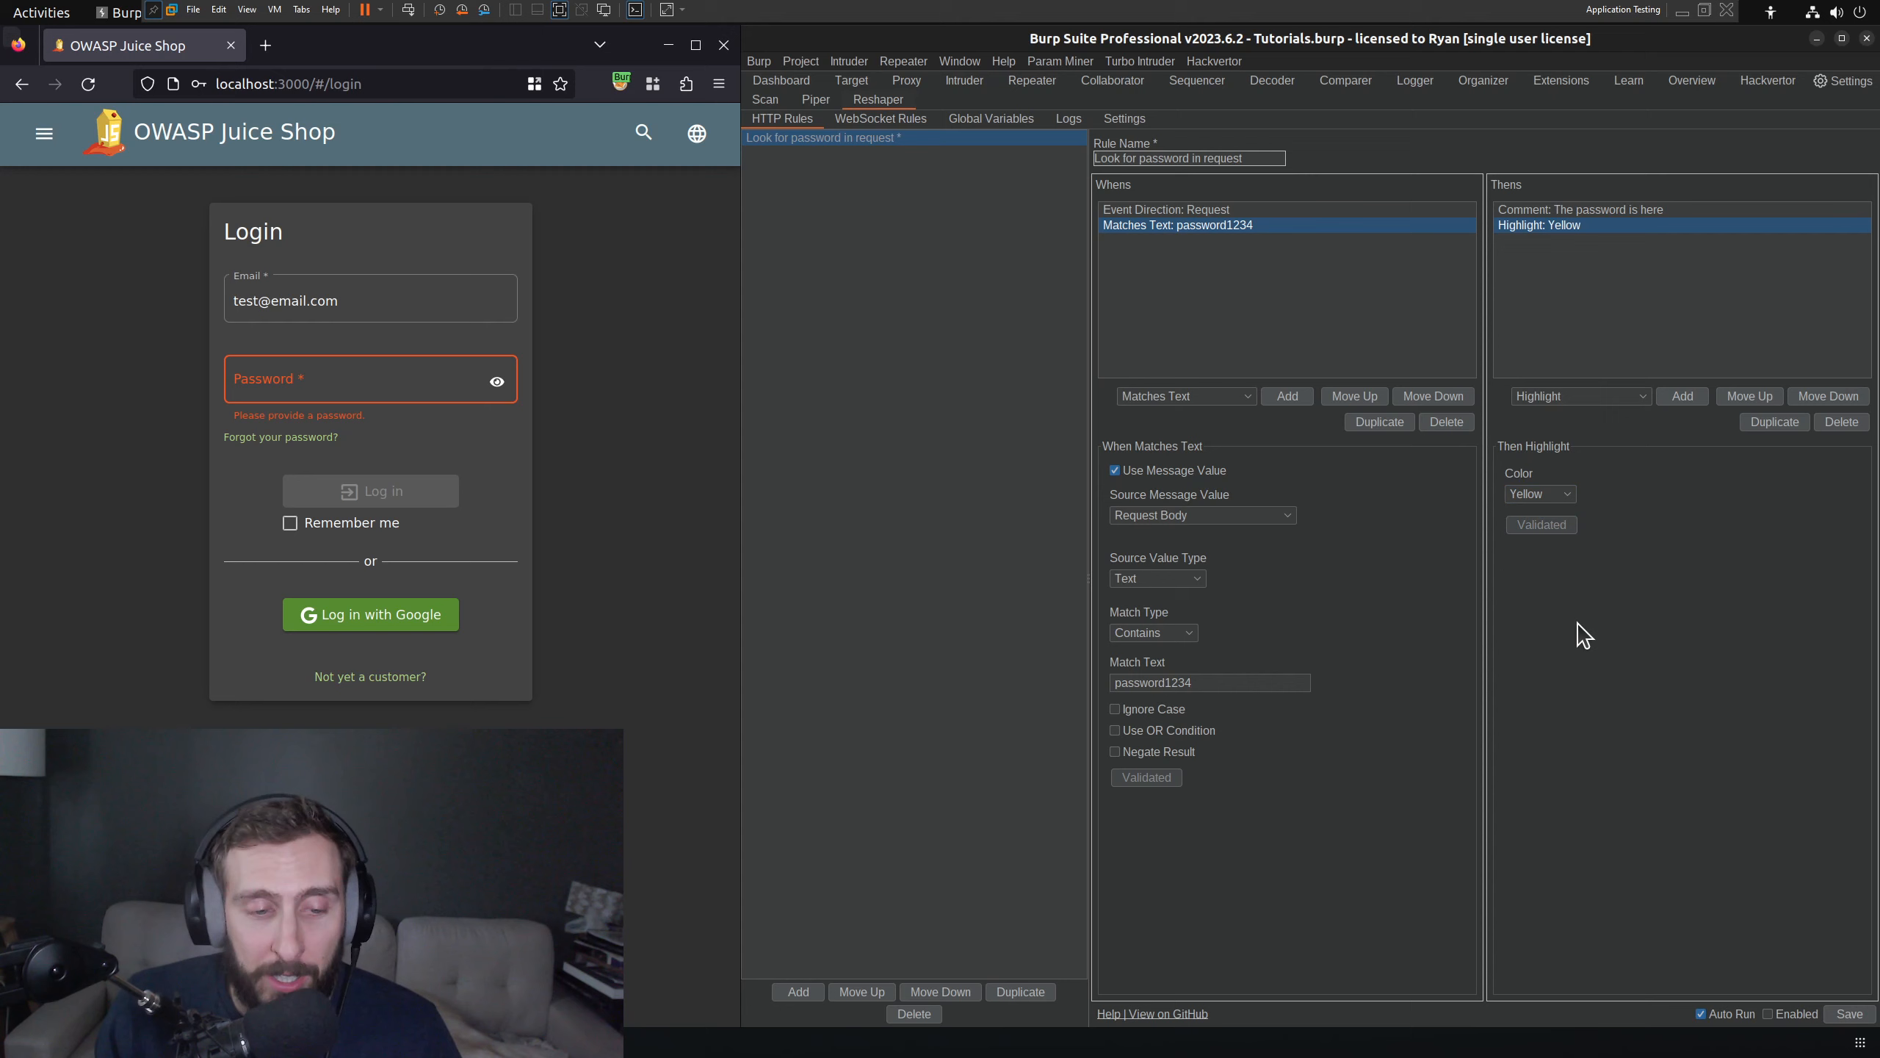
{"action": "mouse_move", "coordinate": [915, 332]}
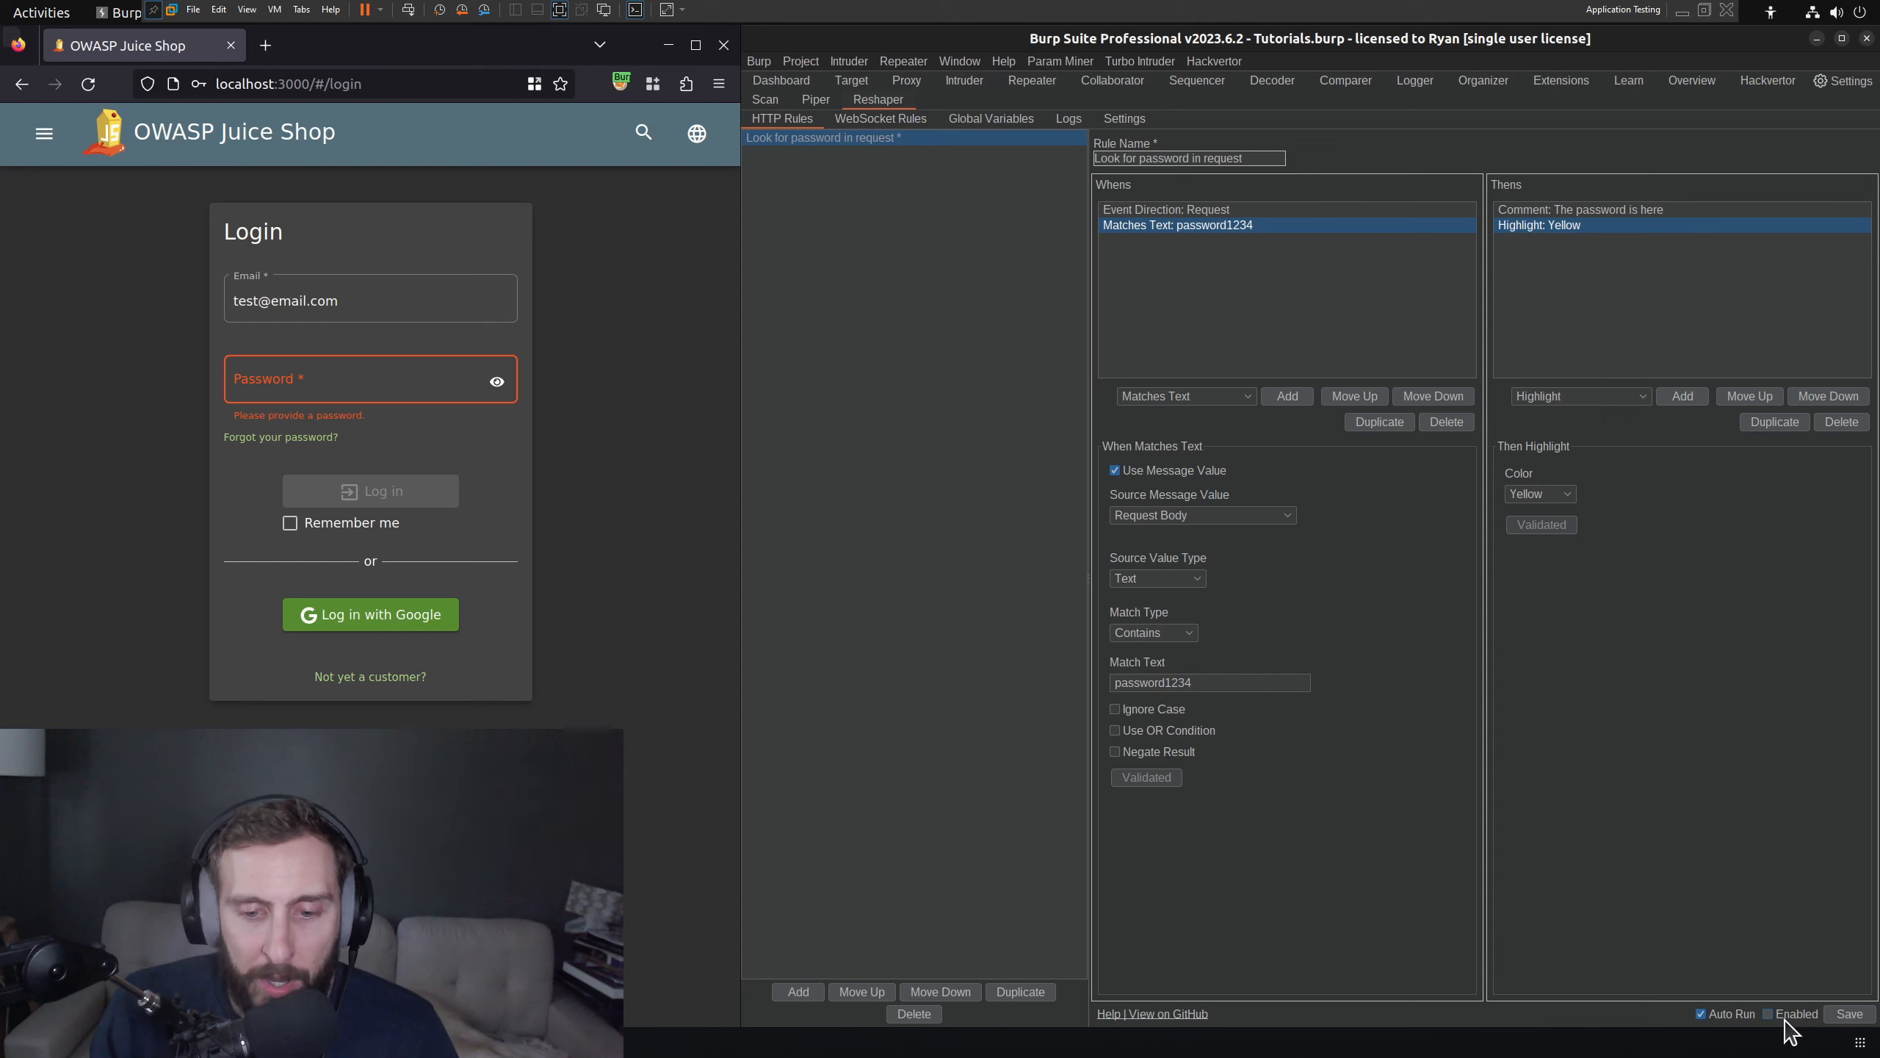
Enable and save the rule, then view the Reshaper settings with export options.
{"action": "left_click", "coordinate": [1766, 1014]}
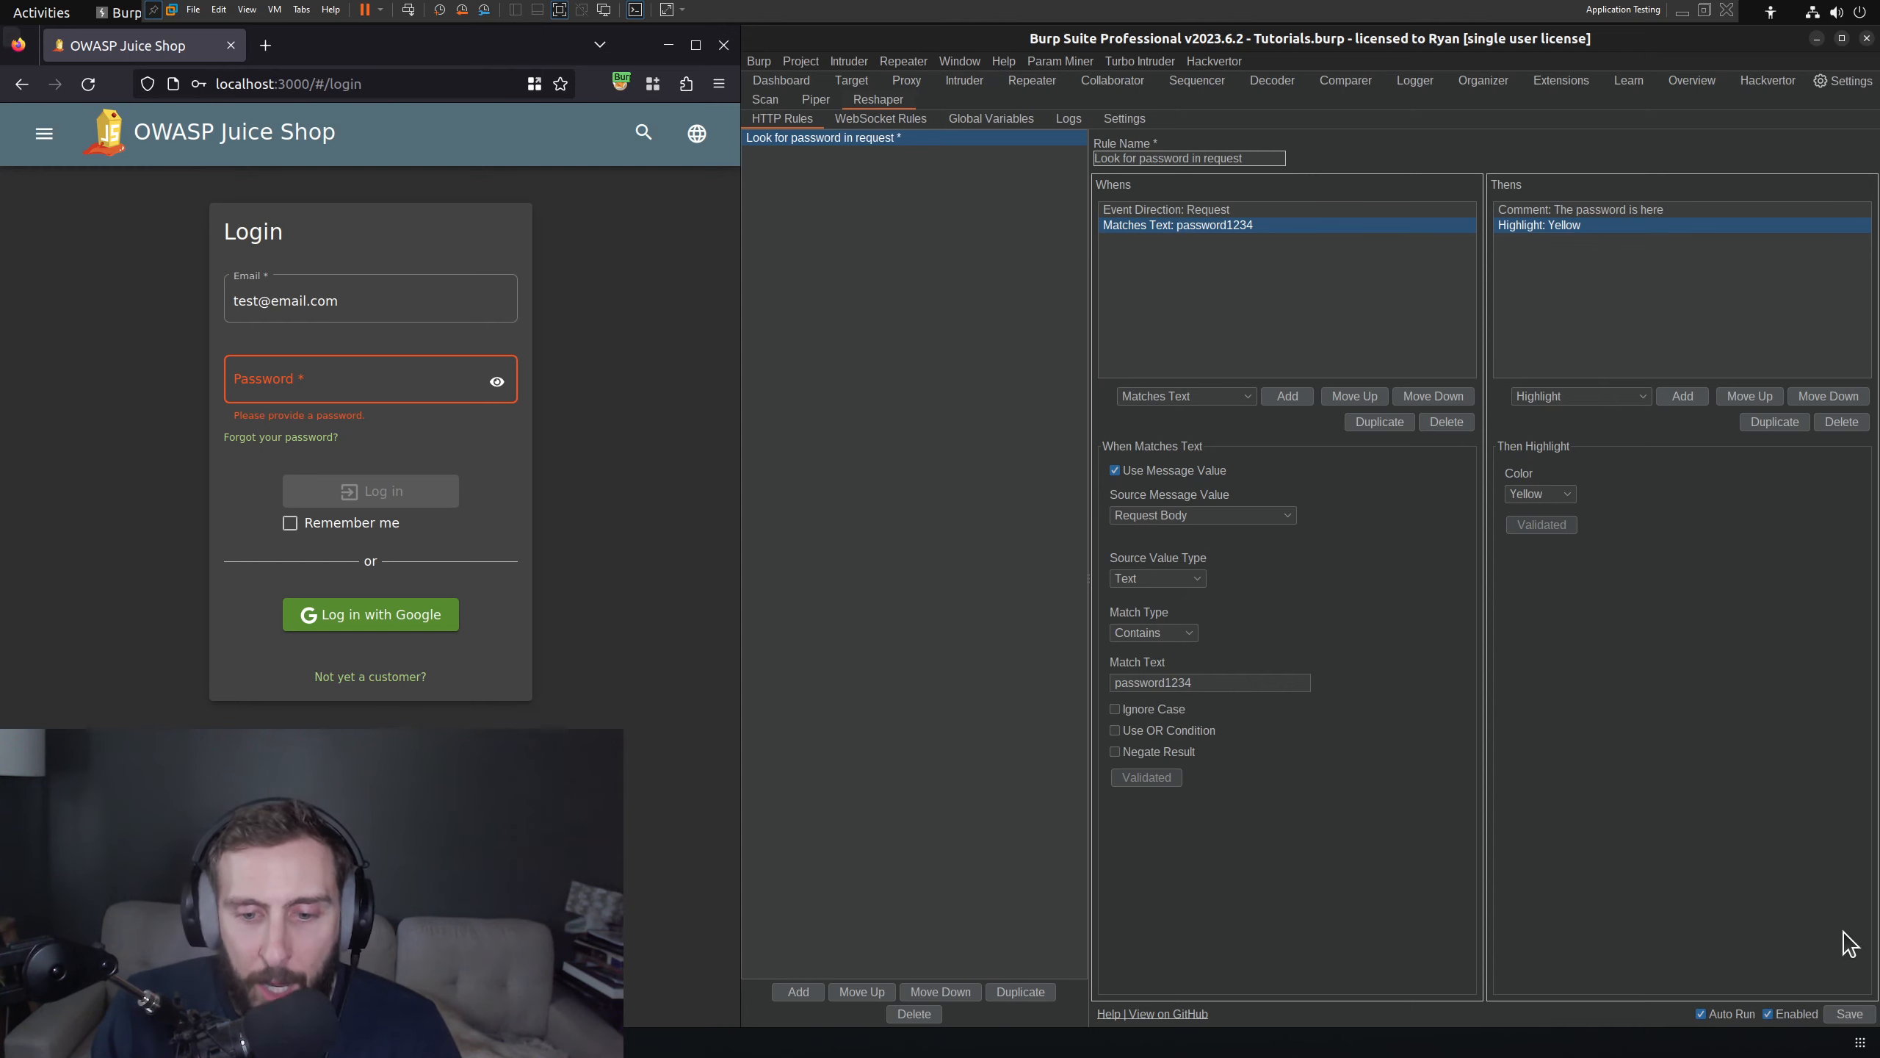
{"action": "left_click", "coordinate": [1847, 1014]}
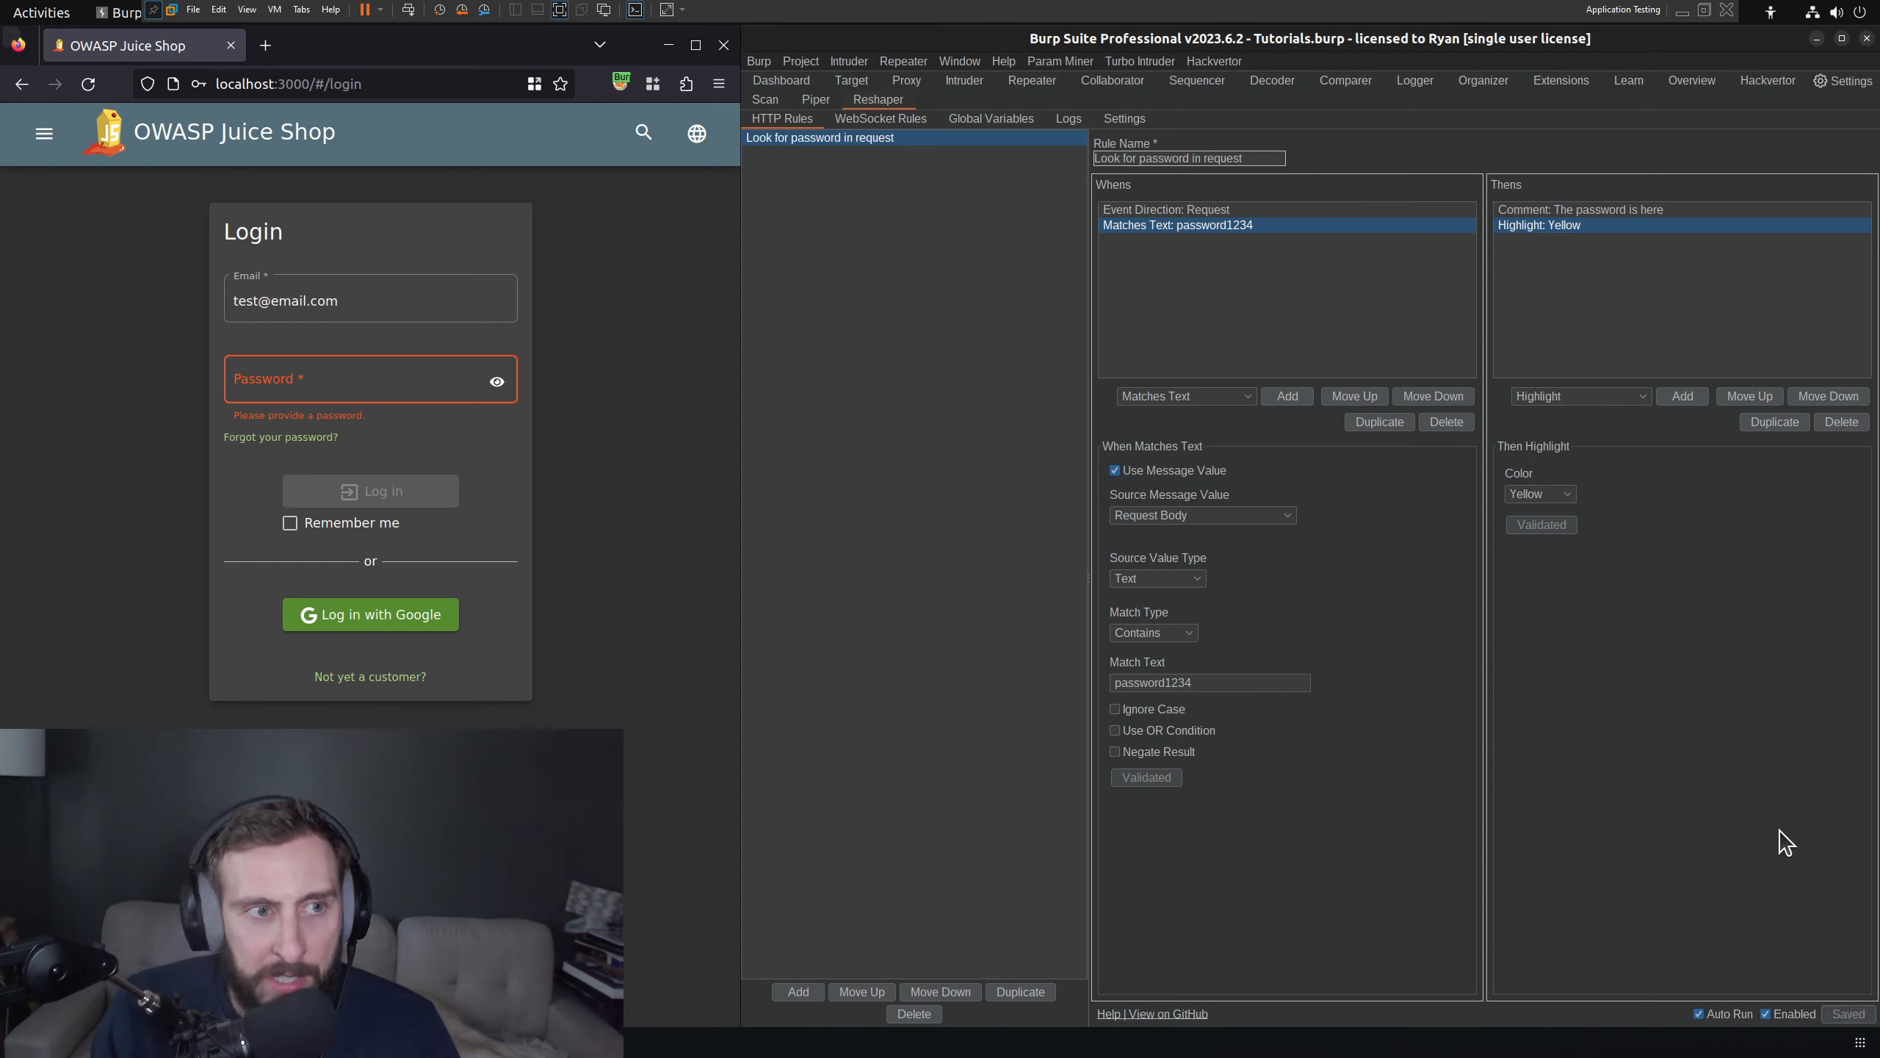
{"action": "mouse_move", "coordinate": [1619, 871]}
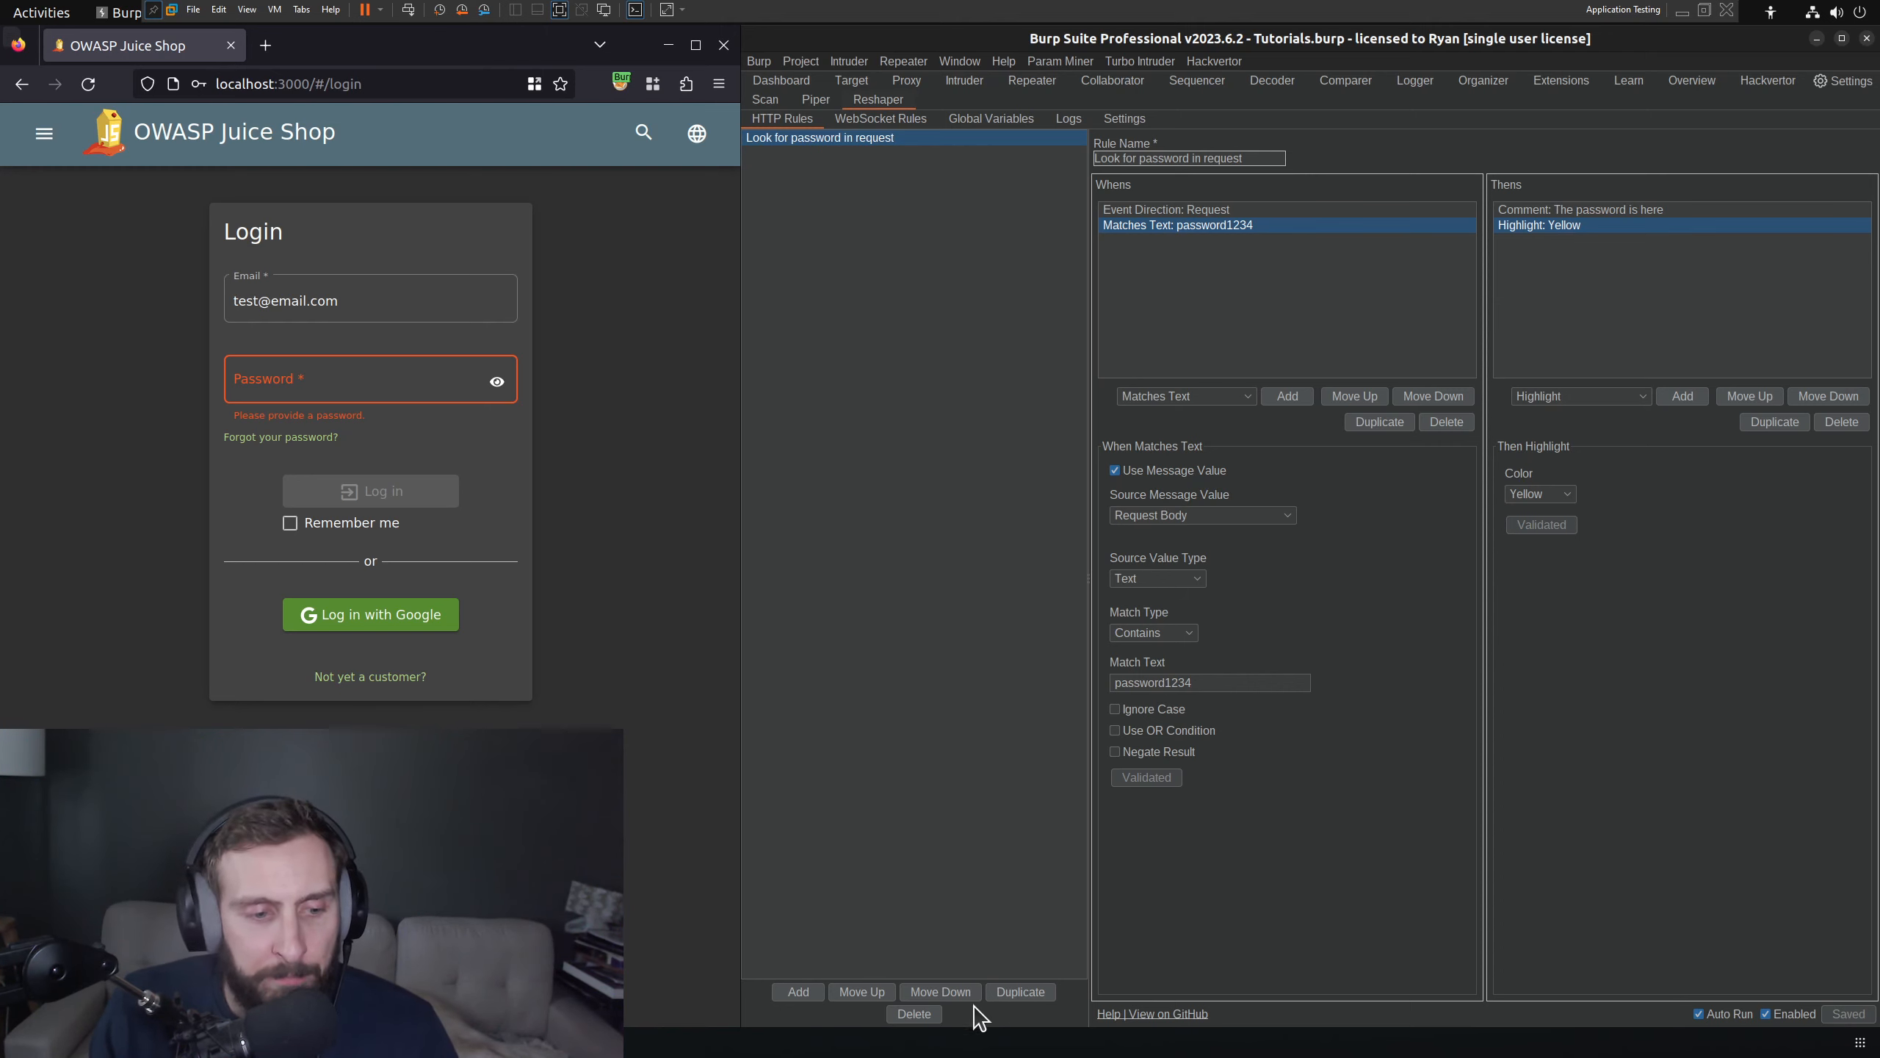
{"action": "mouse_move", "coordinate": [1014, 579]}
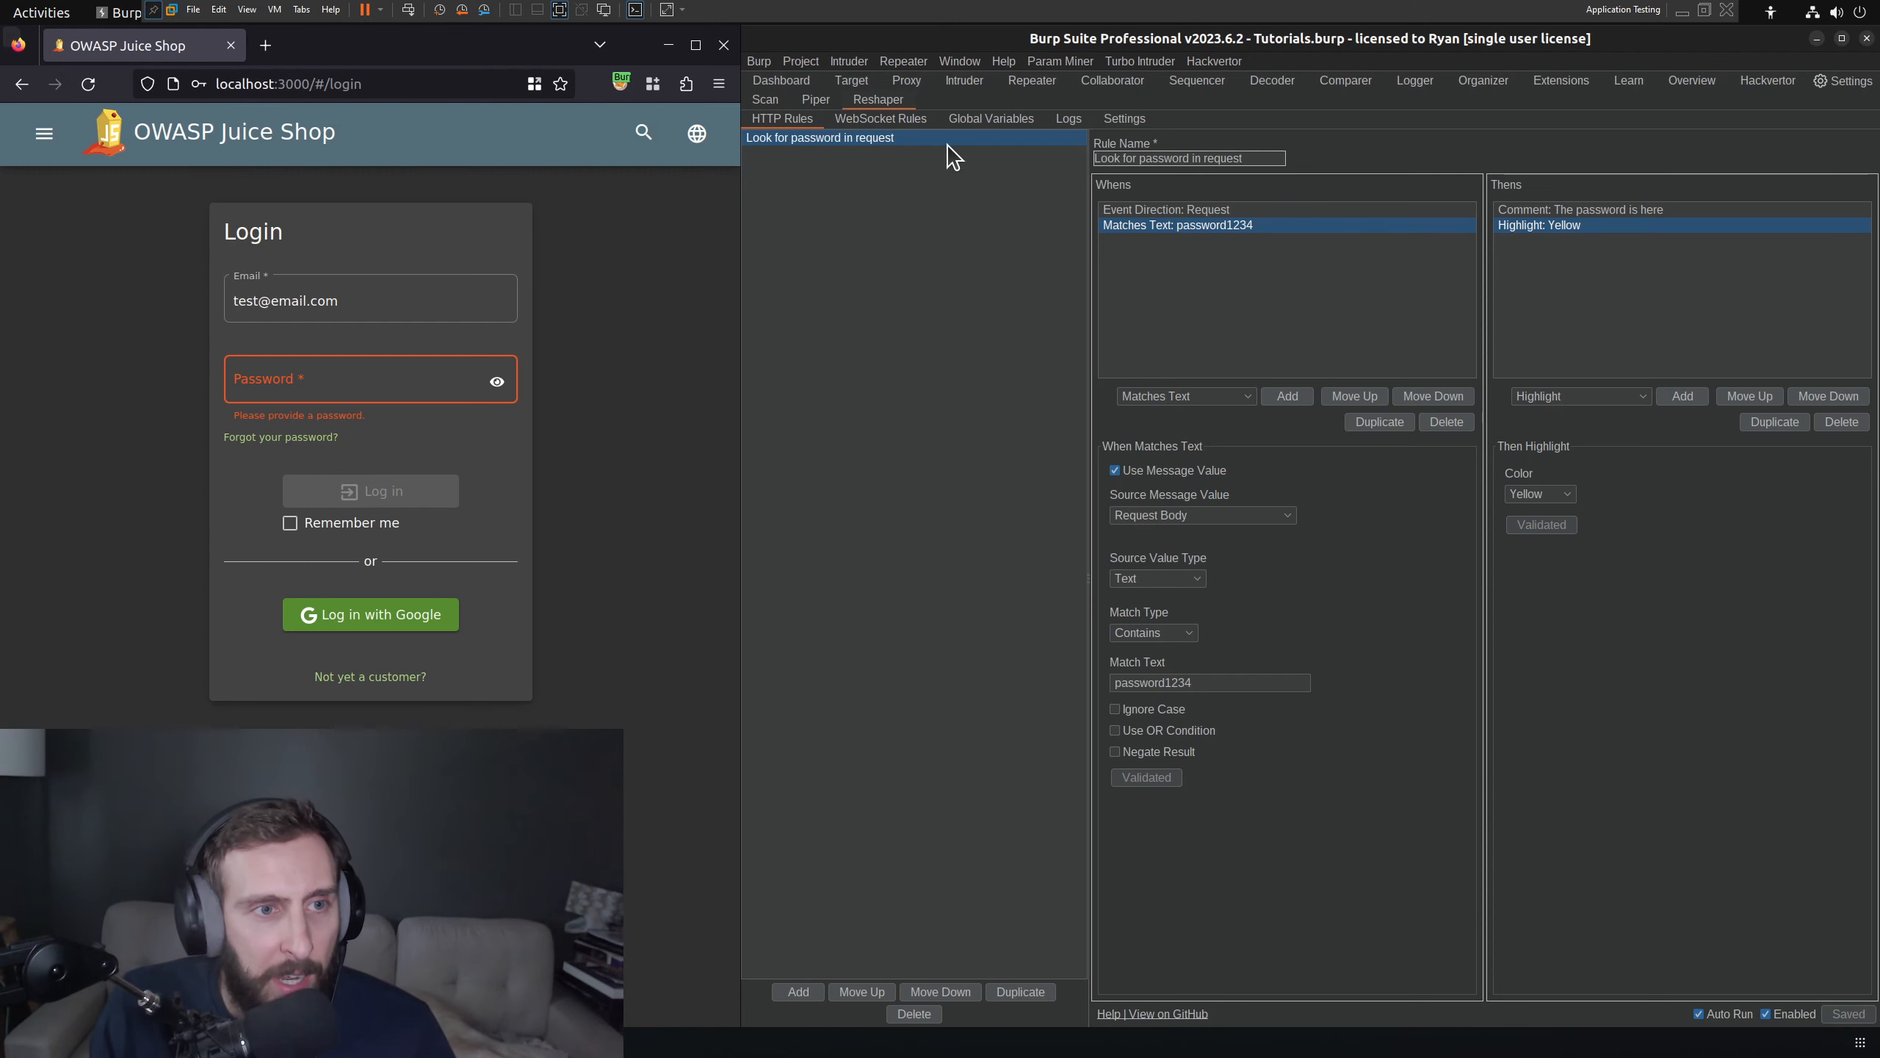
{"action": "left_click", "coordinate": [1124, 119]}
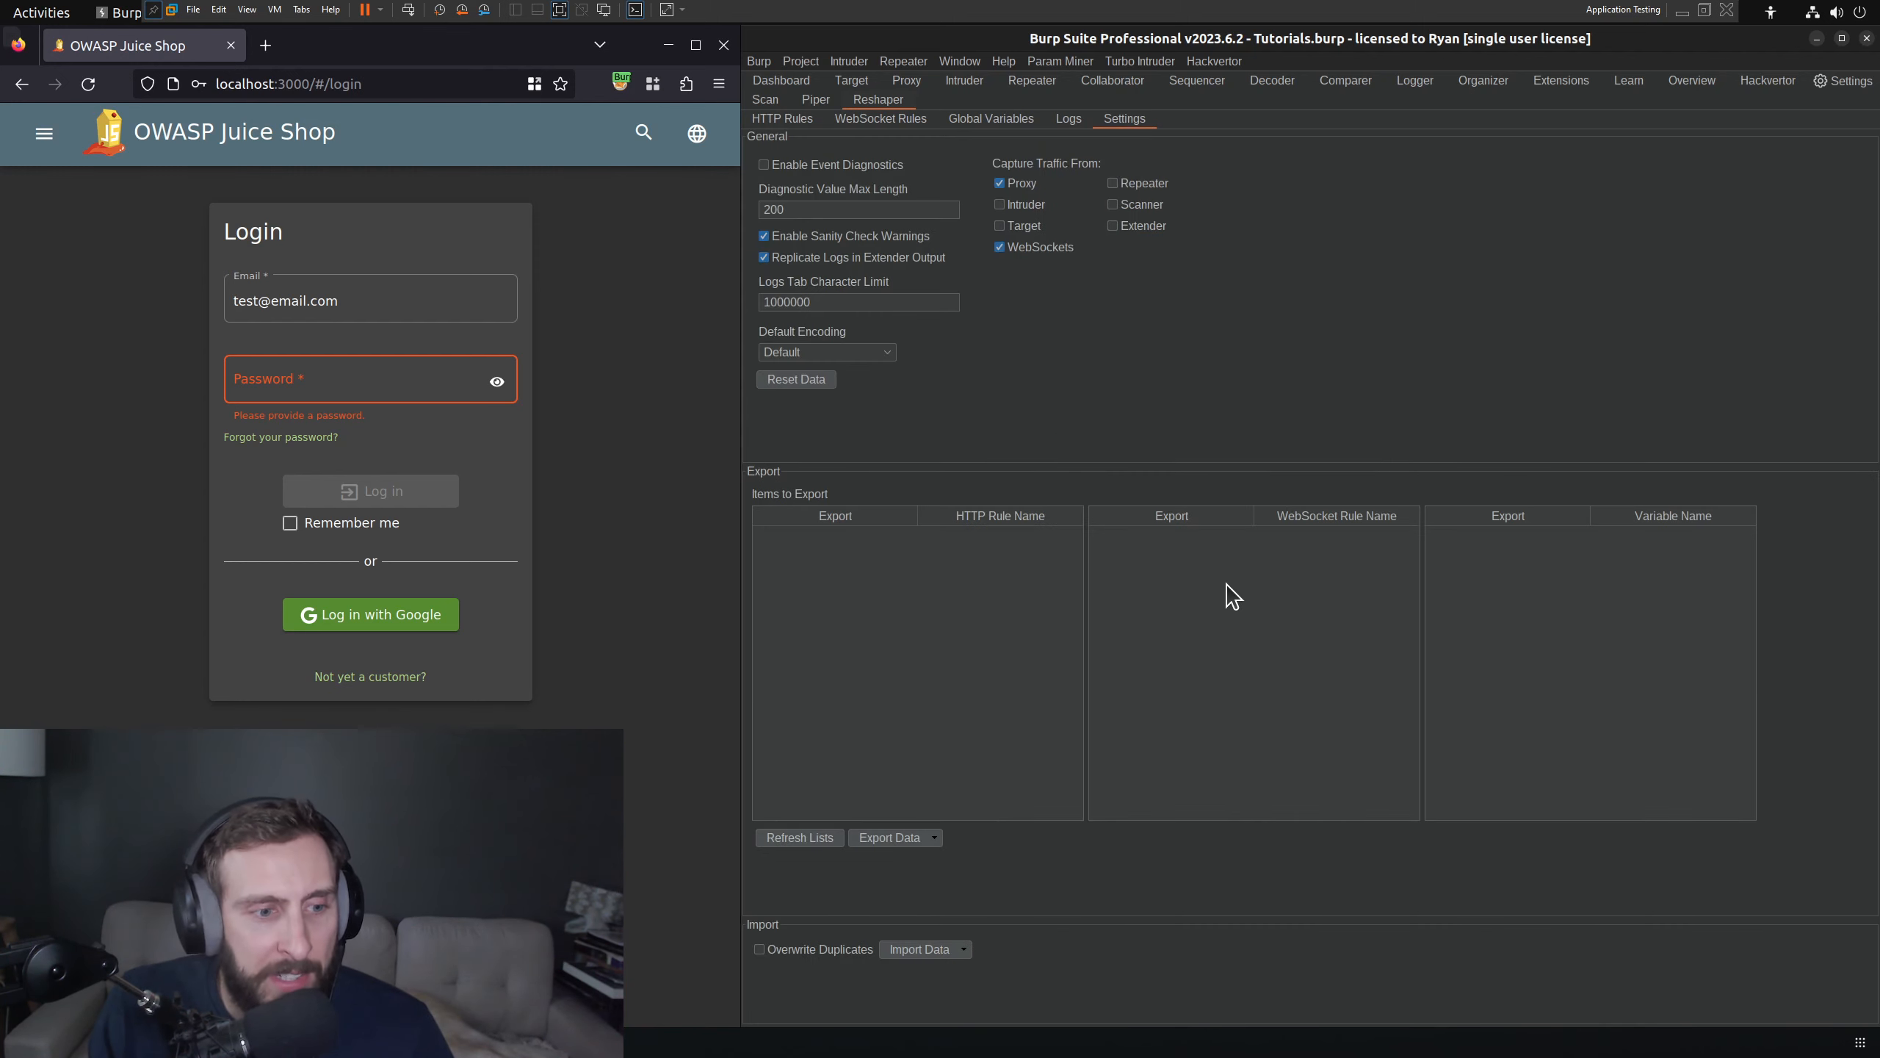
{"action": "mouse_move", "coordinate": [924, 949]}
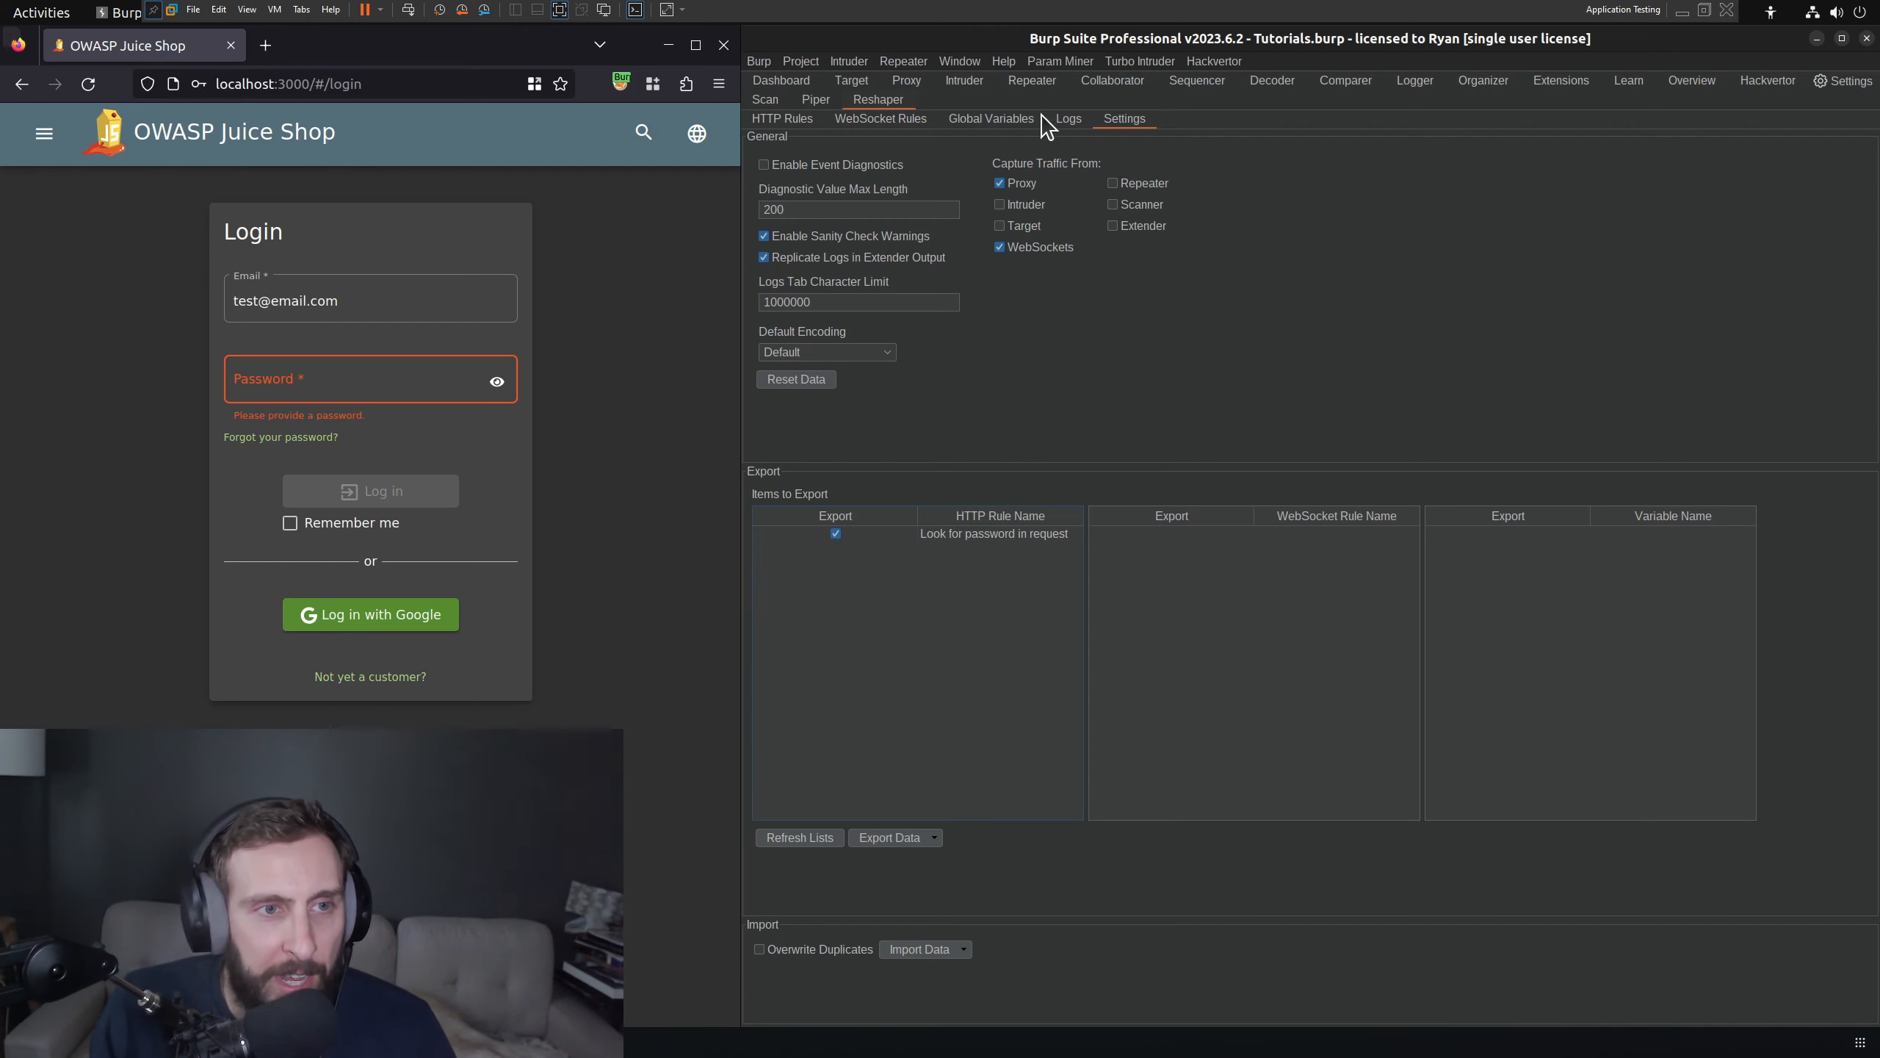
Return to the HTTP Rules list after seeing the rule in the export table.
{"action": "left_click", "coordinate": [1067, 119]}
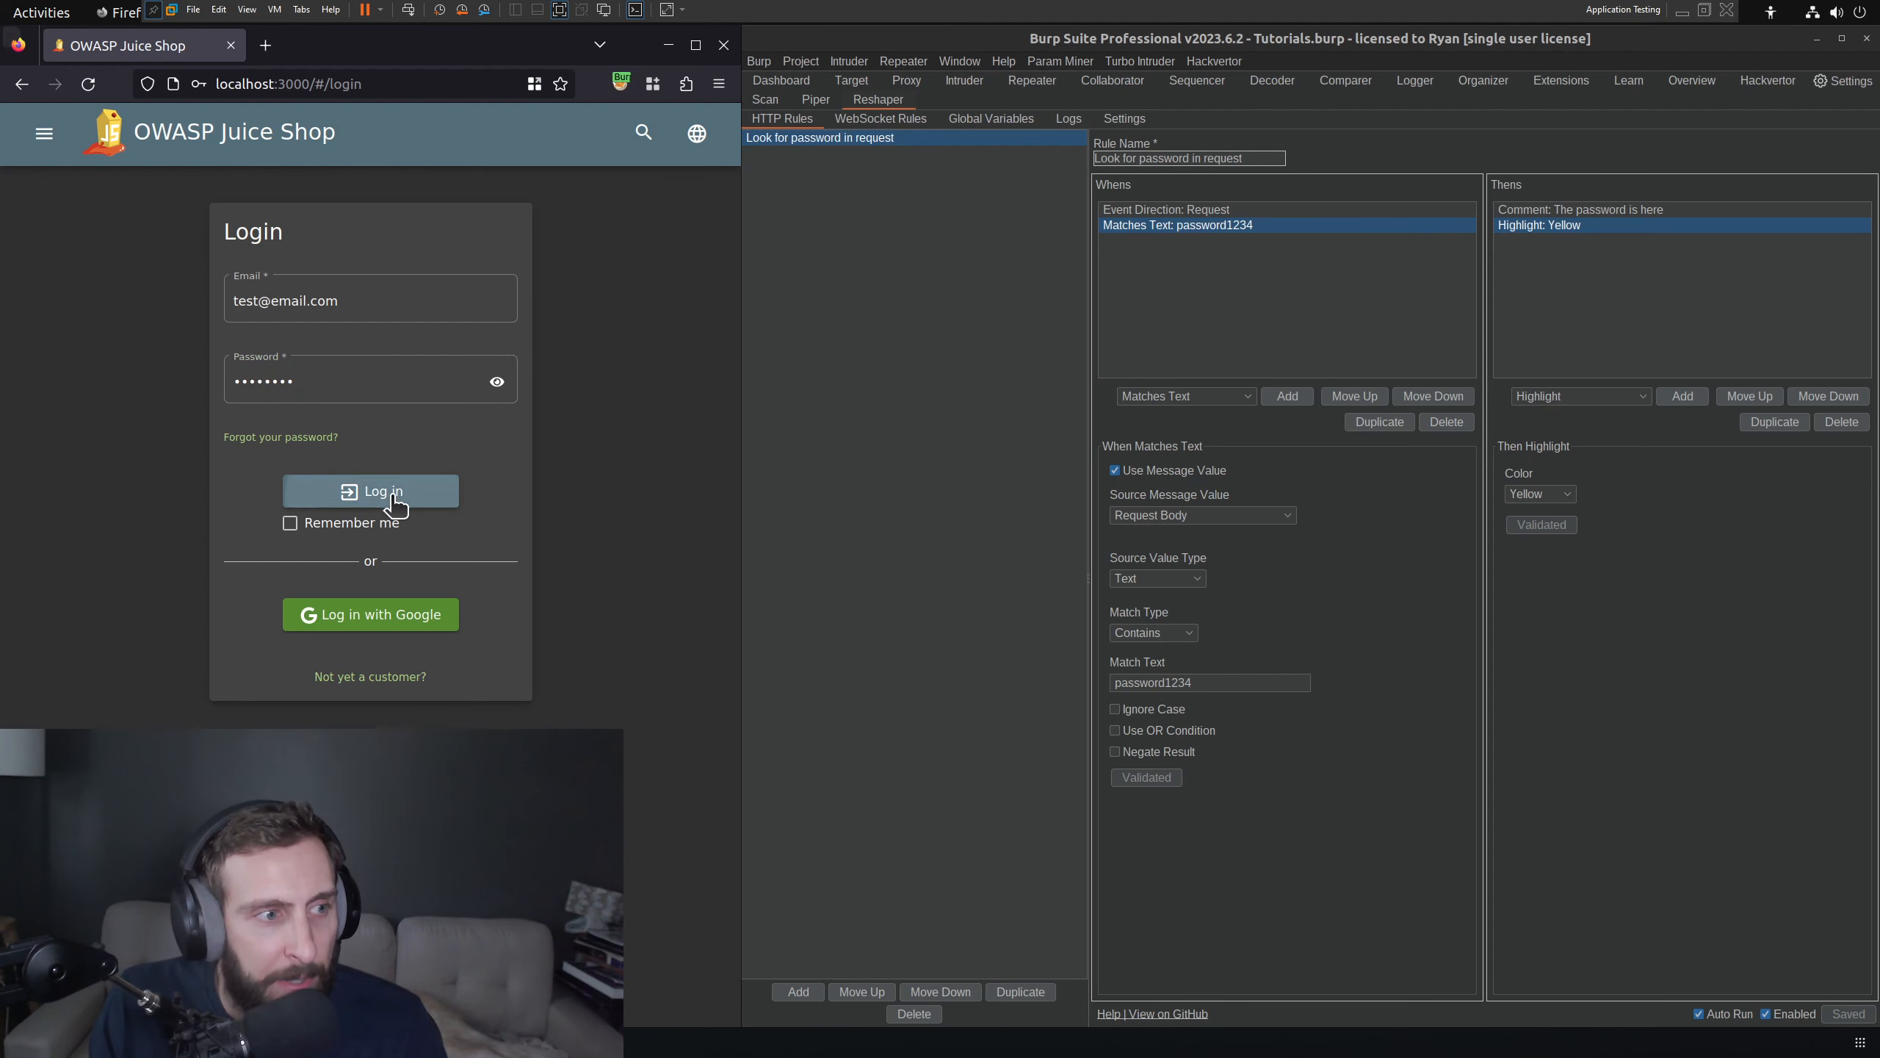
Submit the Juice Shop test login, check proxy history, then log in again with password1234.
{"action": "left_click", "coordinate": [371, 491]}
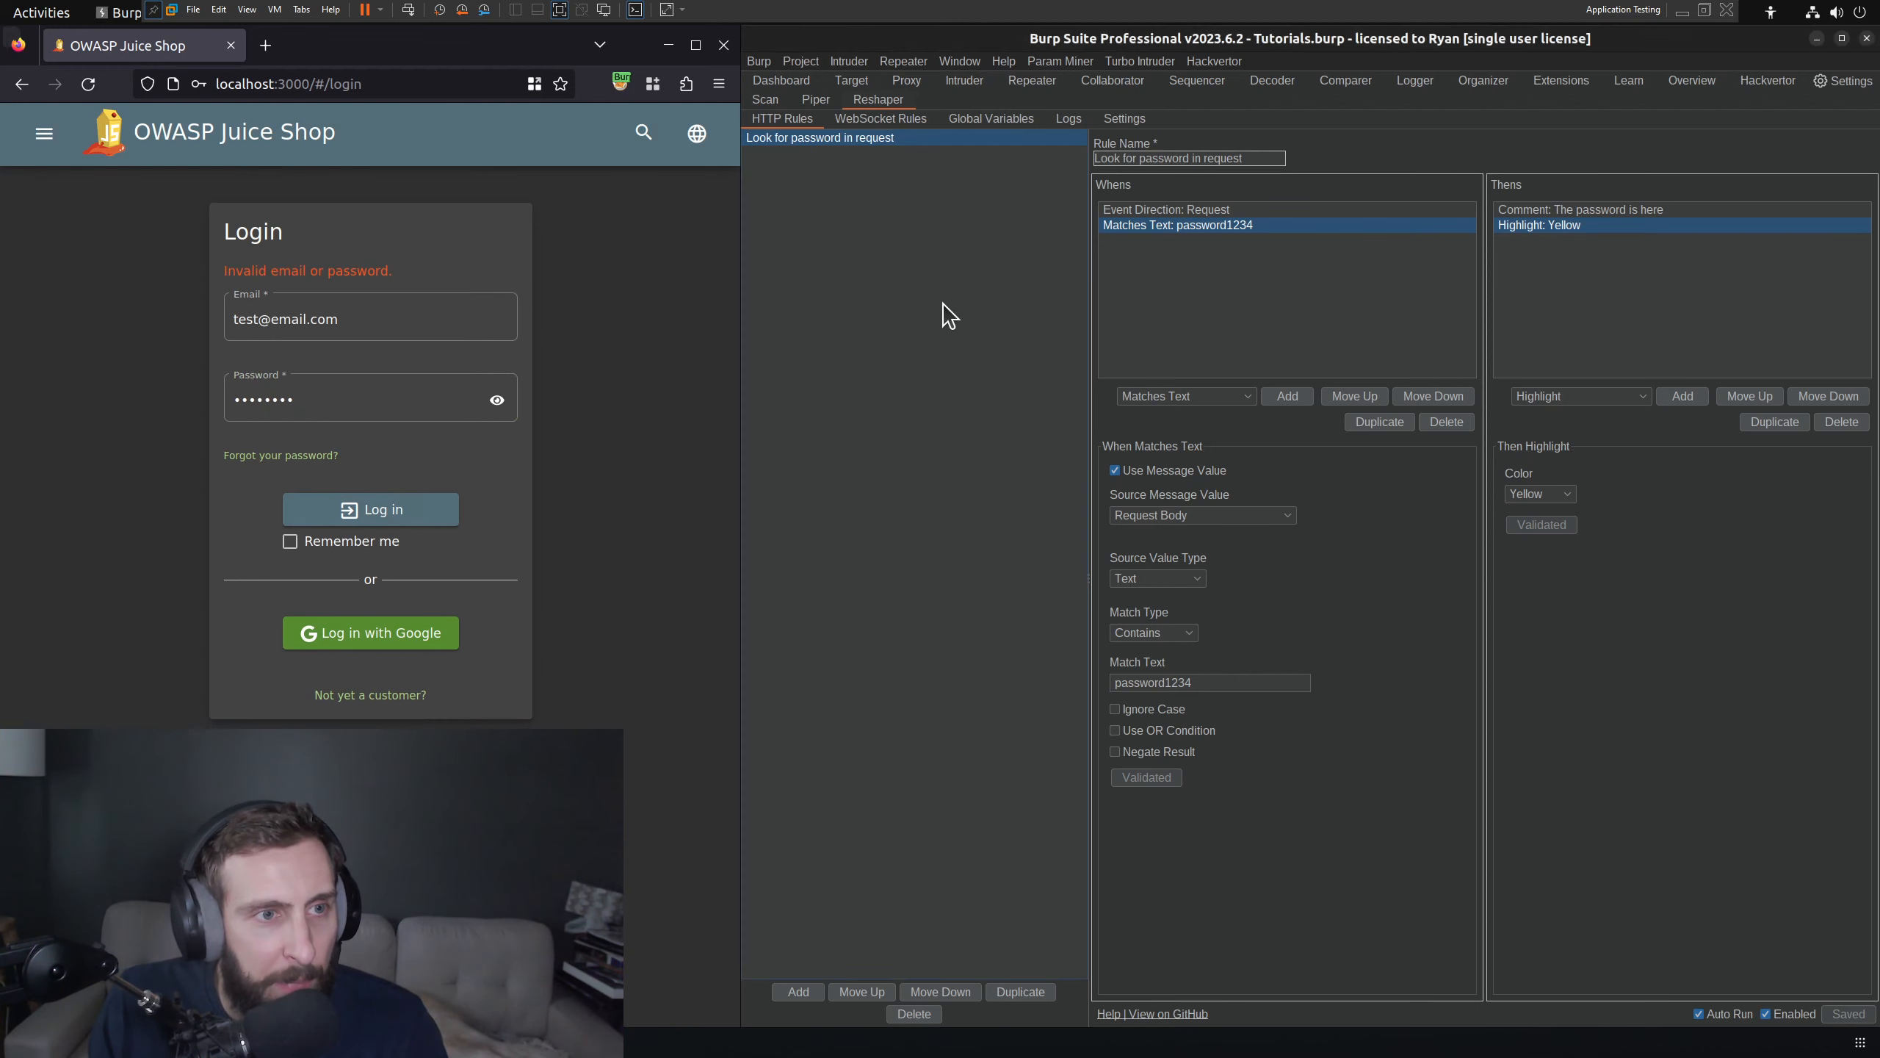
{"action": "left_click", "coordinate": [907, 81]}
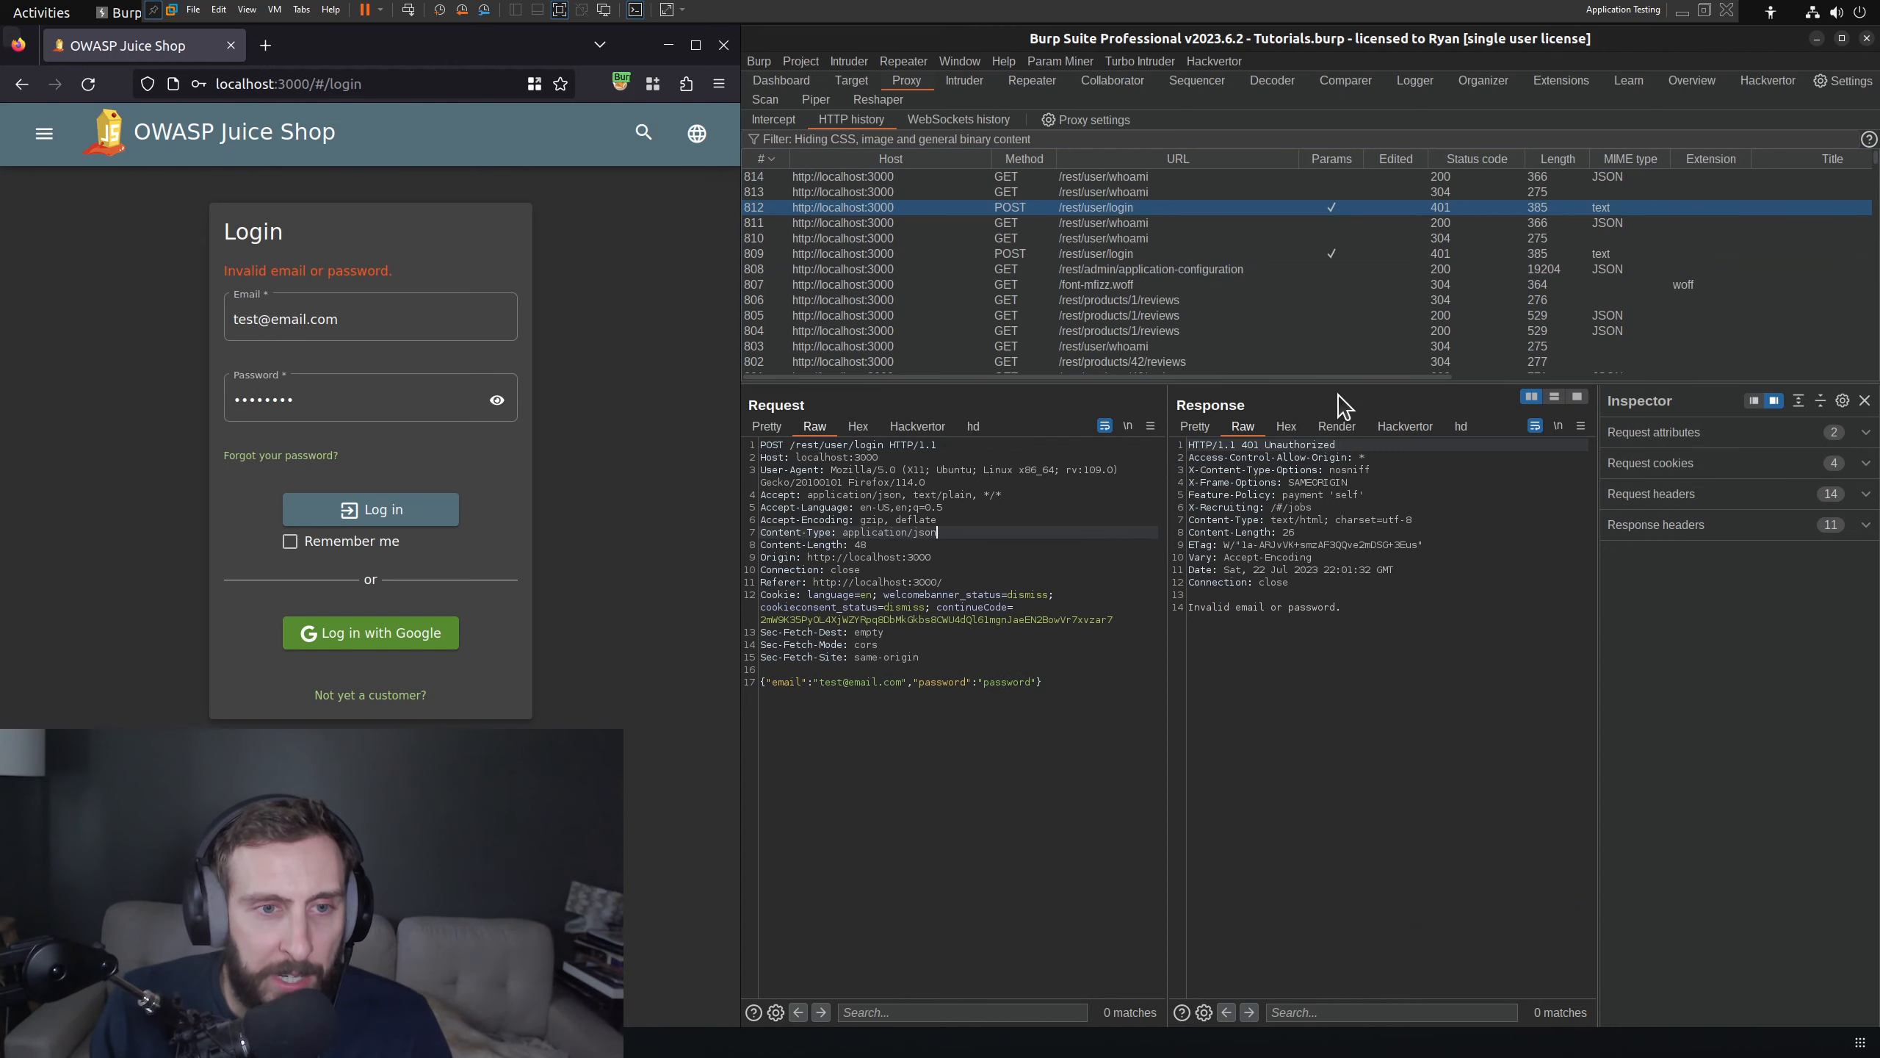
{"action": "mouse_move", "coordinate": [1404, 383]}
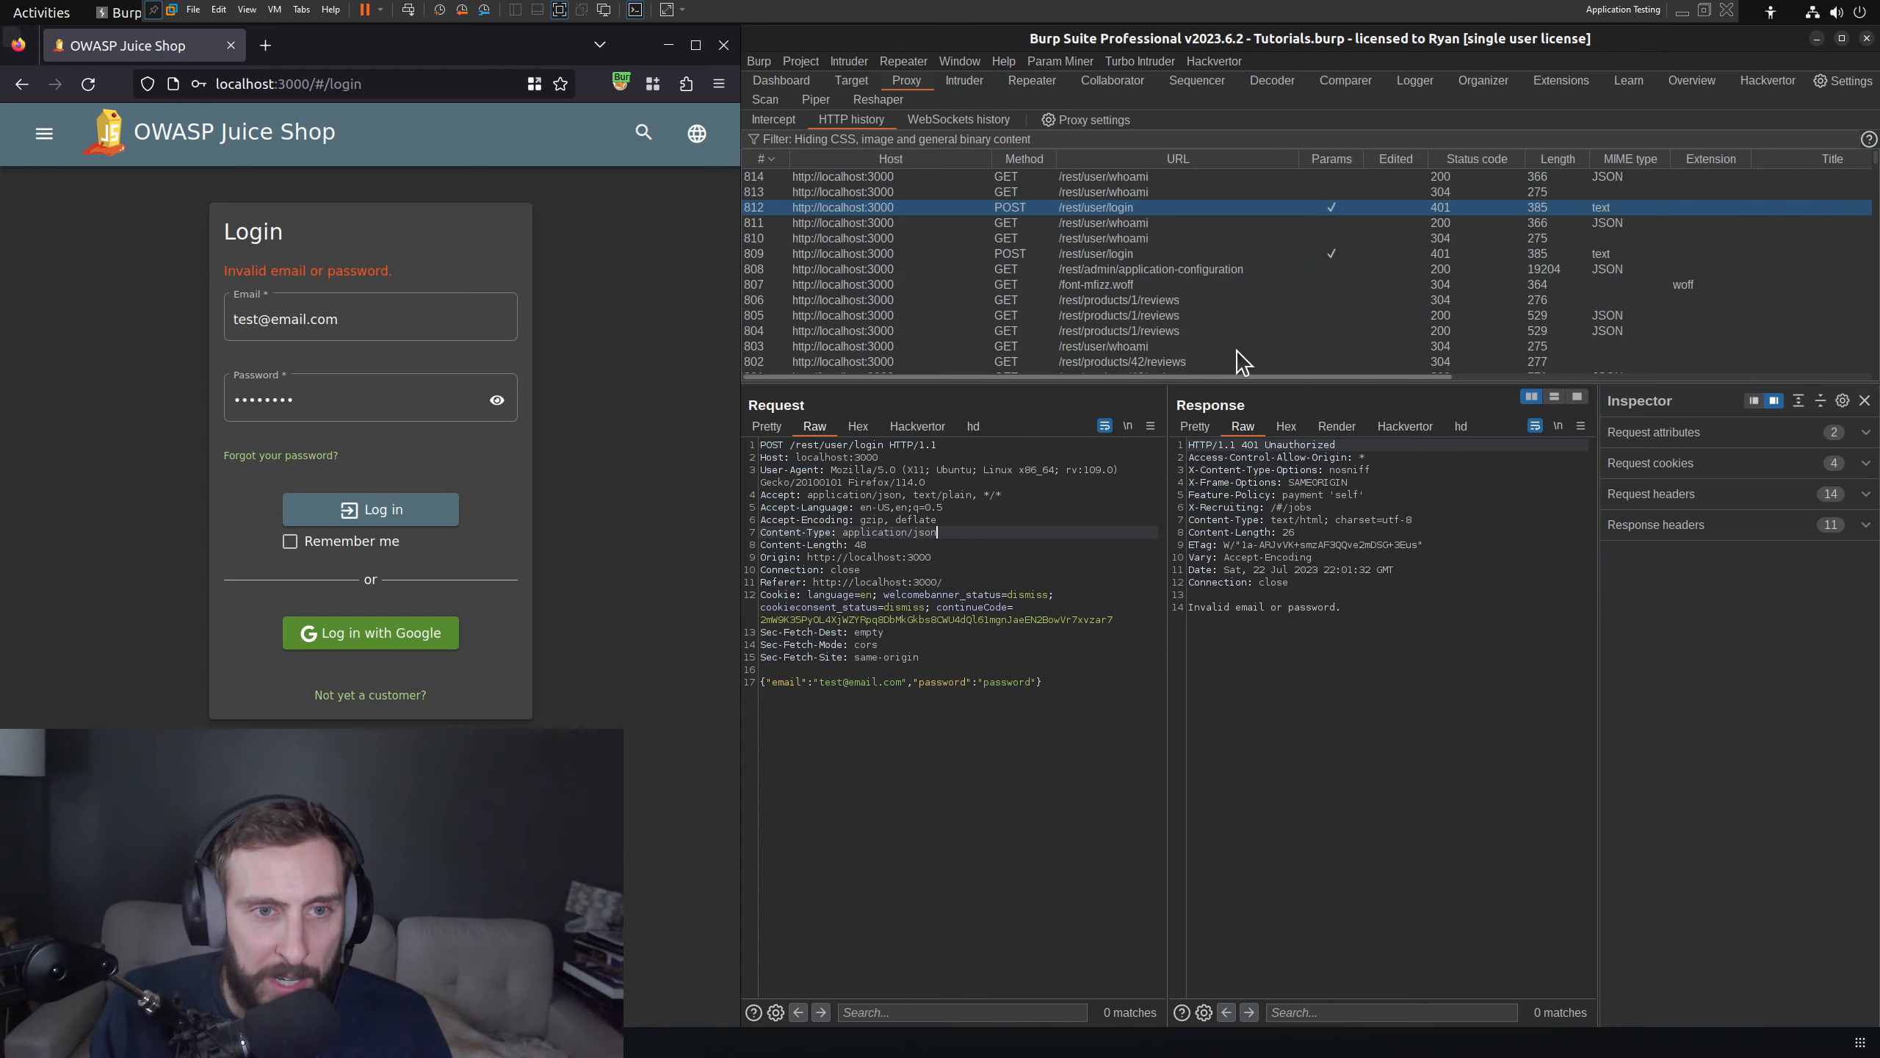
{"action": "left_click", "coordinate": [369, 381]}
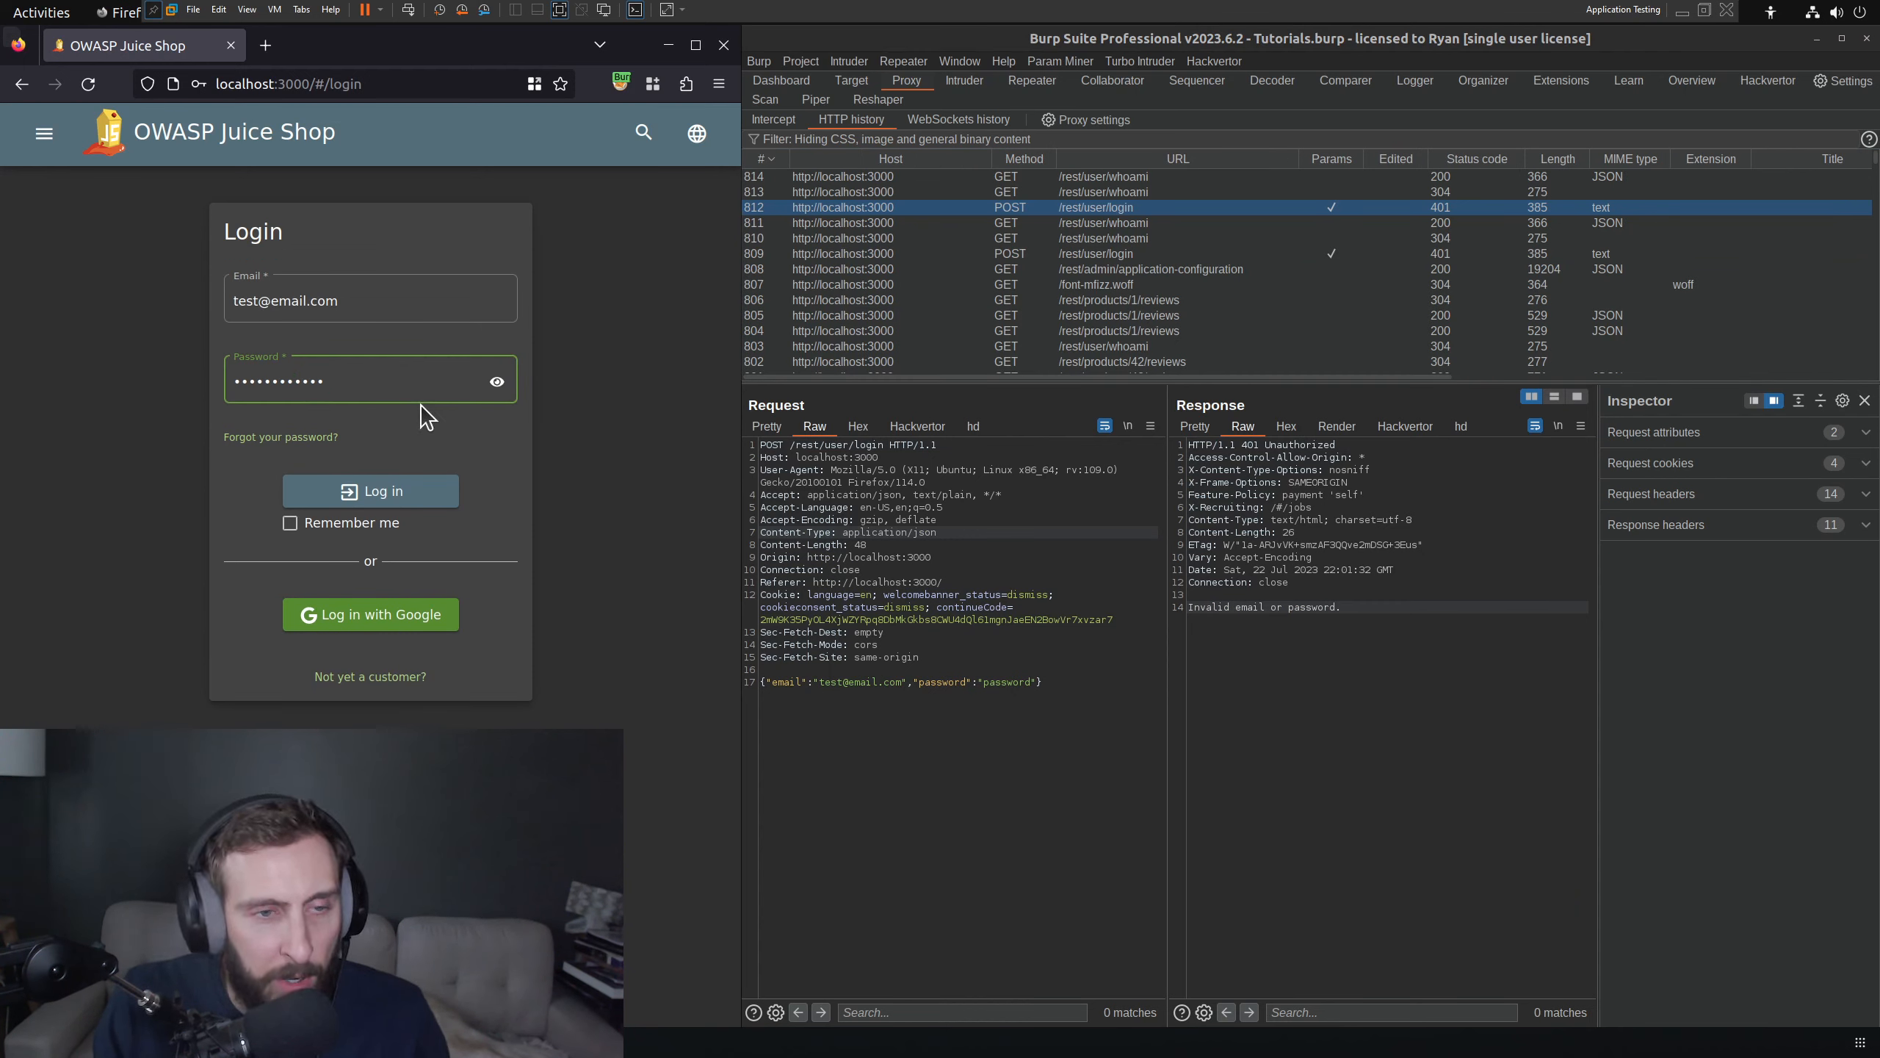
{"action": "left_click", "coordinate": [368, 491]}
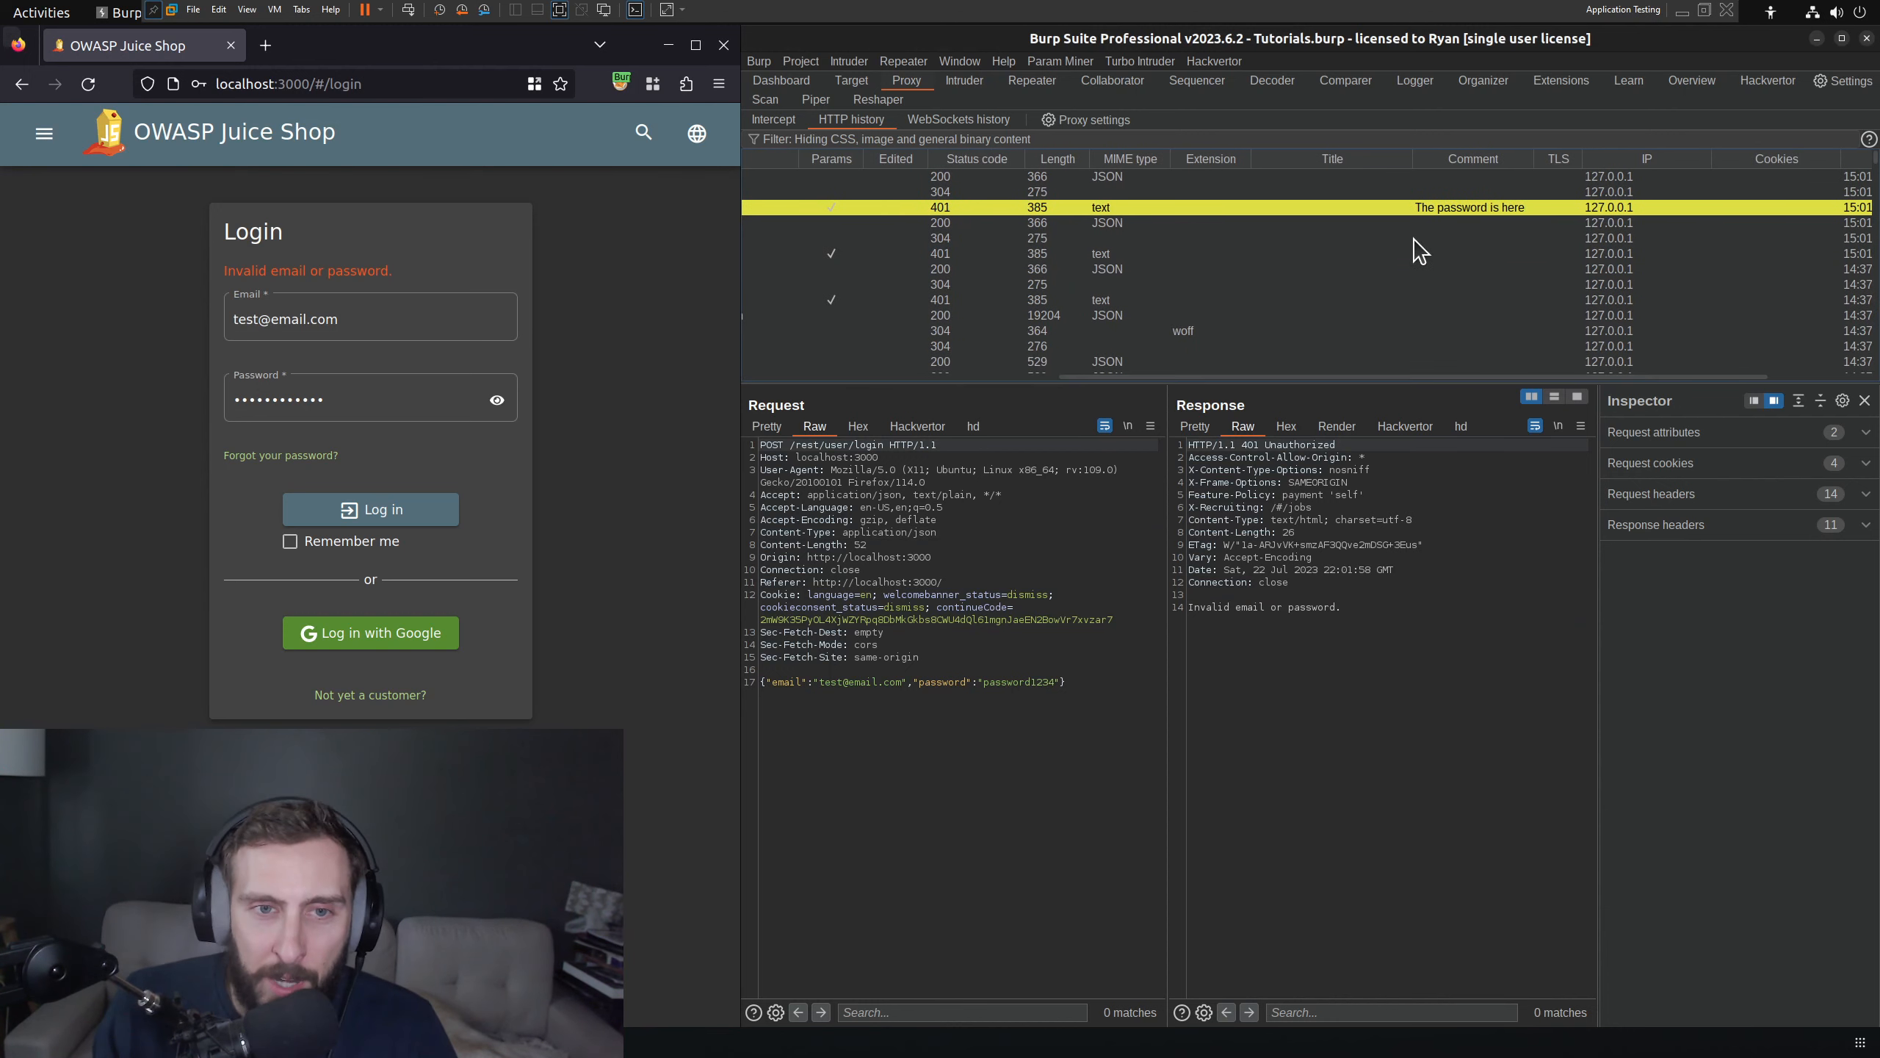
{"action": "mouse_move", "coordinate": [1469, 213]}
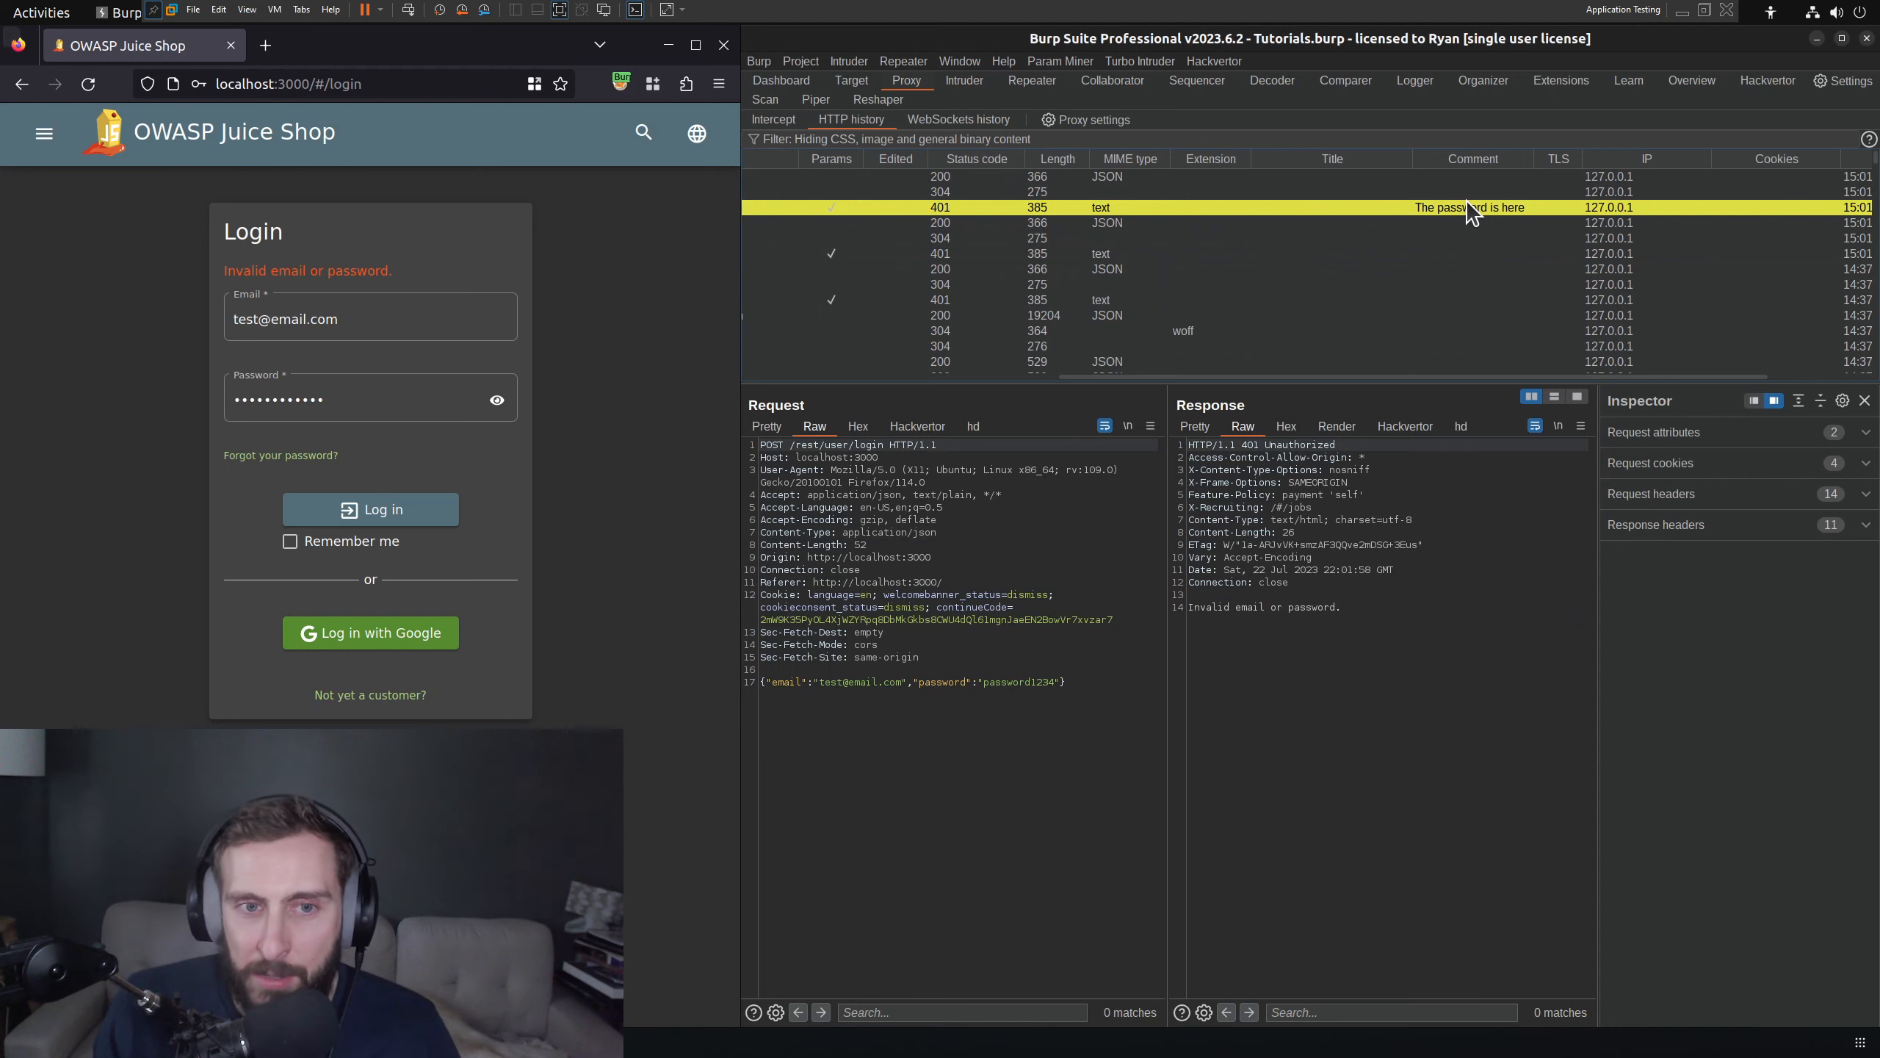
{"action": "mouse_move", "coordinate": [1359, 383]}
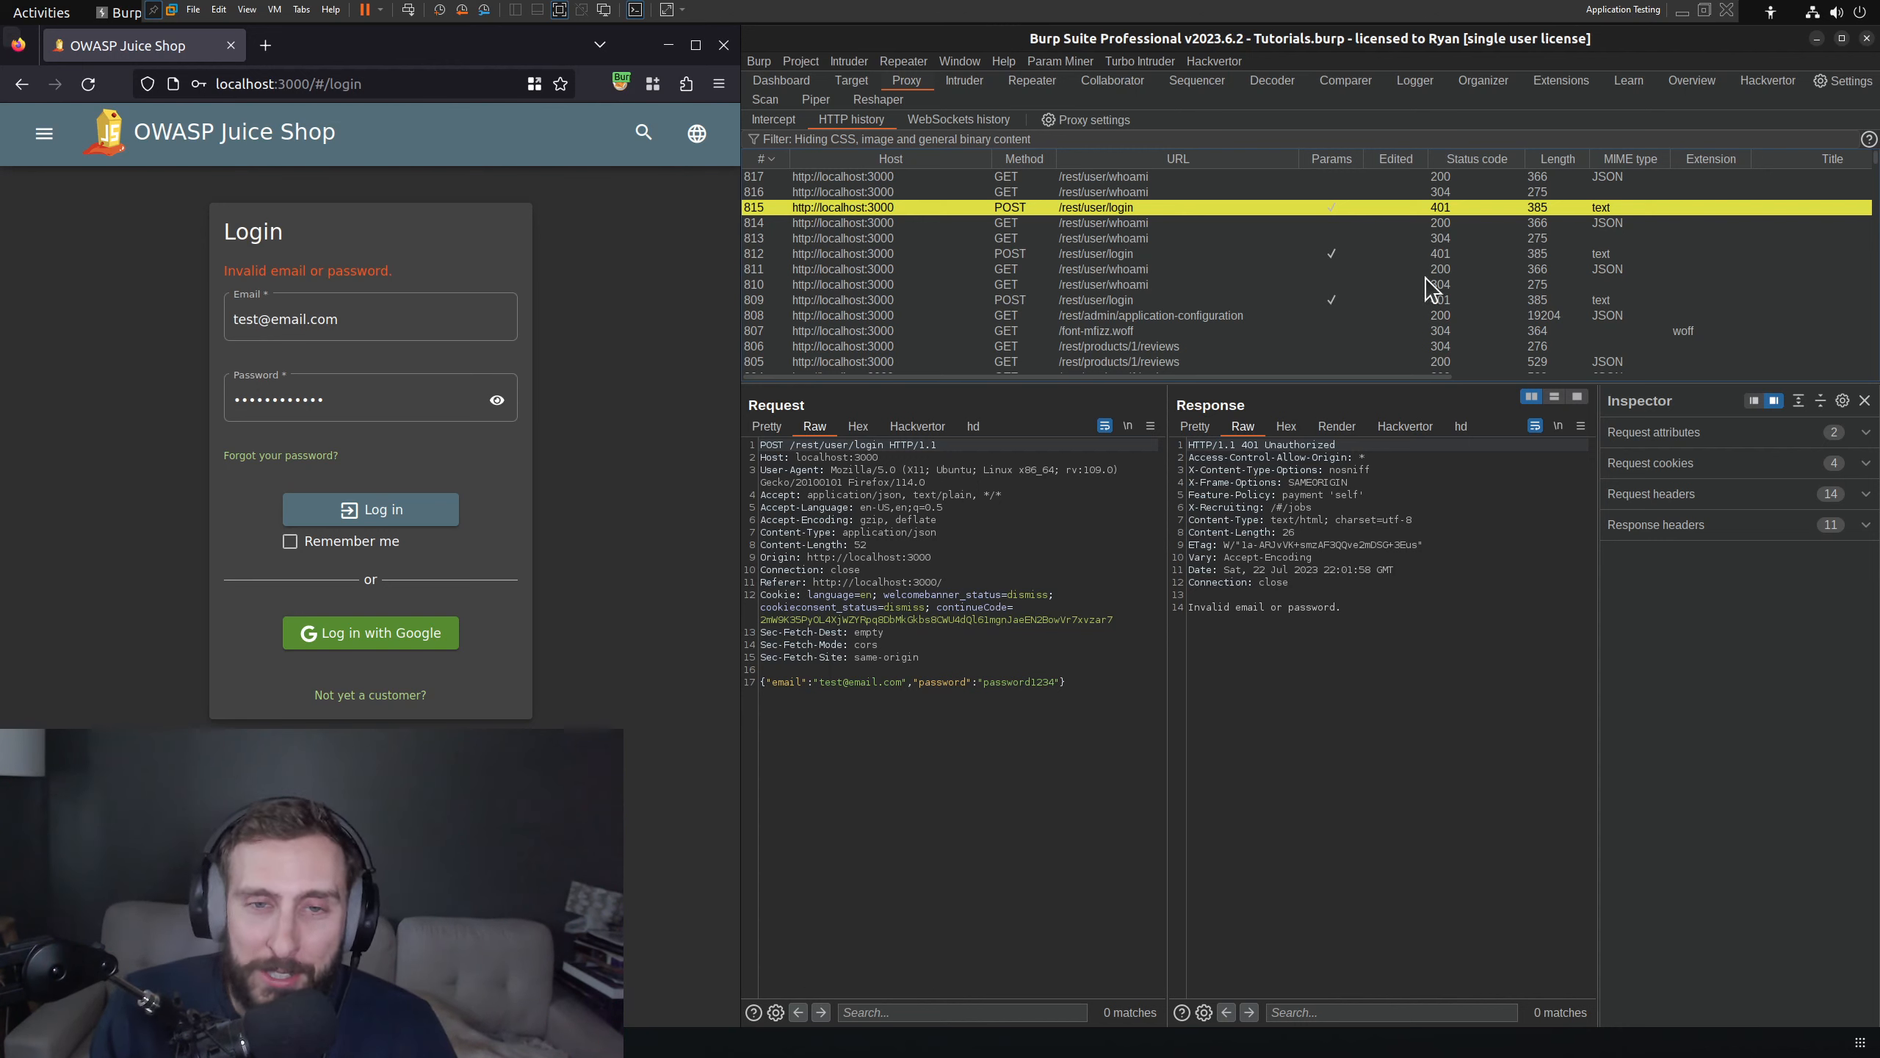
{"action": "mouse_move", "coordinate": [1126, 273]}
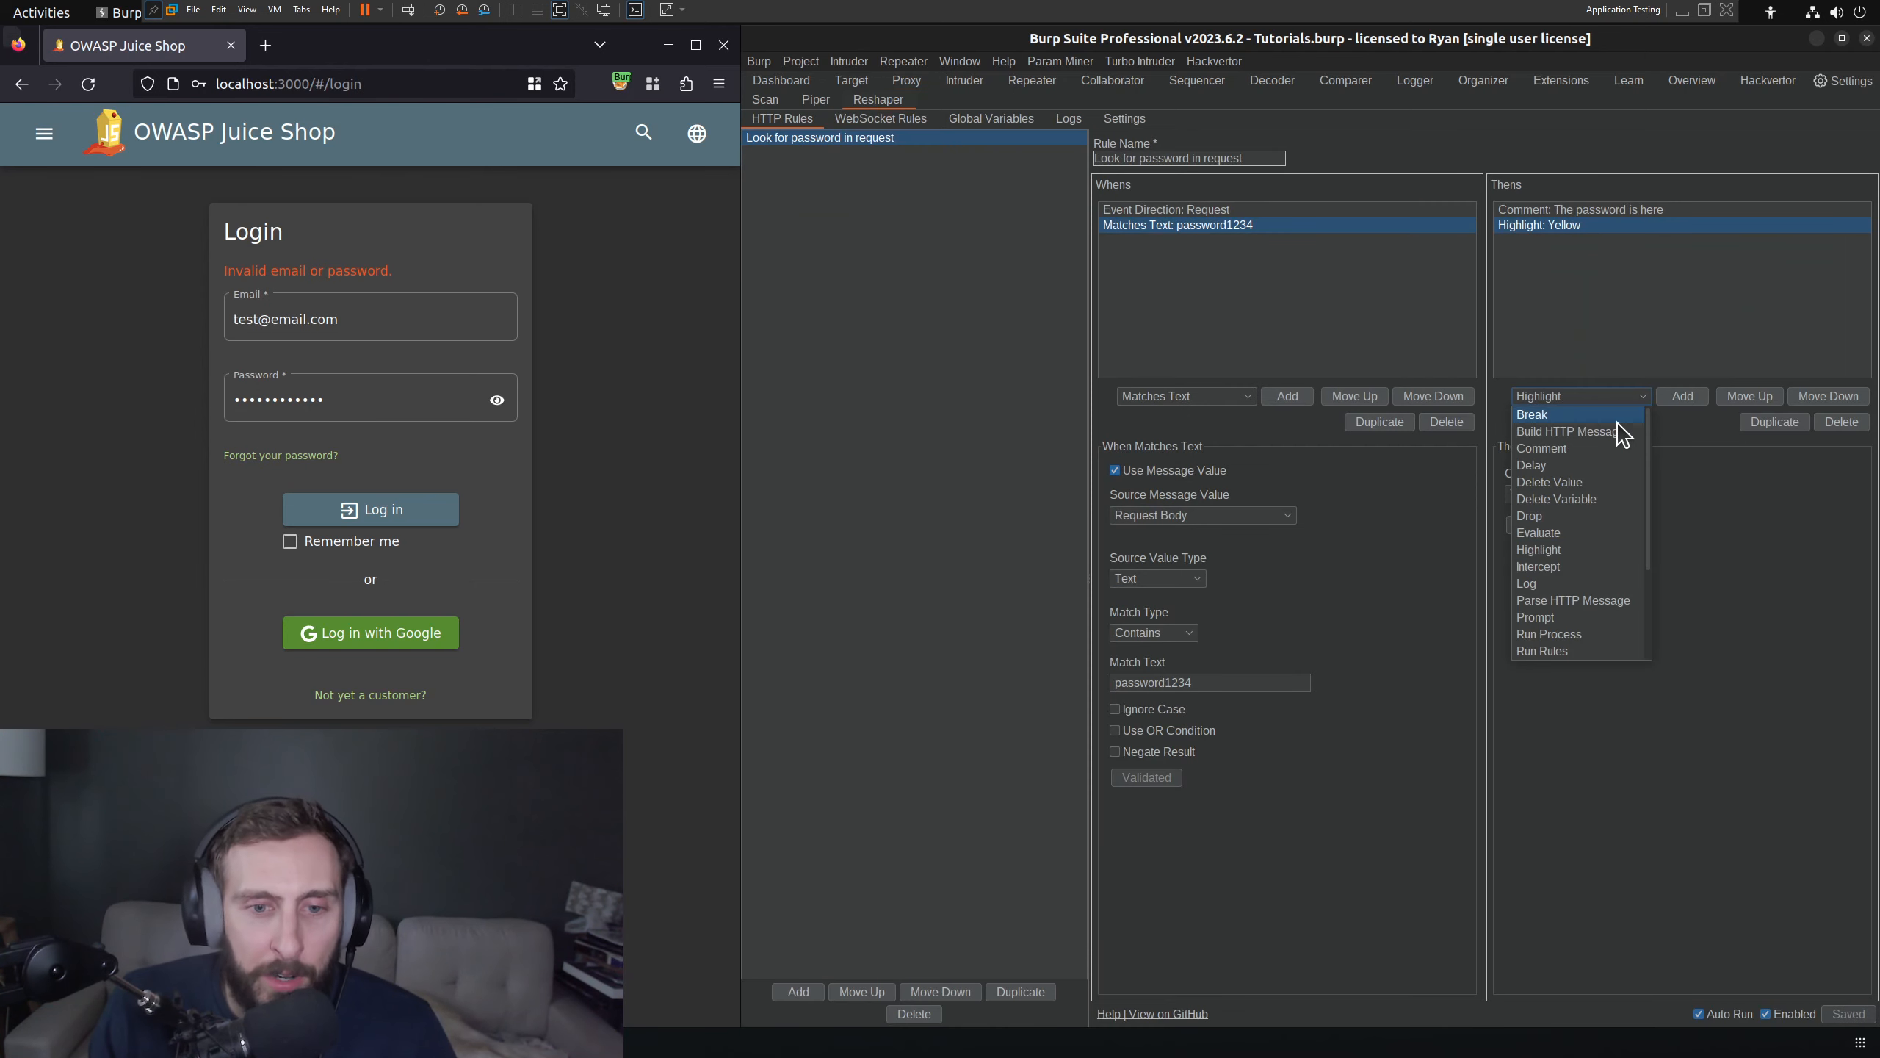
{"action": "mouse_move", "coordinate": [1602, 516]}
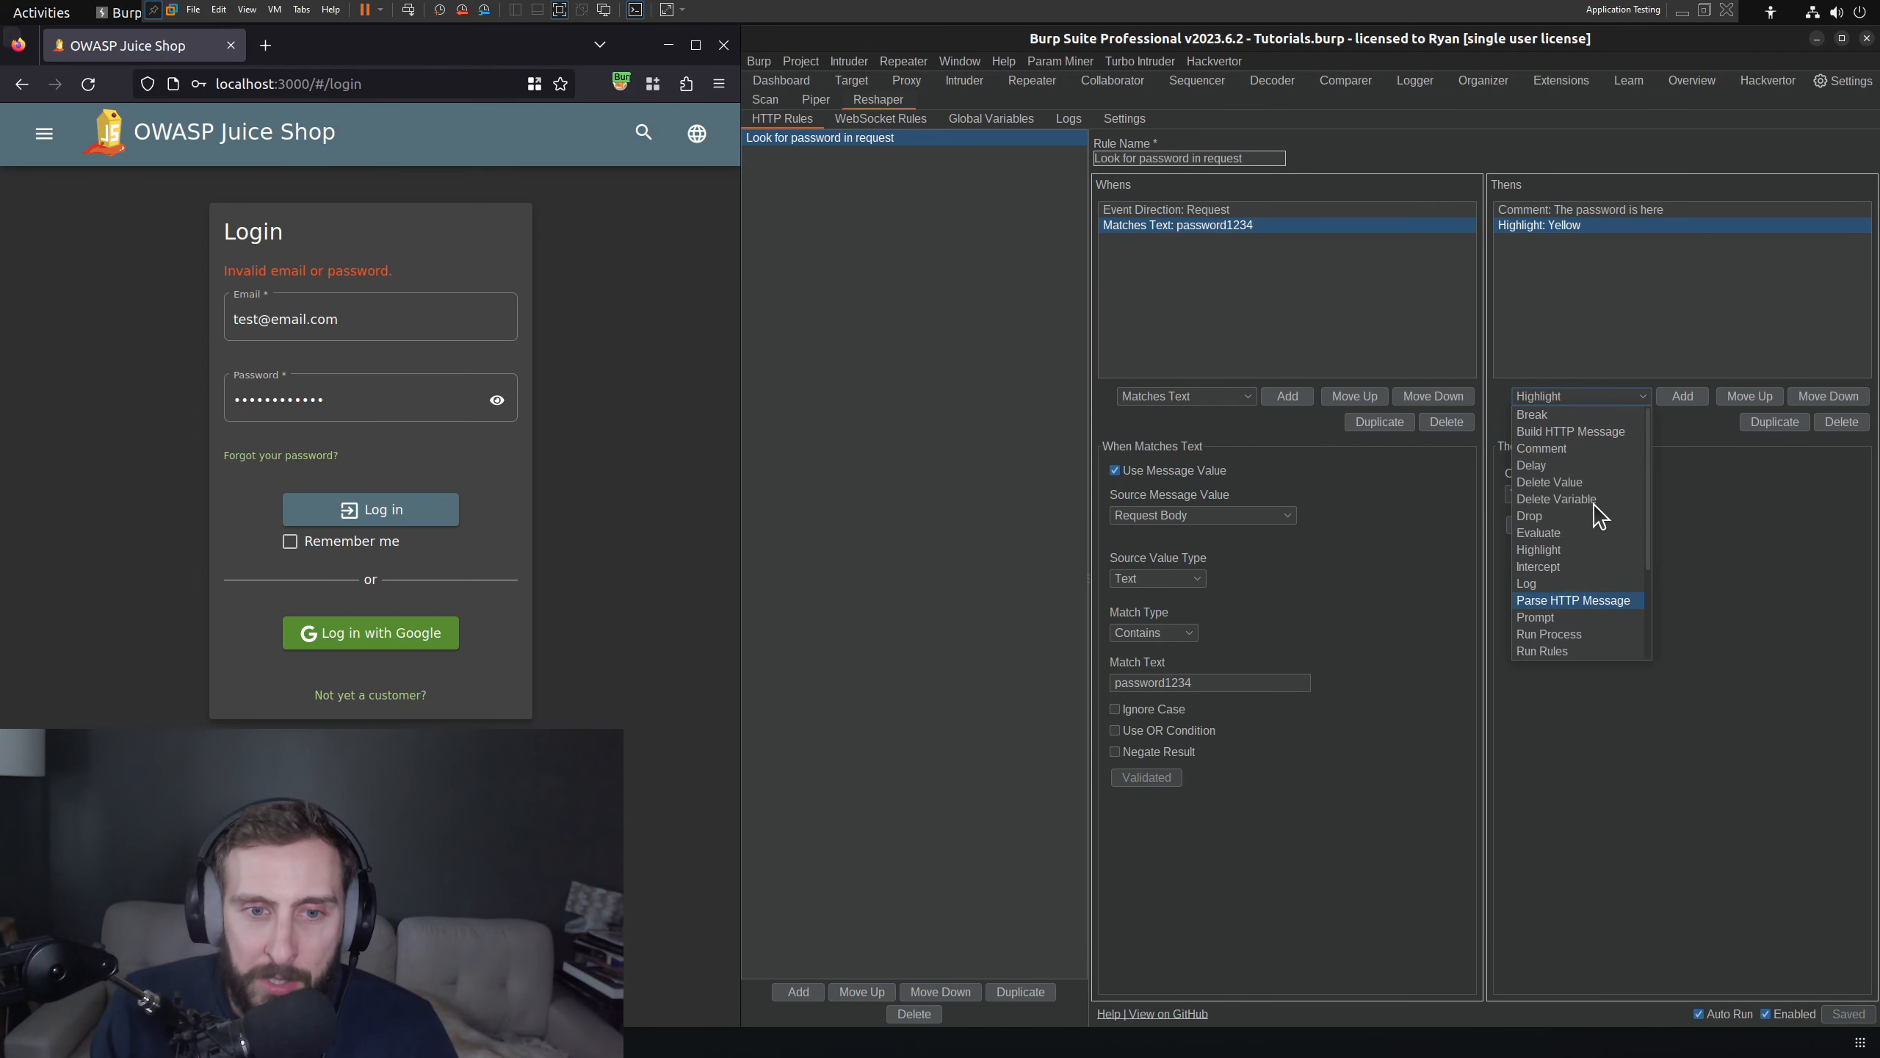
Browse the Intercept action type and Reshaper logs, then list the available condition types.
{"action": "left_click", "coordinate": [1538, 566]}
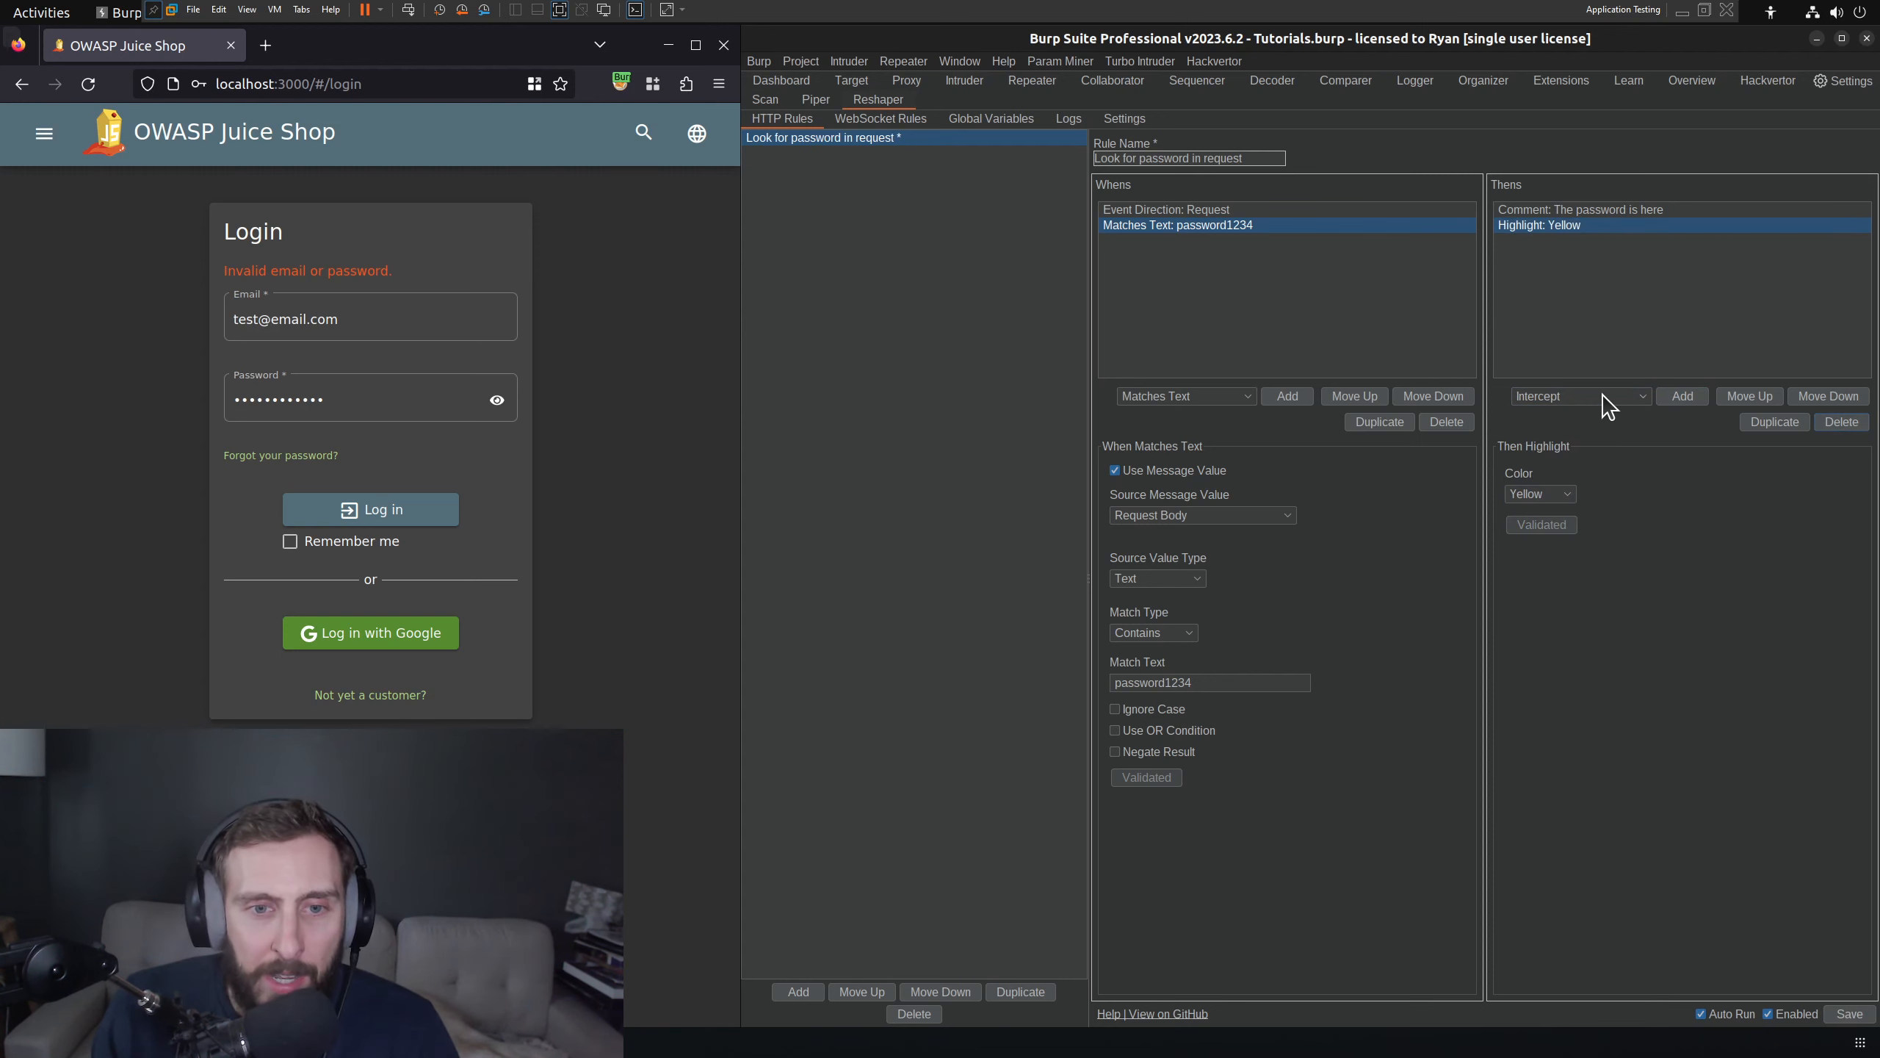
{"action": "left_click", "coordinate": [1577, 395]}
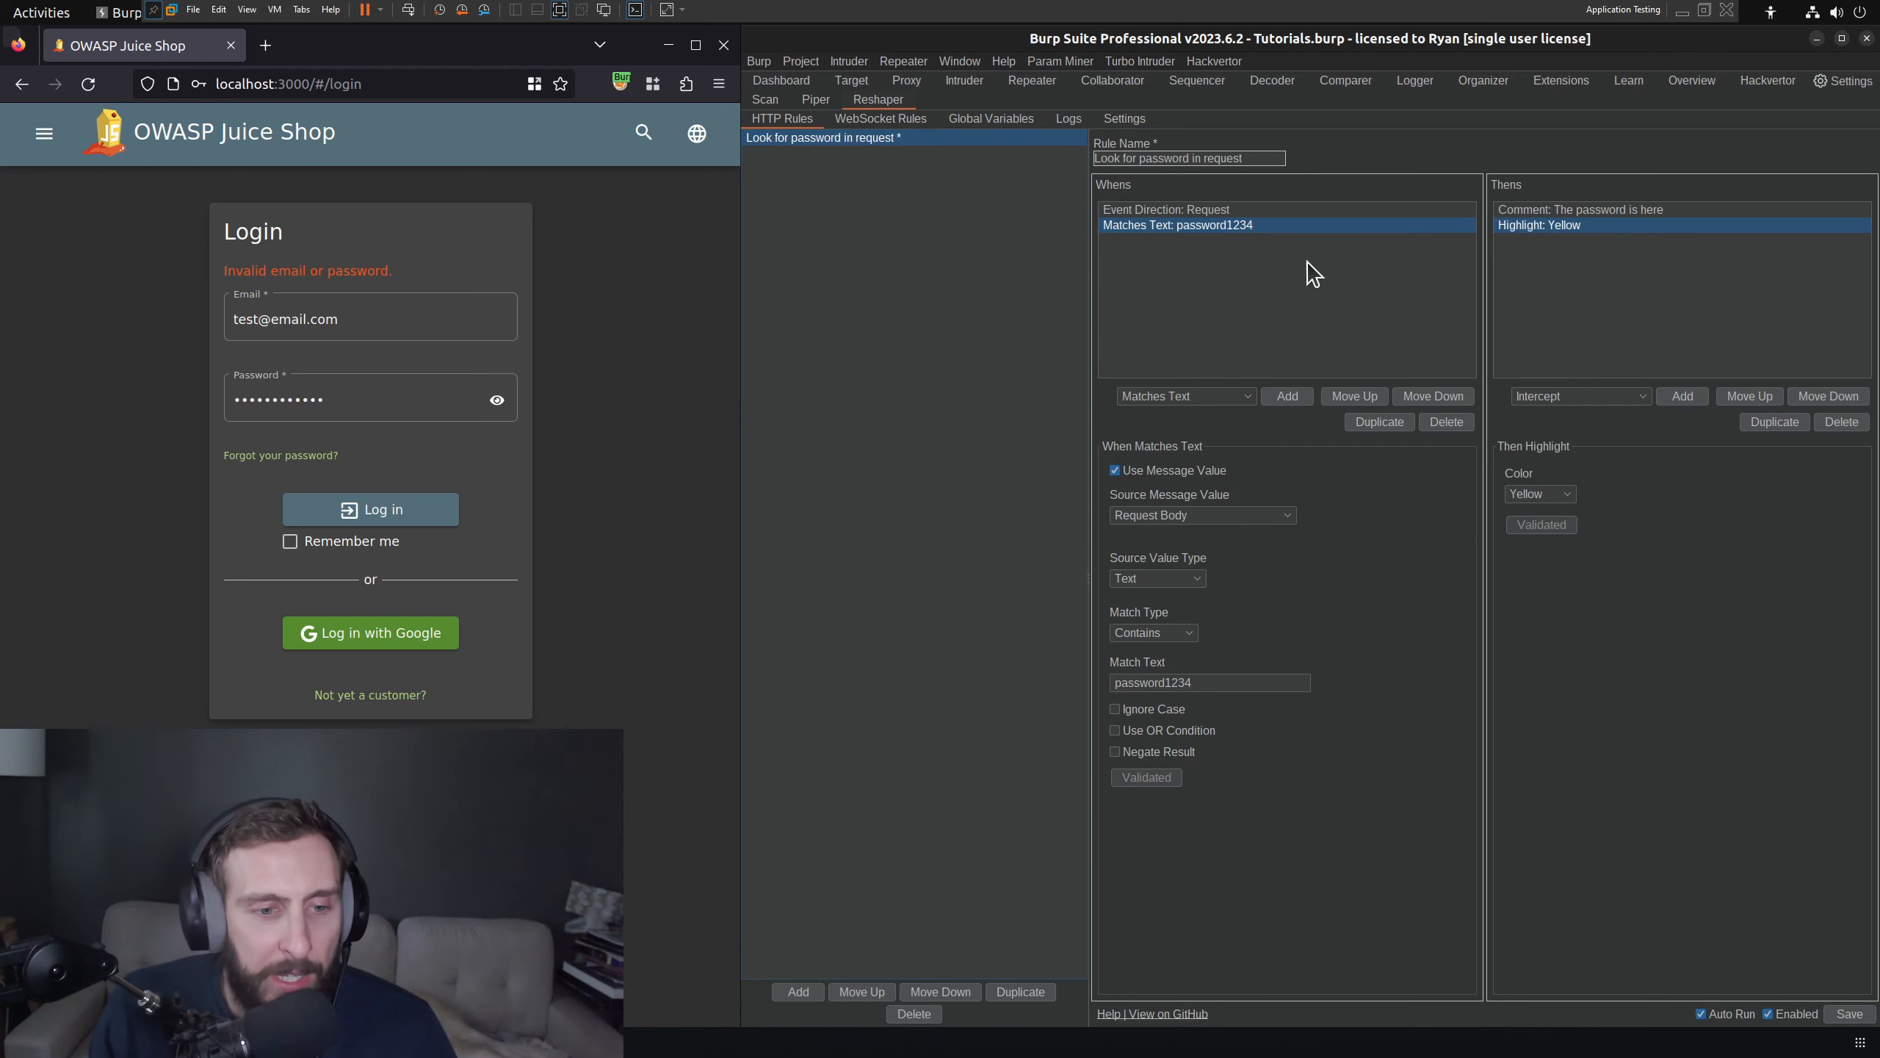
{"action": "left_click", "coordinate": [1067, 117]}
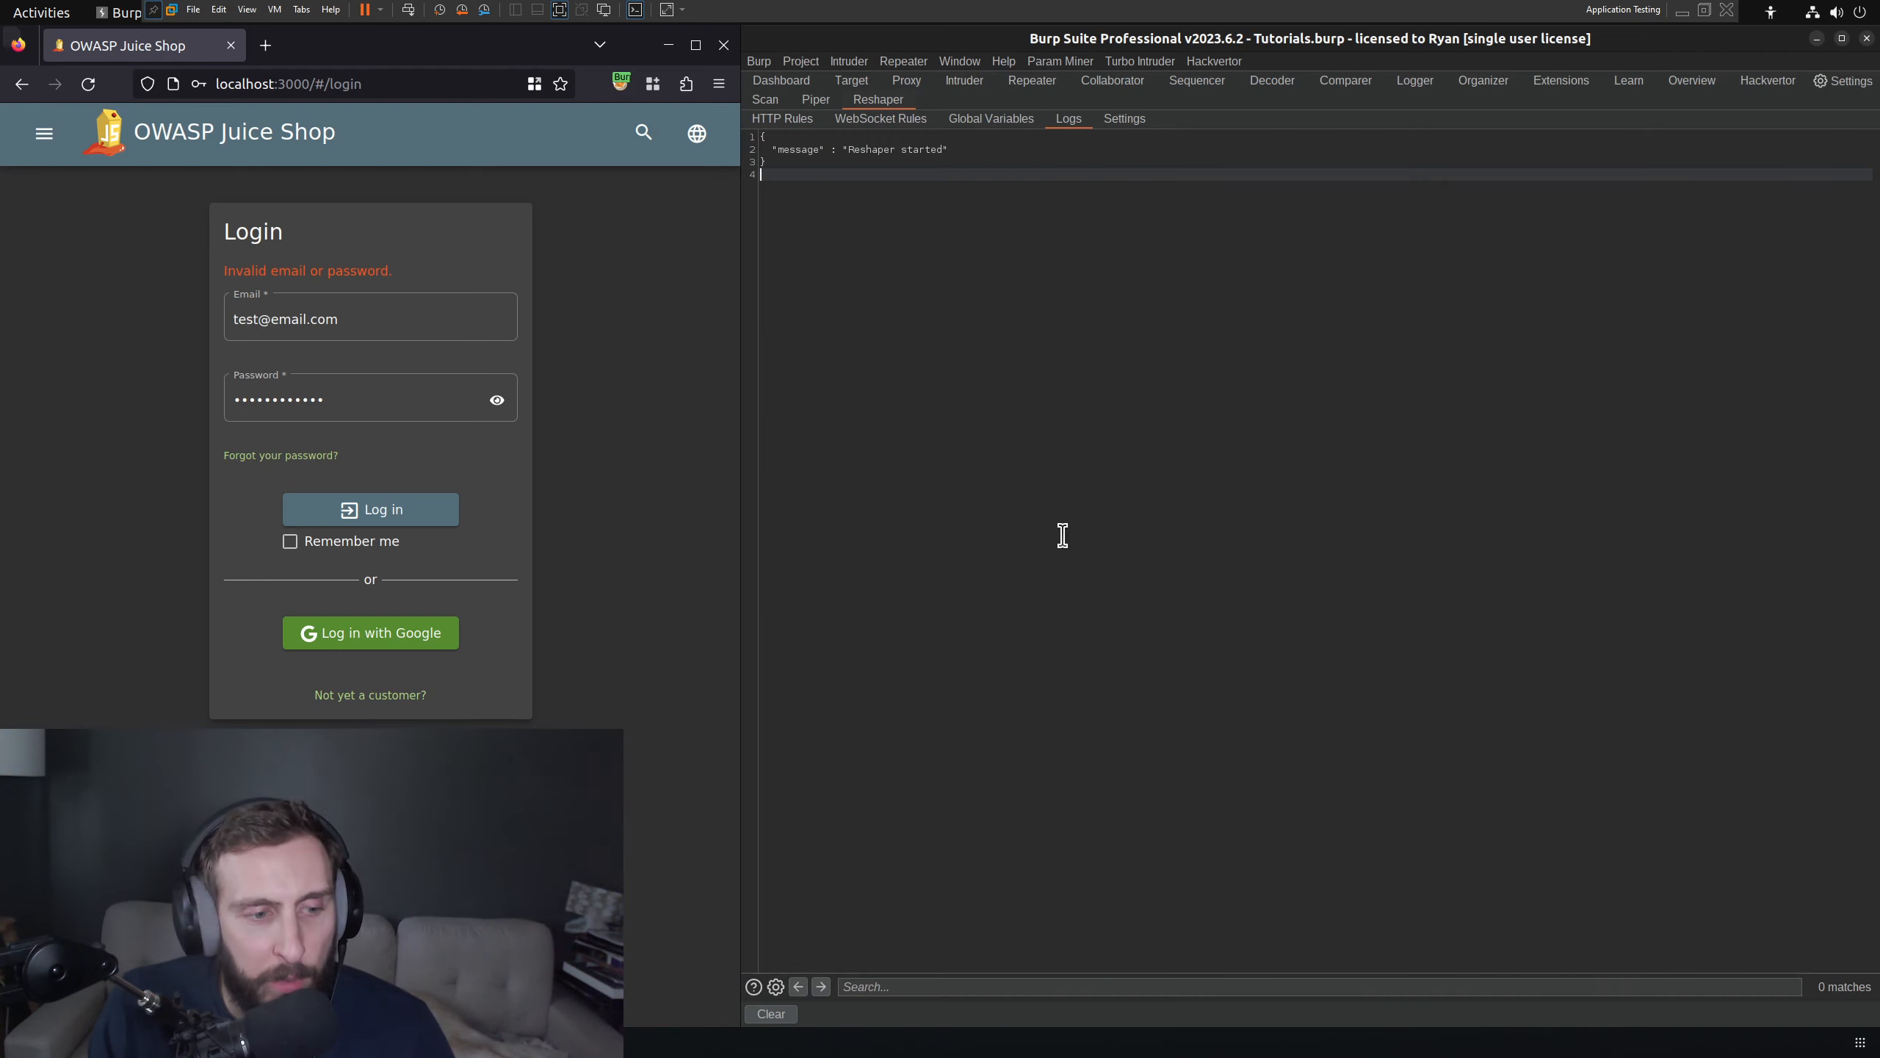
{"action": "mouse_move", "coordinate": [774, 126]}
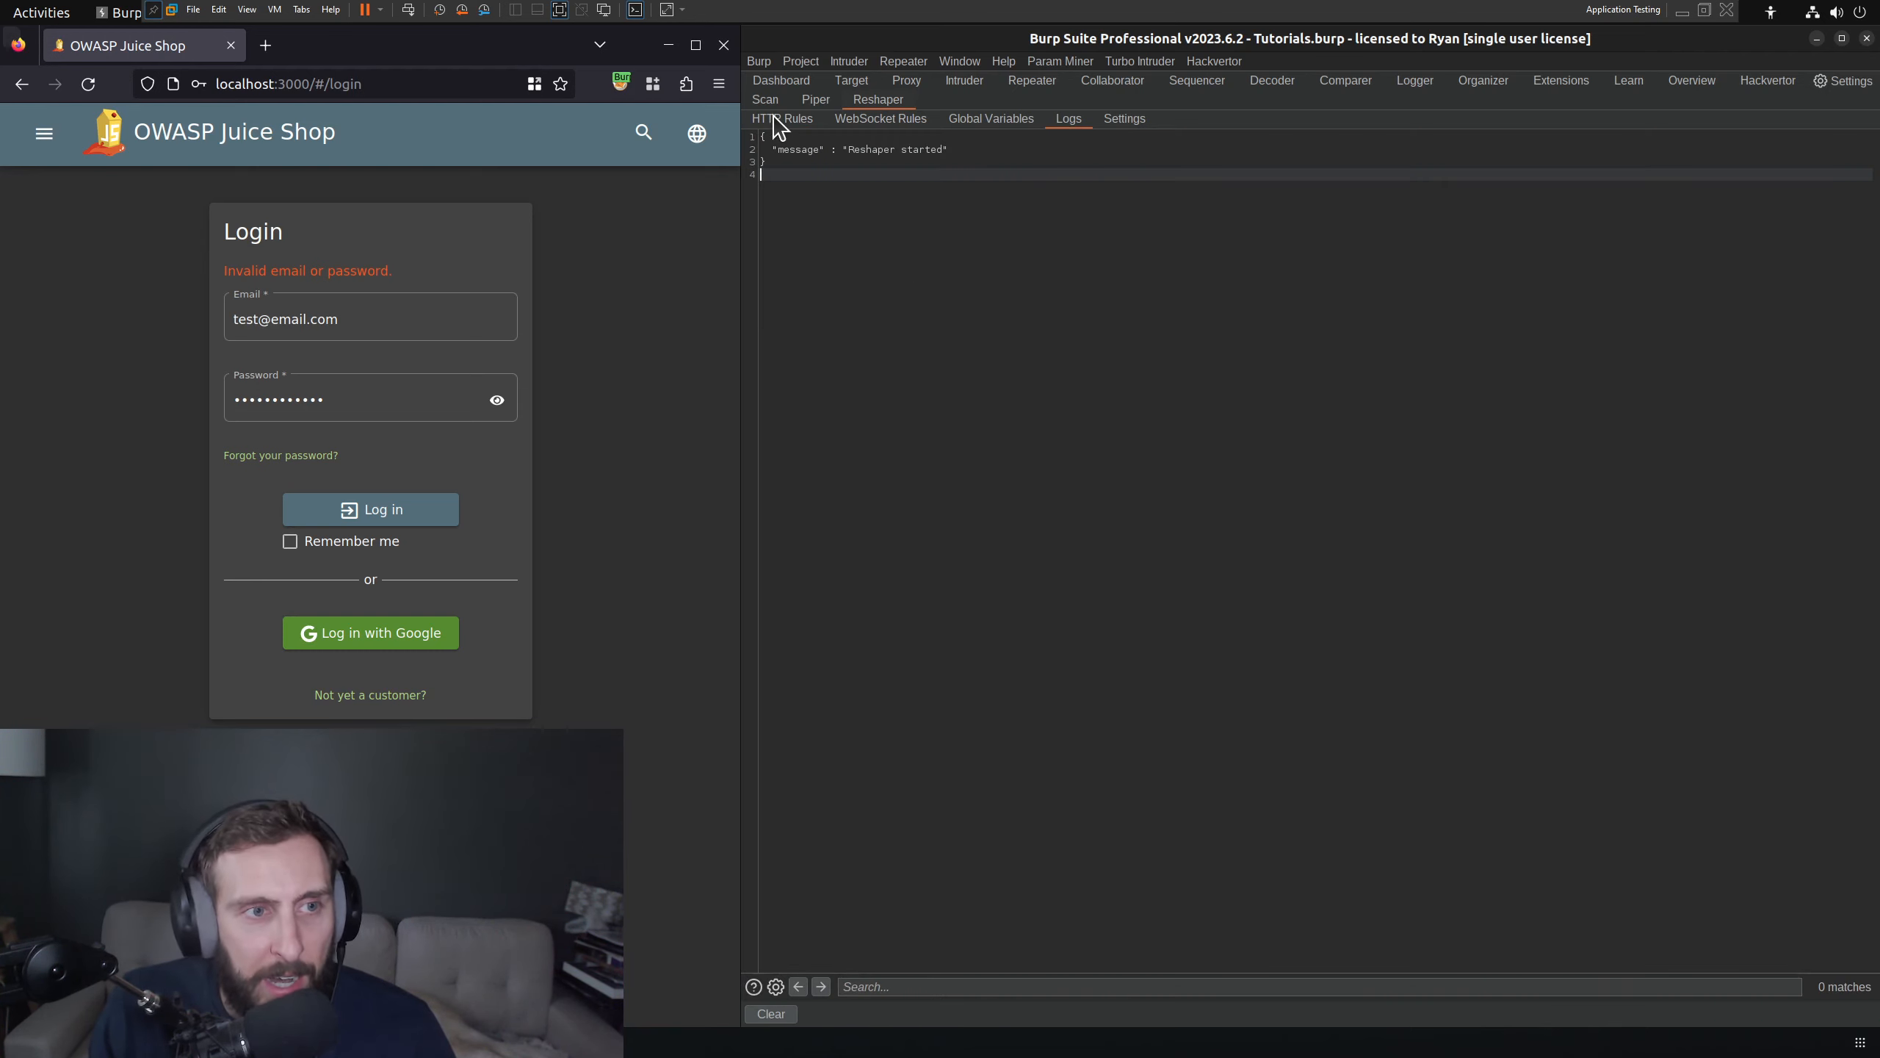
{"action": "left_click", "coordinate": [780, 117]}
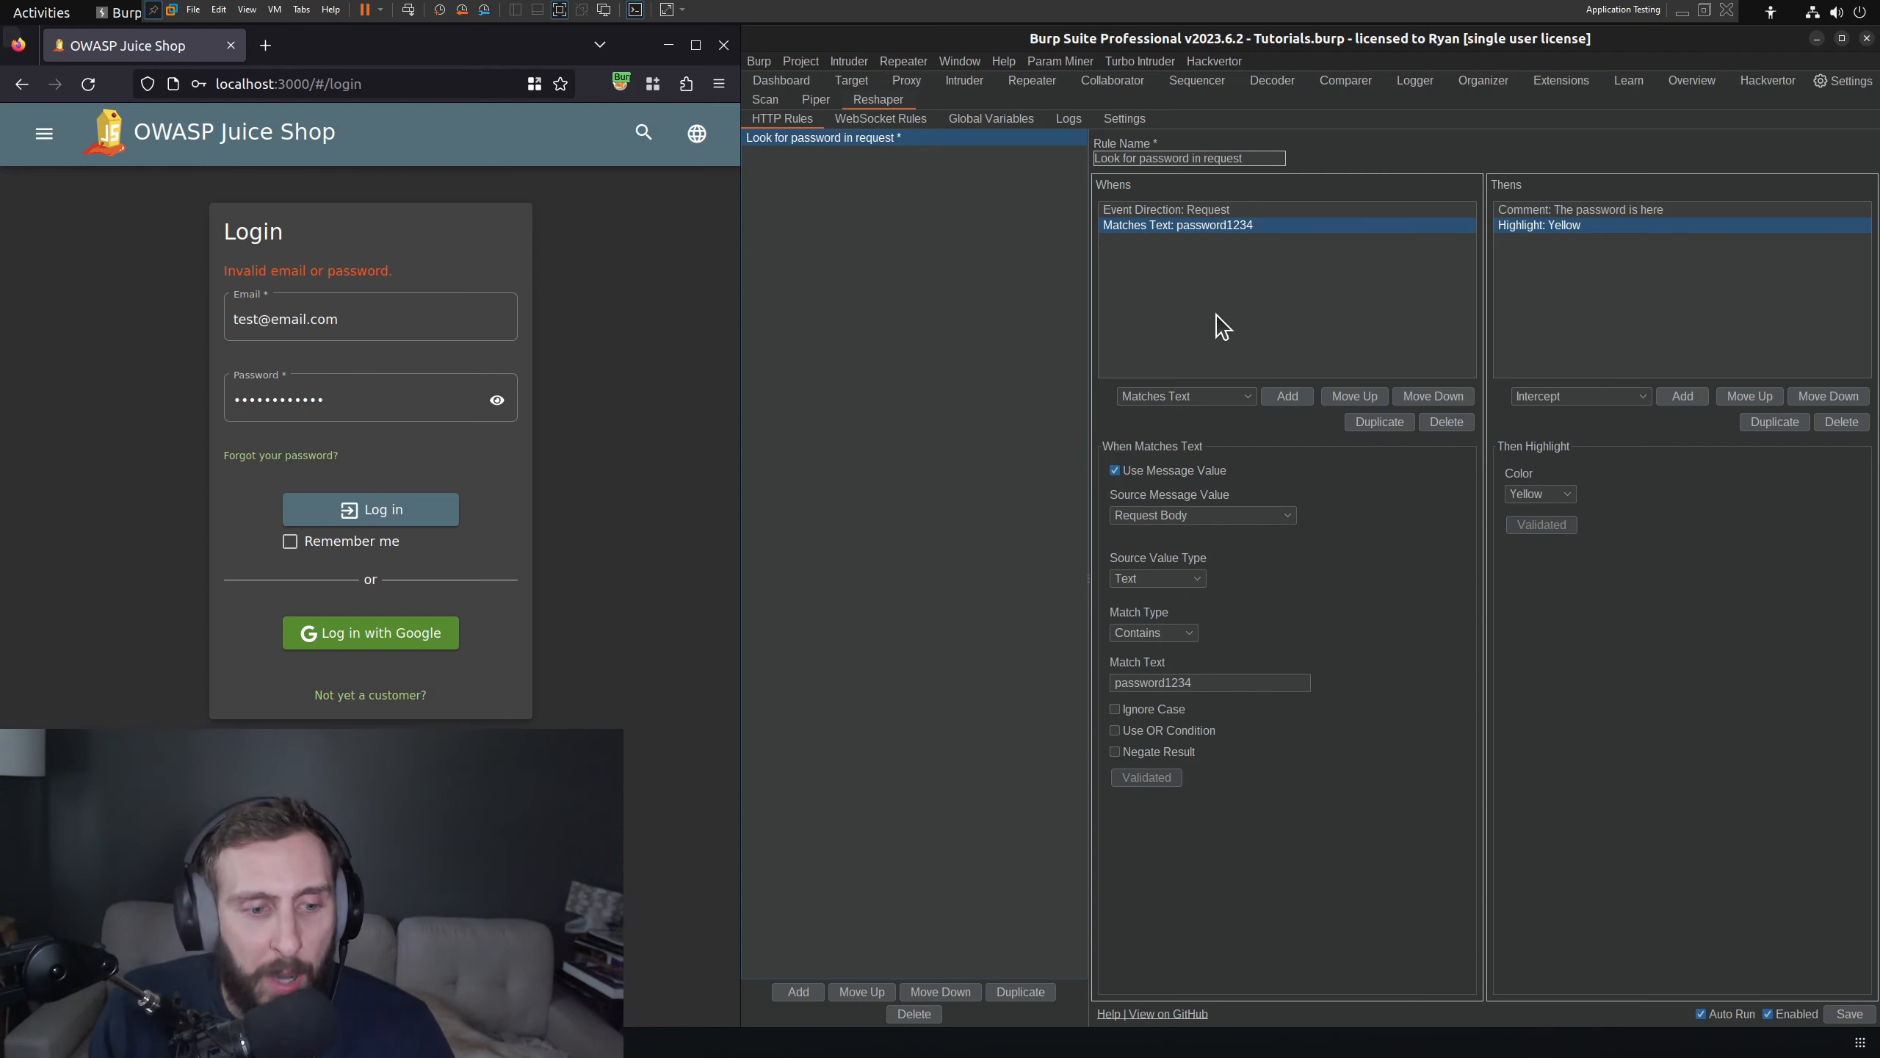
{"action": "mouse_move", "coordinate": [1091, 334]}
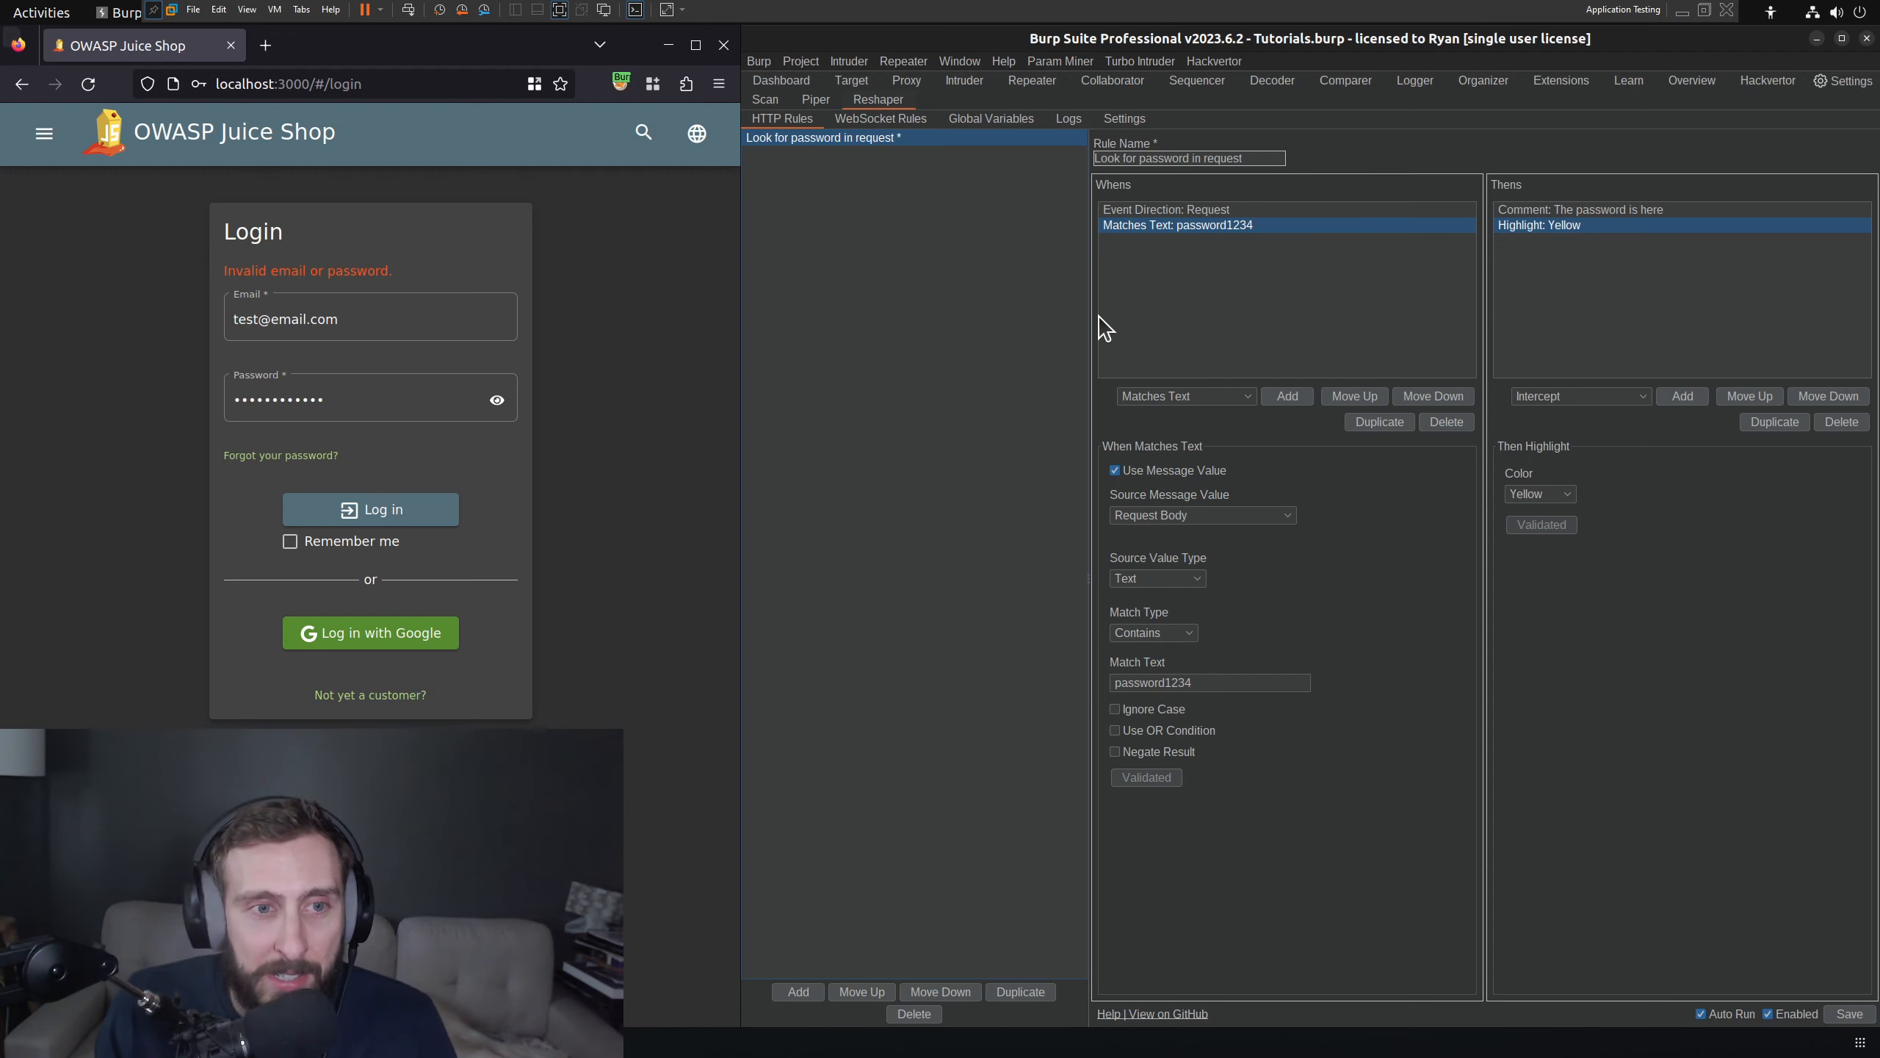
{"action": "left_click", "coordinate": [1181, 395]}
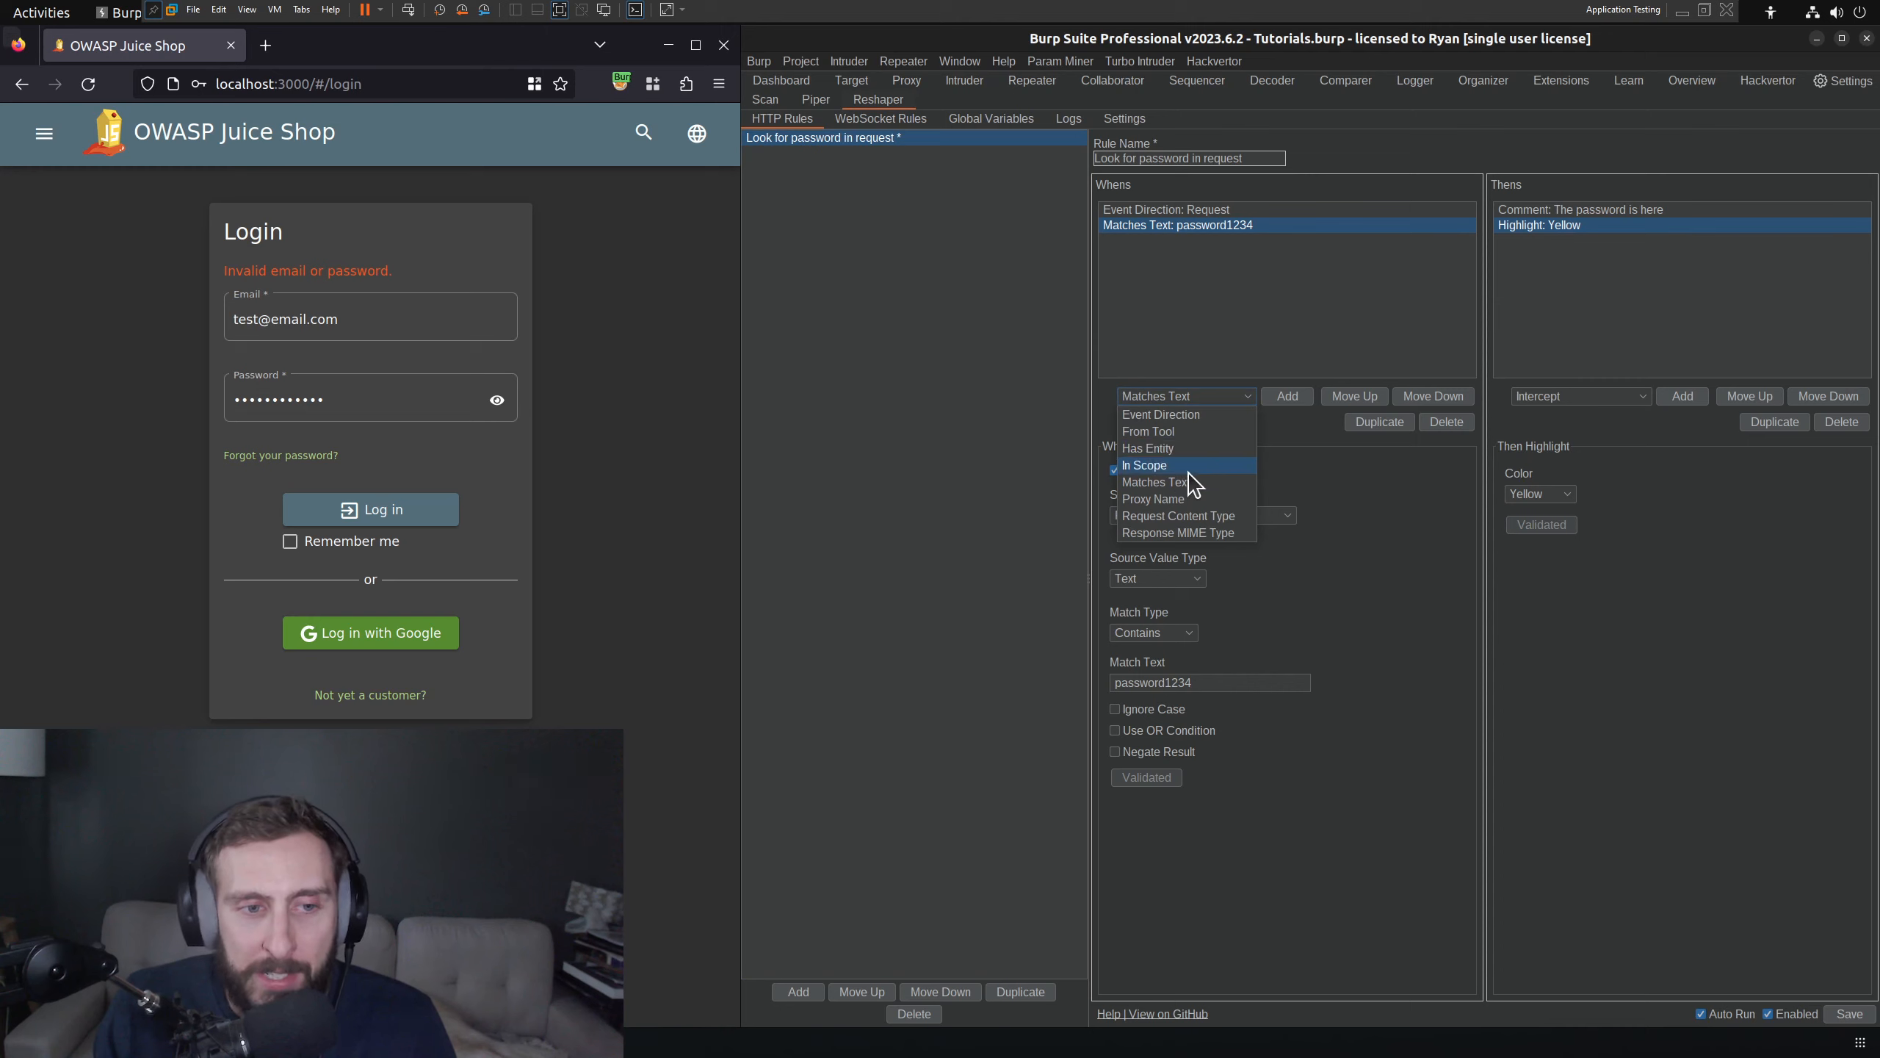
{"action": "mouse_move", "coordinate": [1190, 466]}
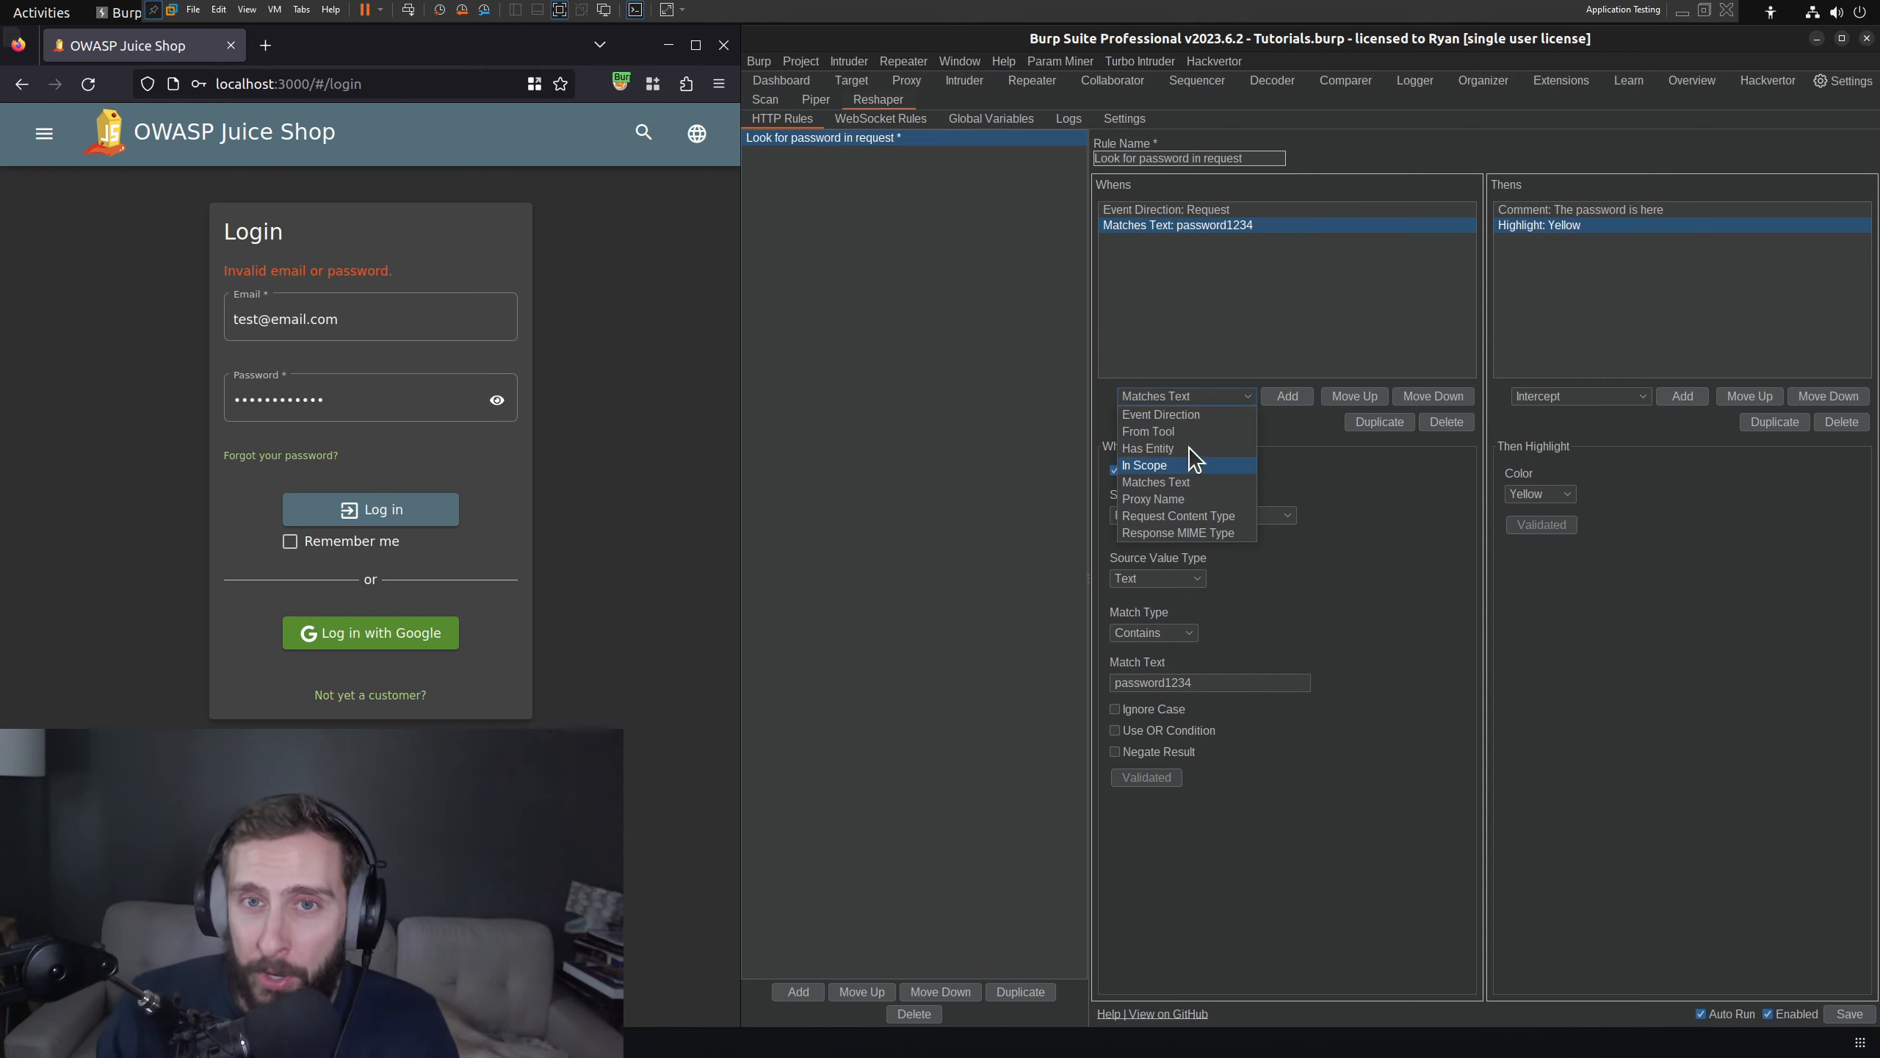